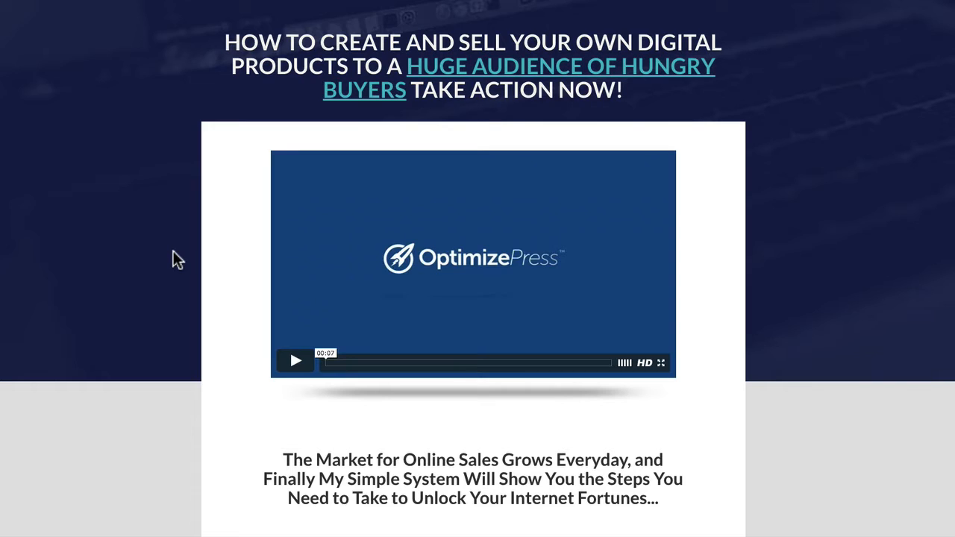
mouse_move(199, 268)
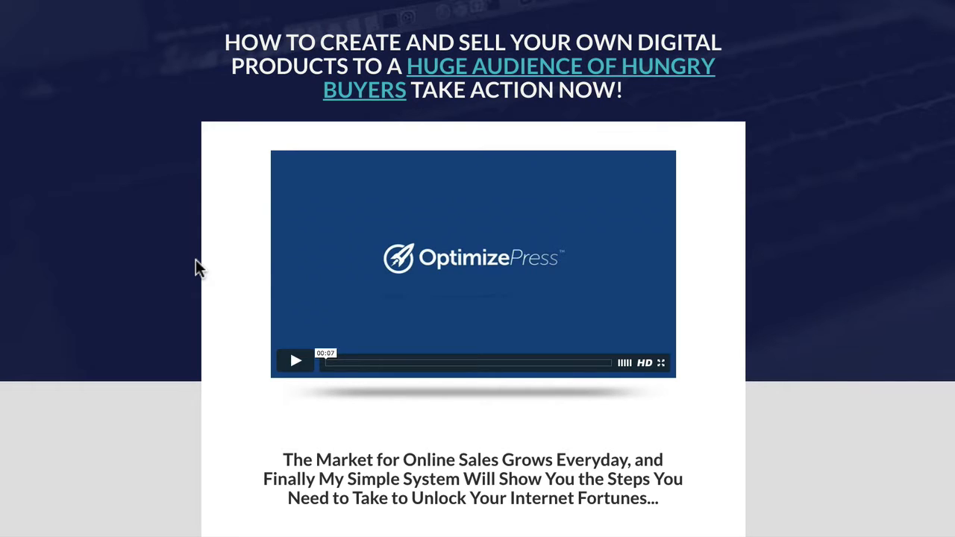
- Scroll down past the video to the testimonials with round portrait photos
scroll(down, 3)
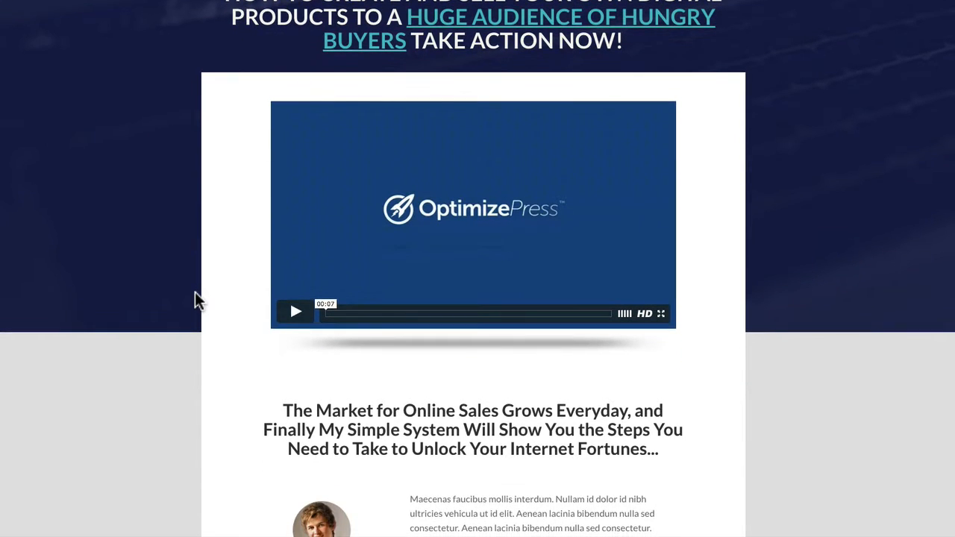
mouse_move(197, 93)
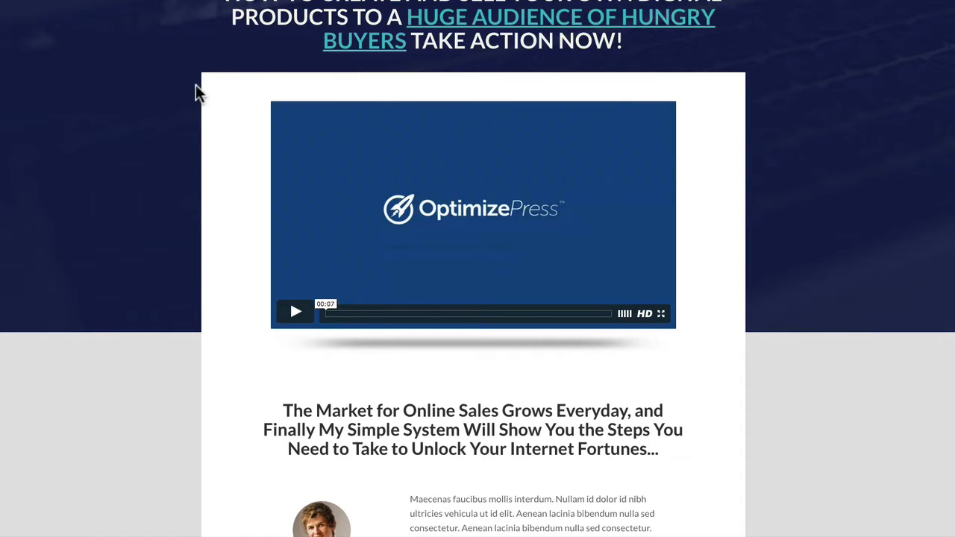
mouse_move(754, 337)
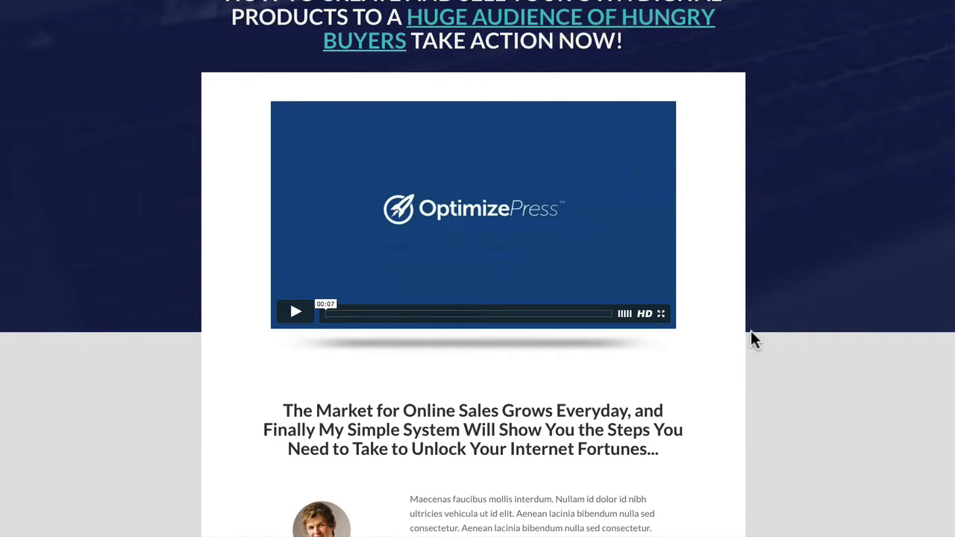
mouse_move(750, 418)
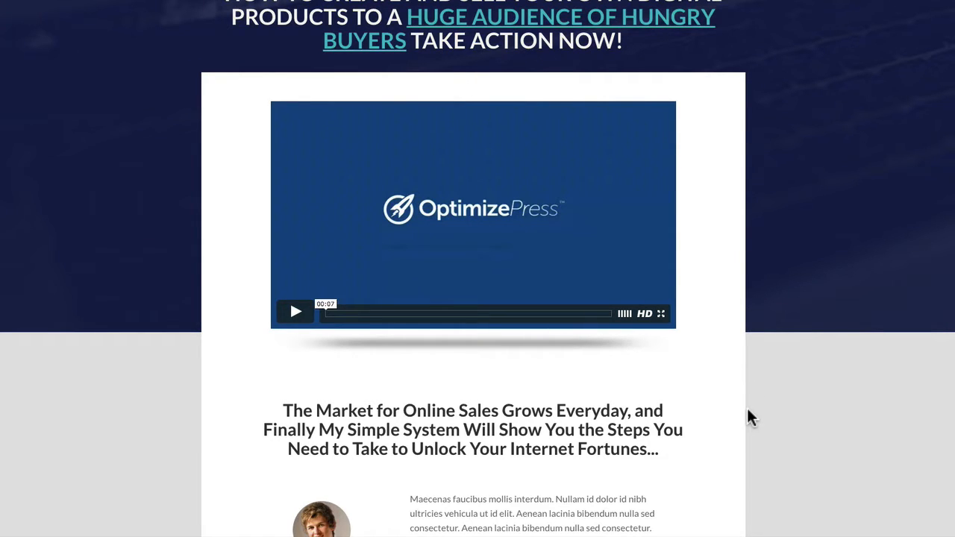
scroll(down, 3)
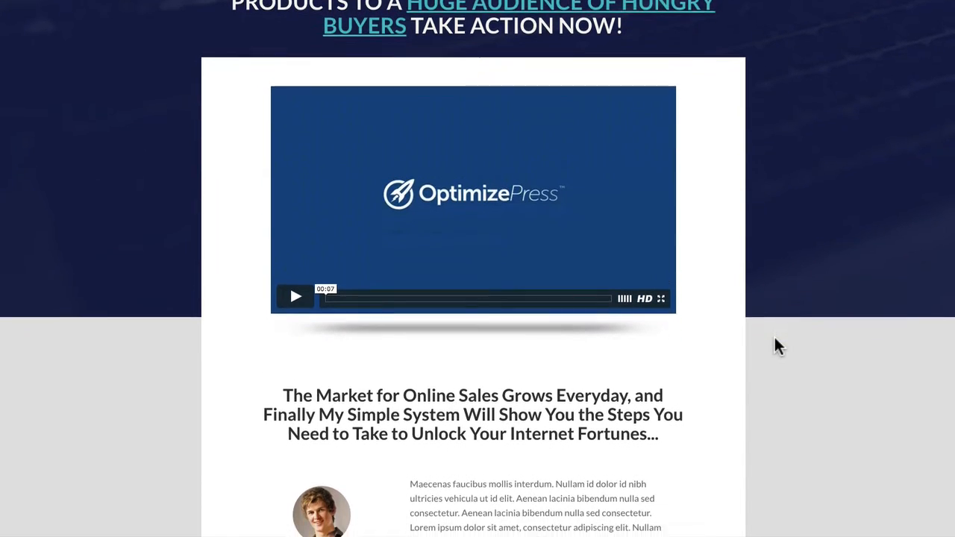
scroll(down, 3)
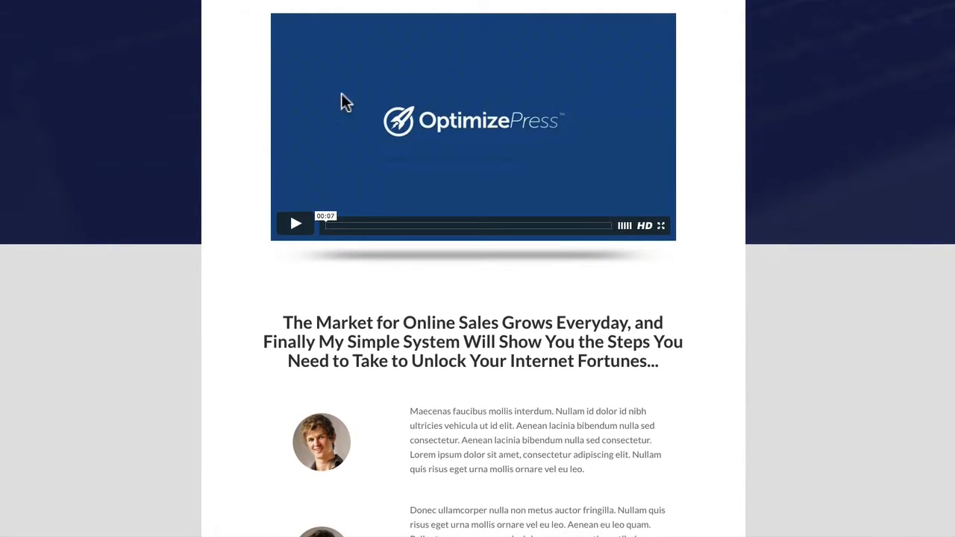
mouse_move(797, 286)
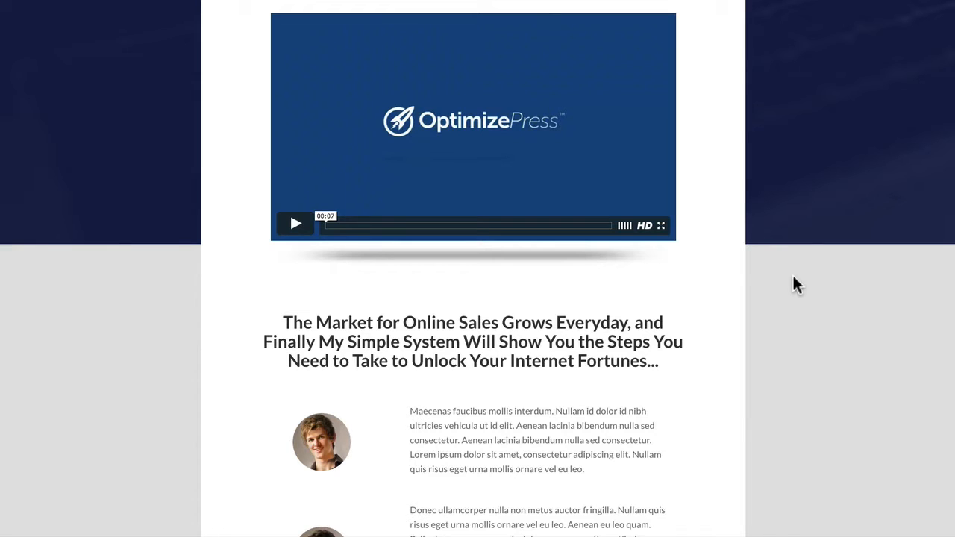
scroll(down, 3)
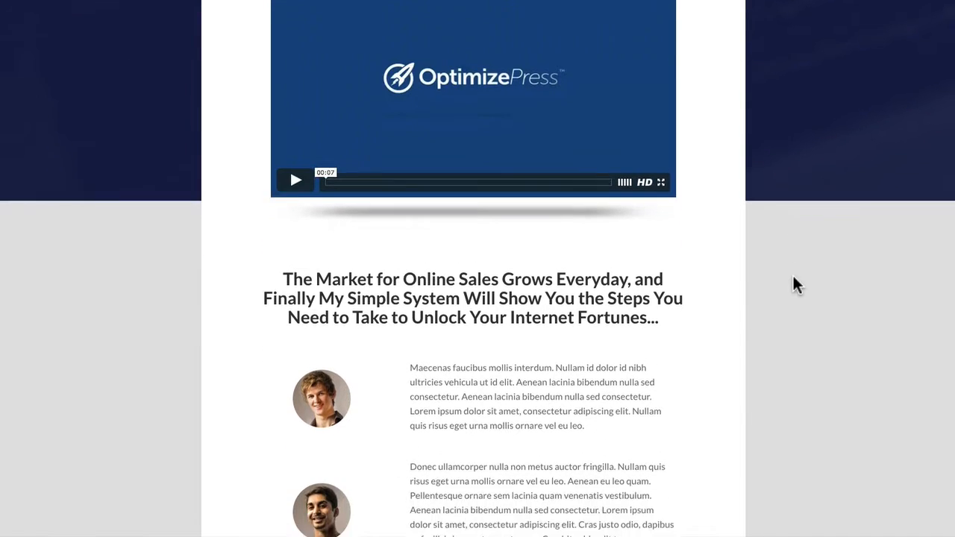
scroll(down, 3)
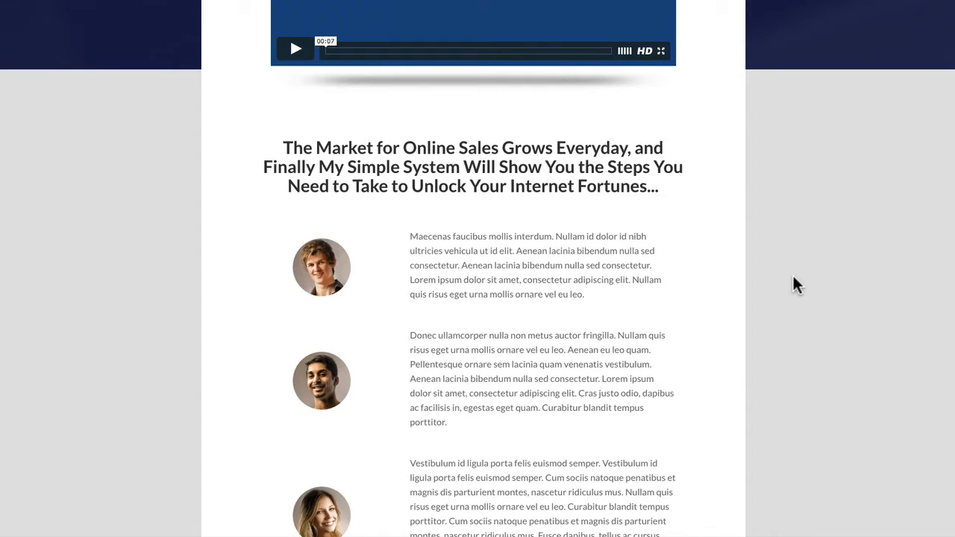
mouse_move(777, 282)
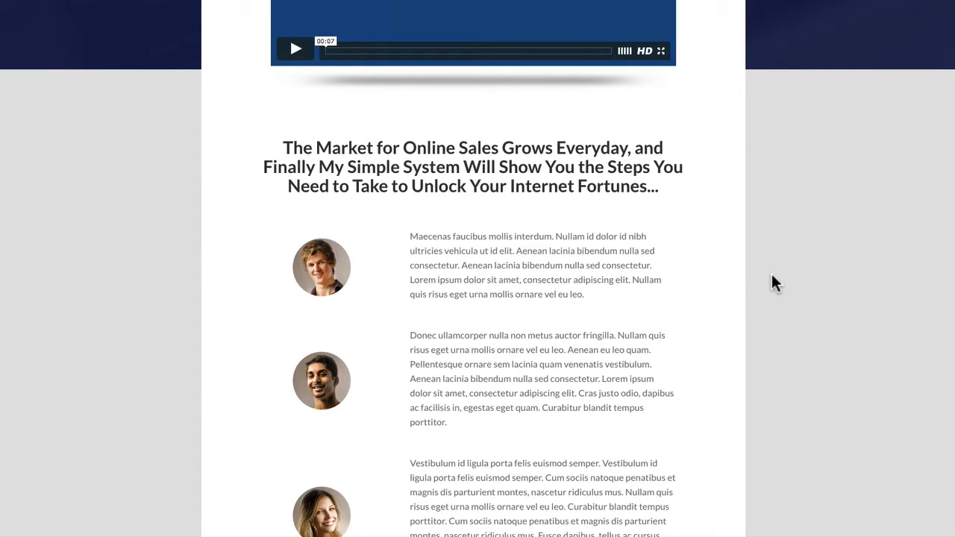
- Scroll through the invoice, order and press screenshots to the 2011–2015 growth bar chart
scroll(down, 3)
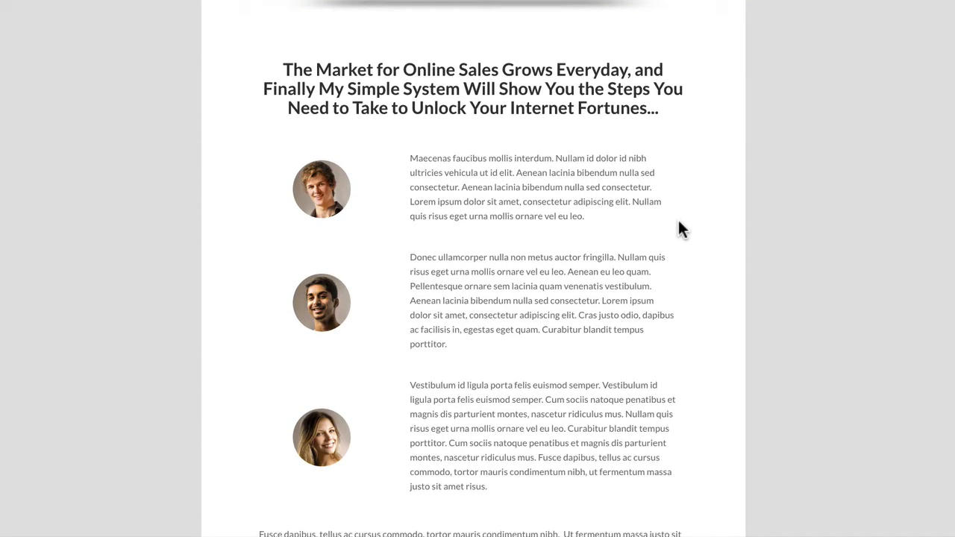
mouse_move(328, 246)
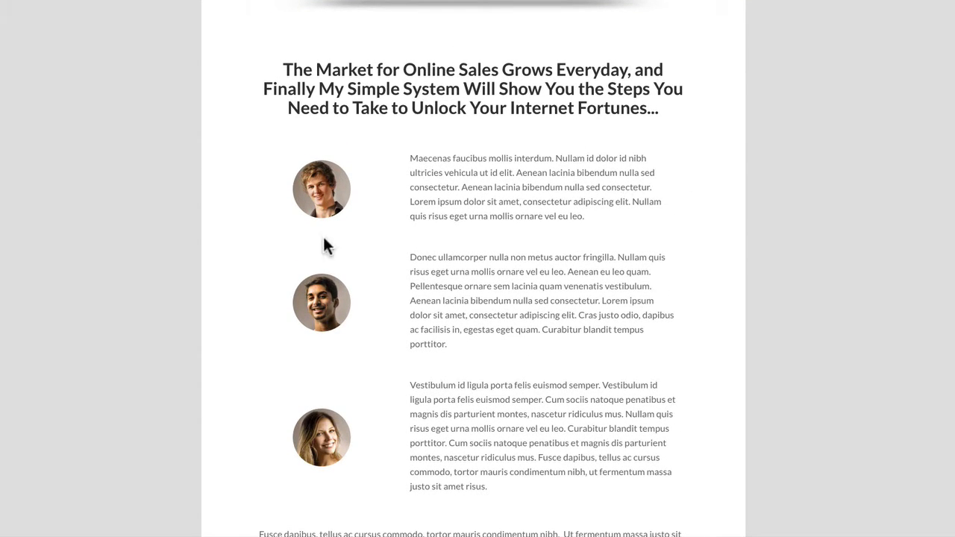
scroll(down, 3)
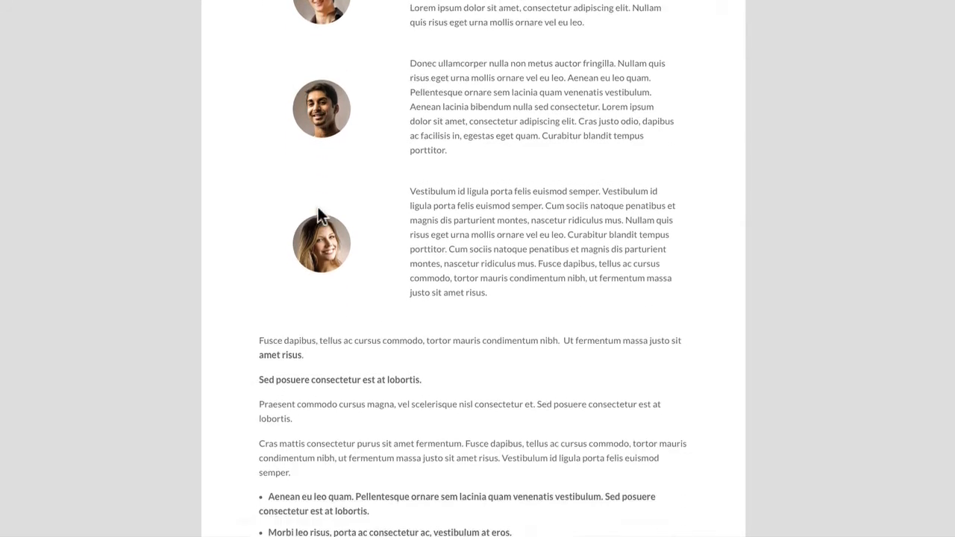
scroll(down, 3)
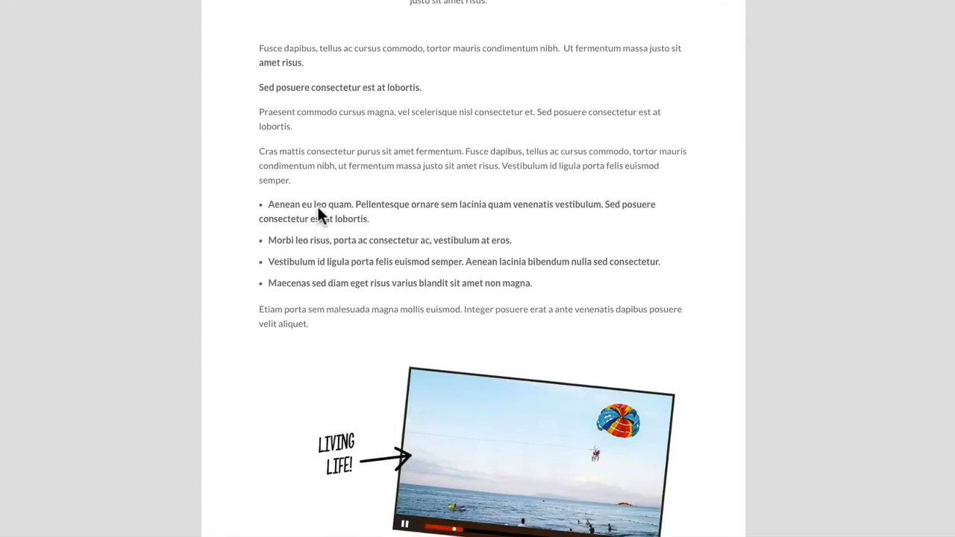
scroll(down, 3)
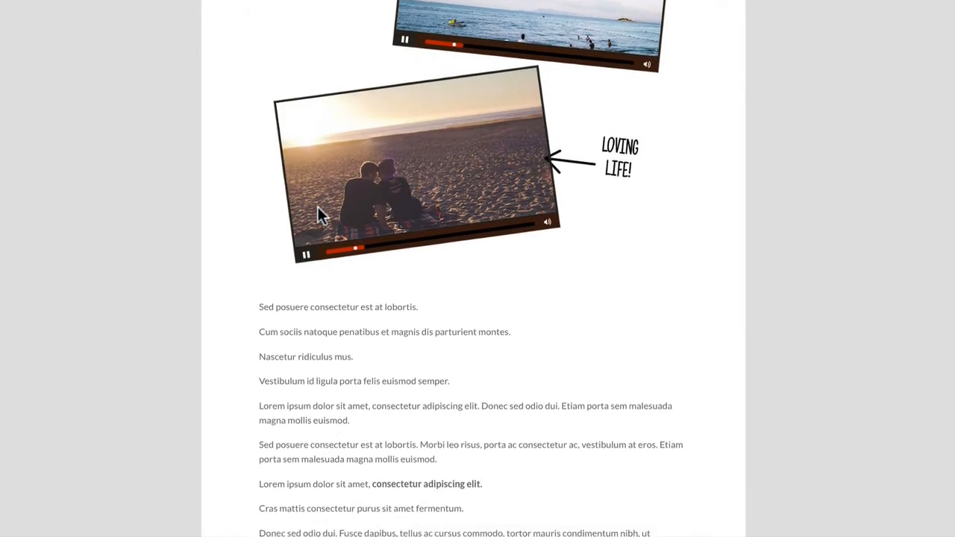
scroll(down, 3)
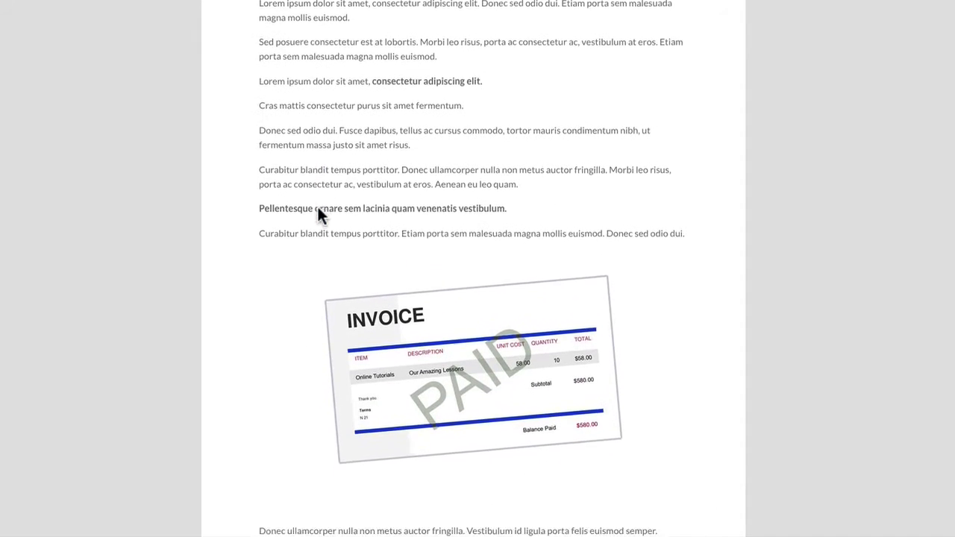
scroll(down, 3)
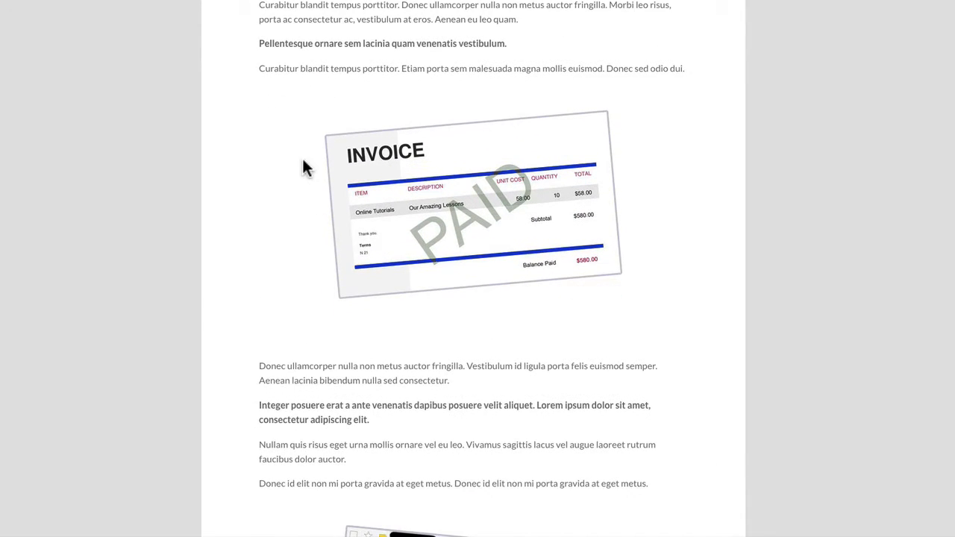
scroll(down, 3)
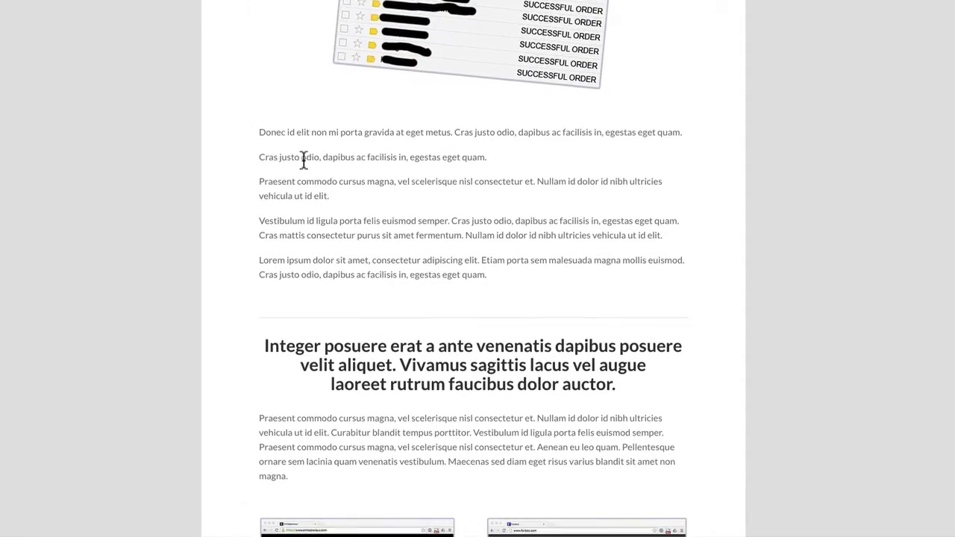
scroll(down, 3)
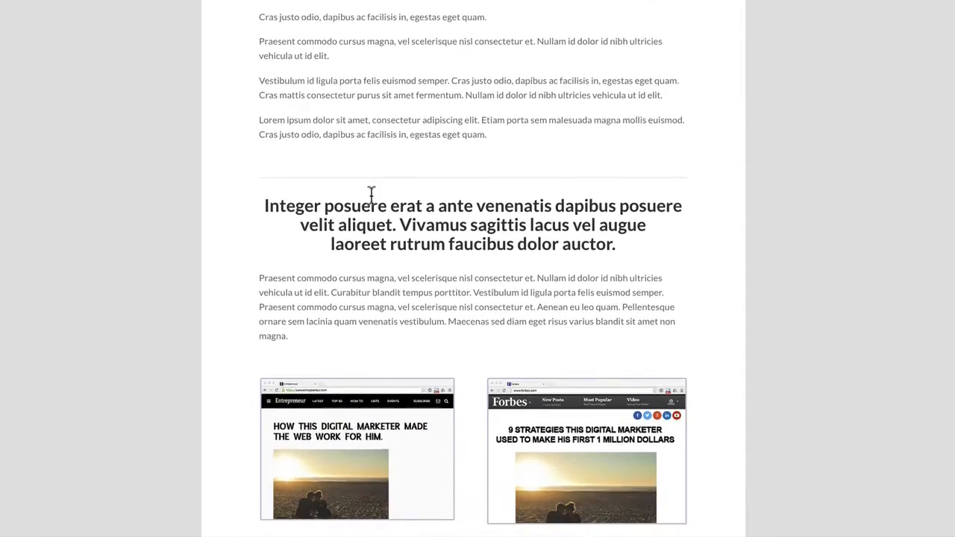
scroll(down, 3)
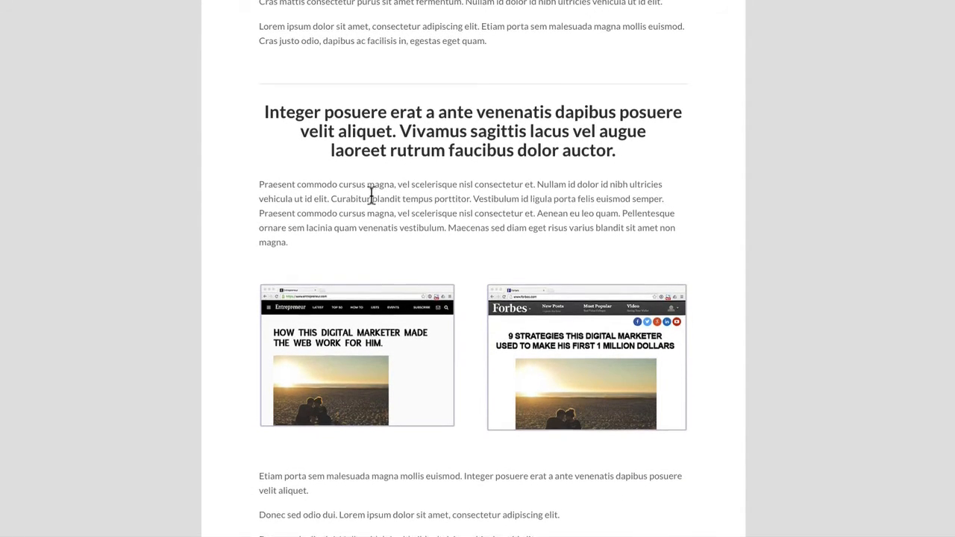
scroll(down, 3)
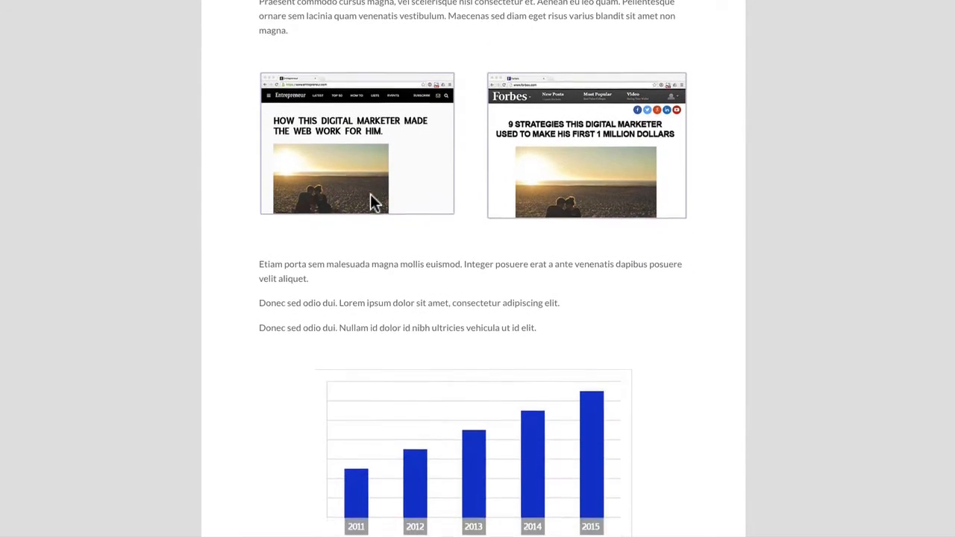
scroll(down, 3)
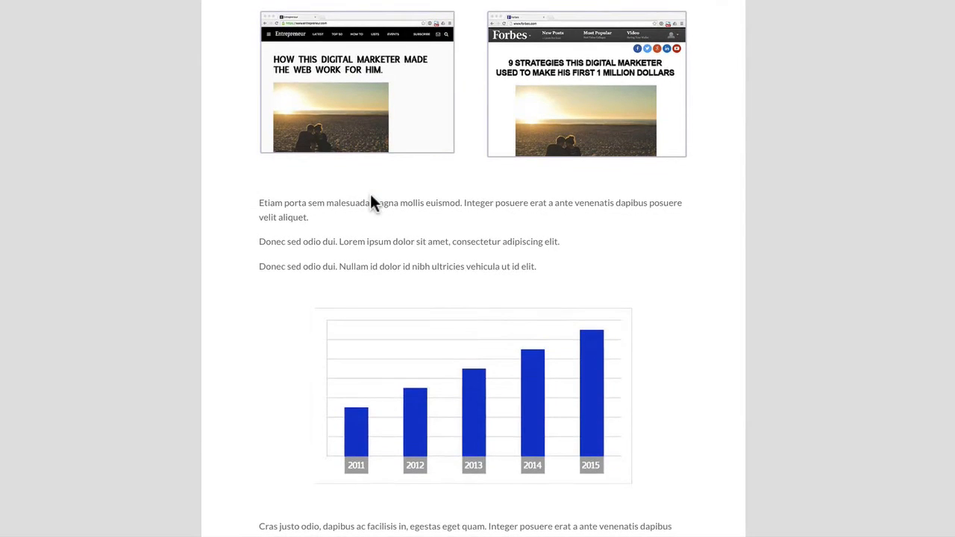
scroll(down, 3)
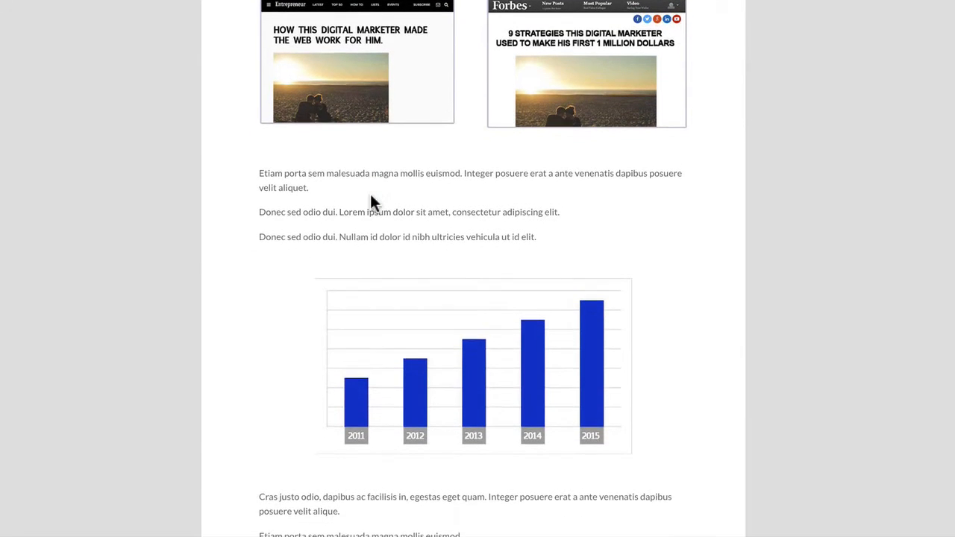
mouse_move(370, 102)
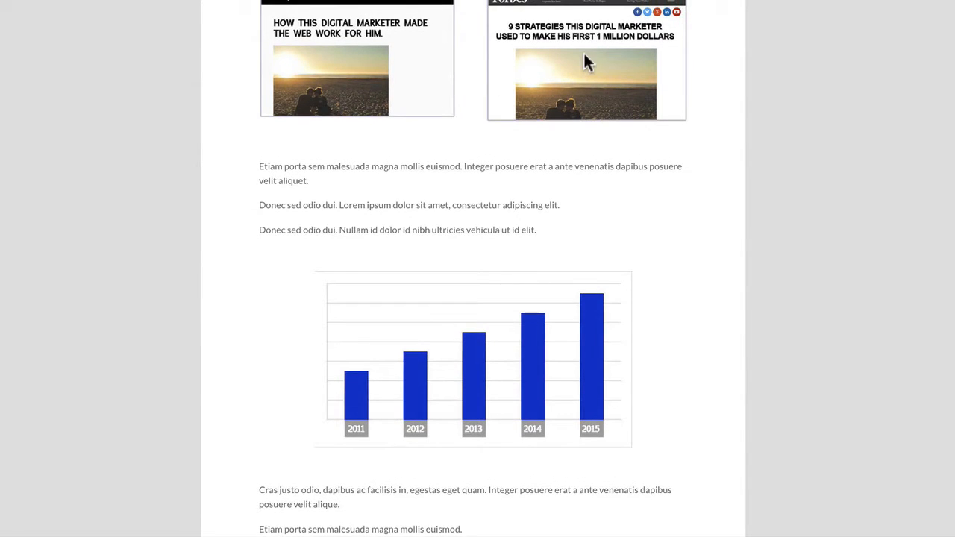
mouse_move(561, 58)
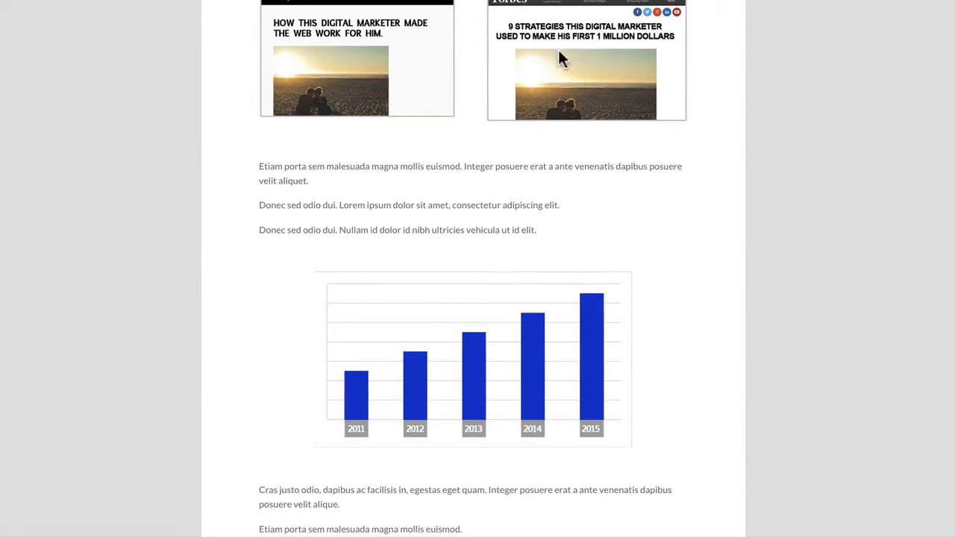
scroll(down, 3)
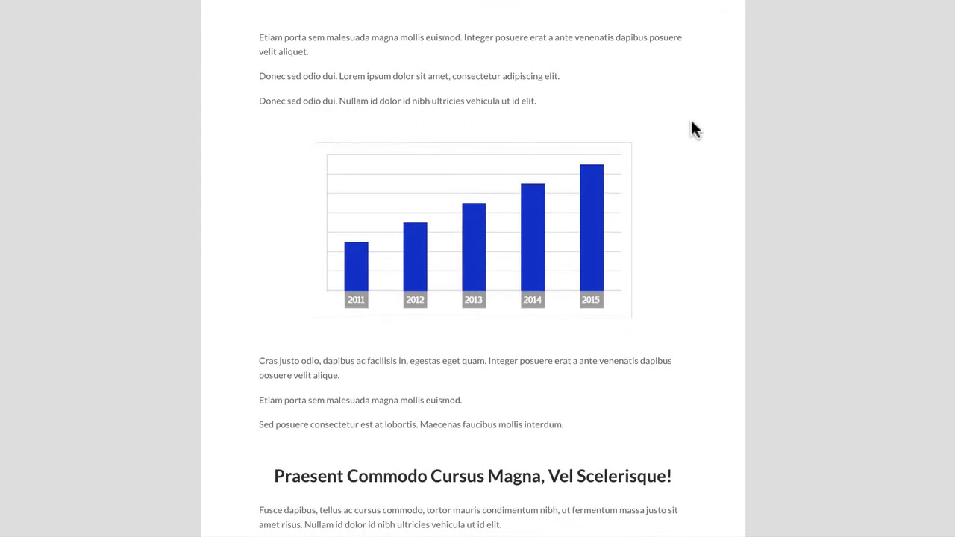
mouse_move(595, 246)
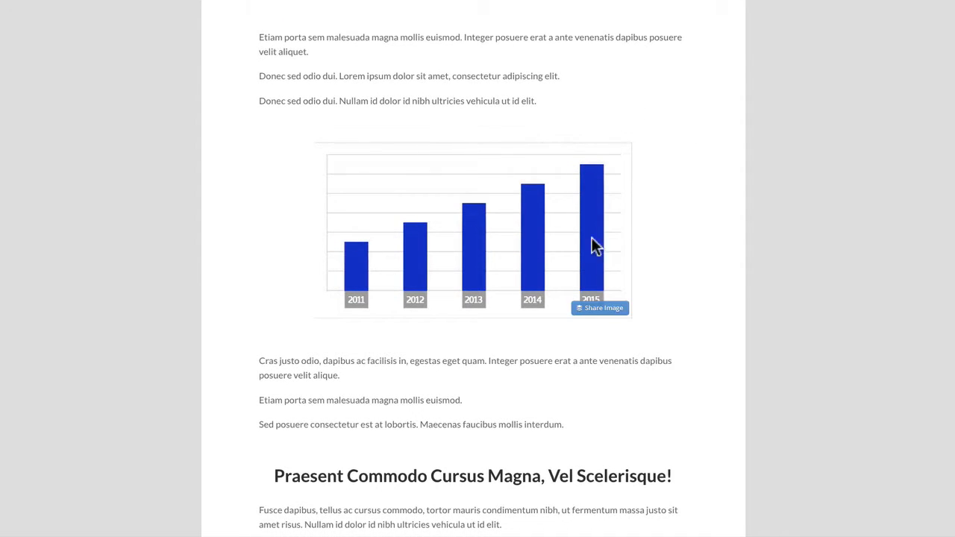
mouse_move(724, 240)
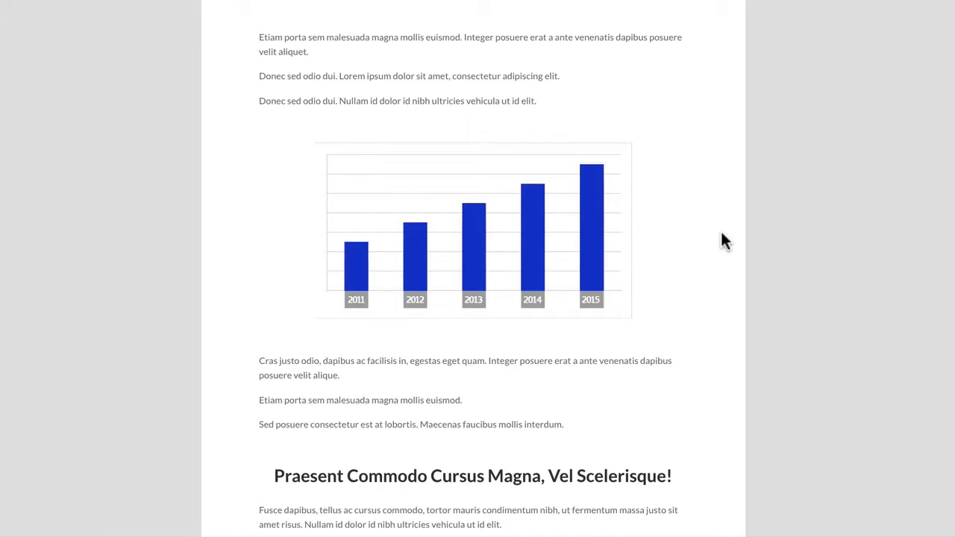
mouse_move(629, 289)
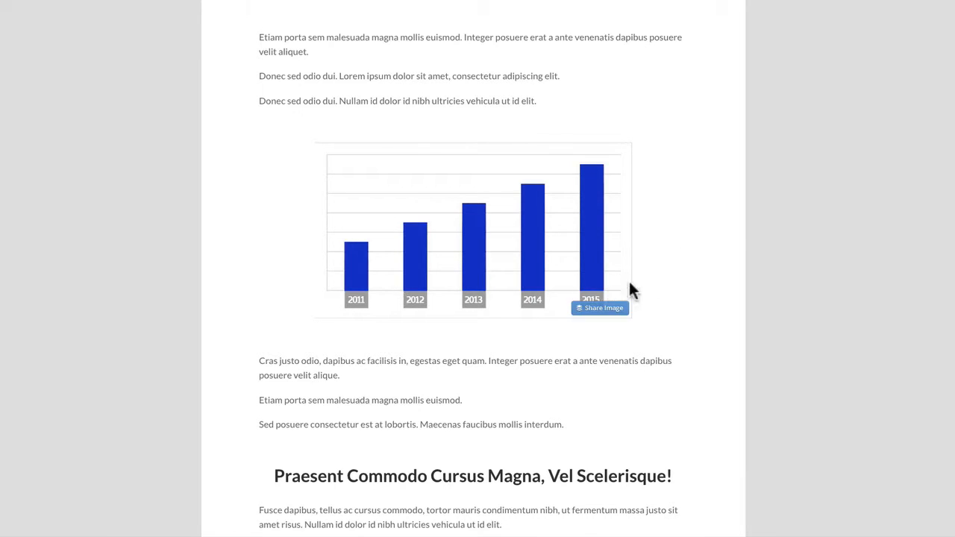
scroll(down, 3)
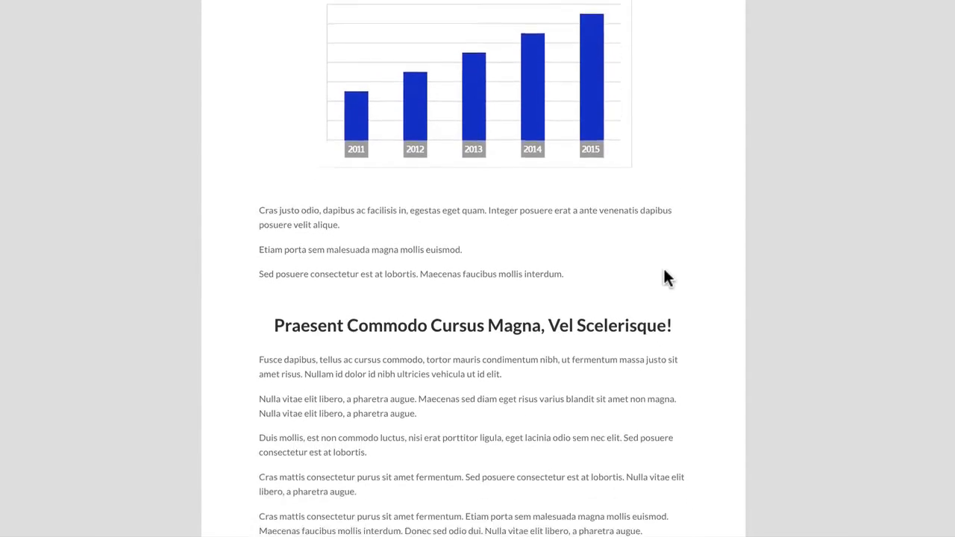
scroll(down, 3)
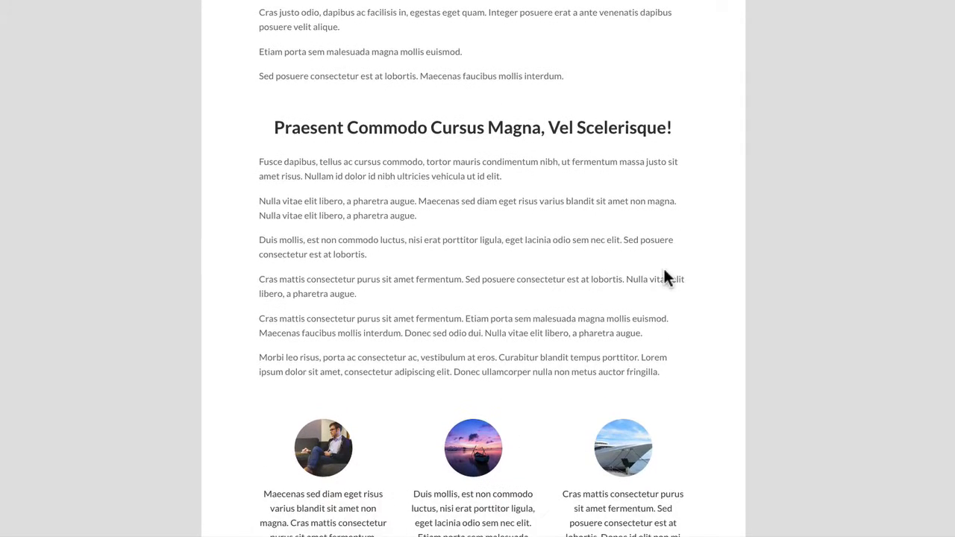
scroll(down, 3)
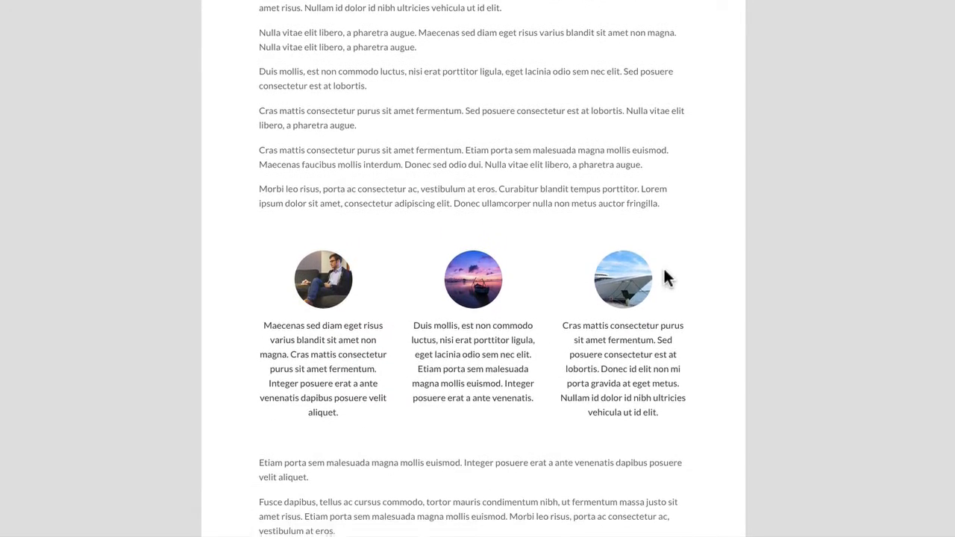
scroll(down, 3)
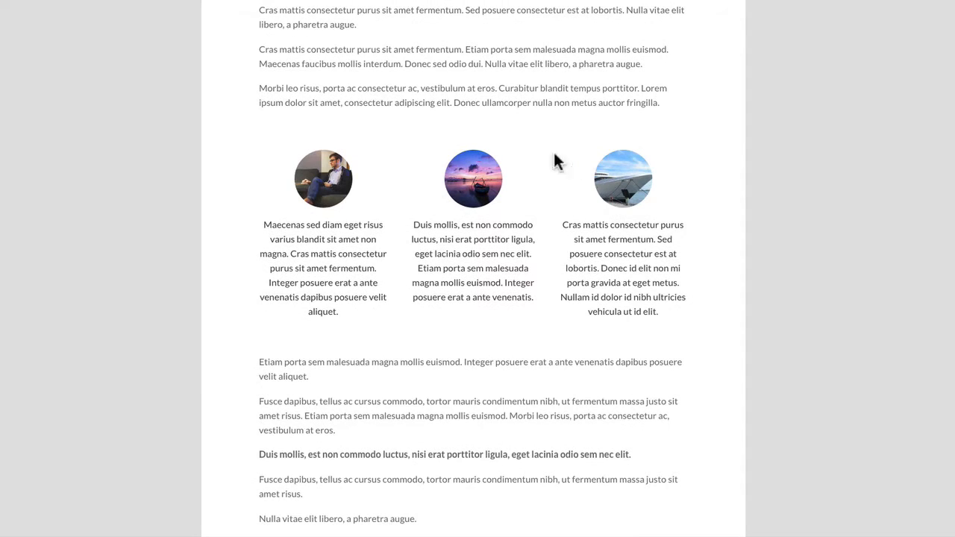
mouse_move(485, 197)
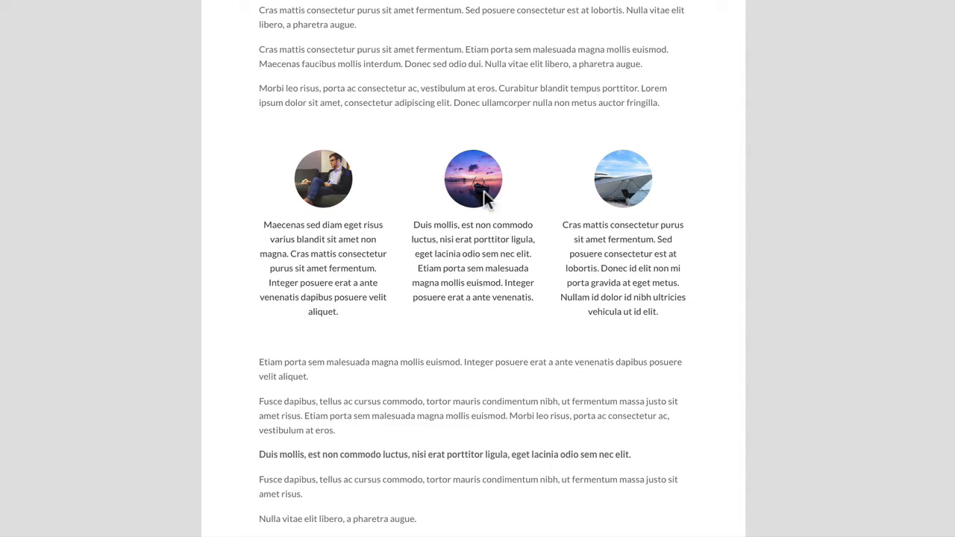
scroll(down, 3)
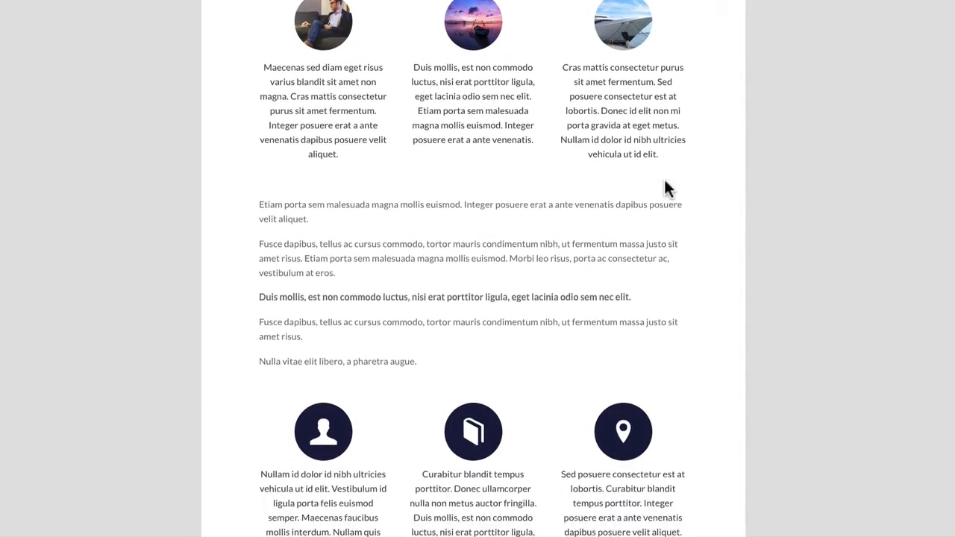
scroll(down, 3)
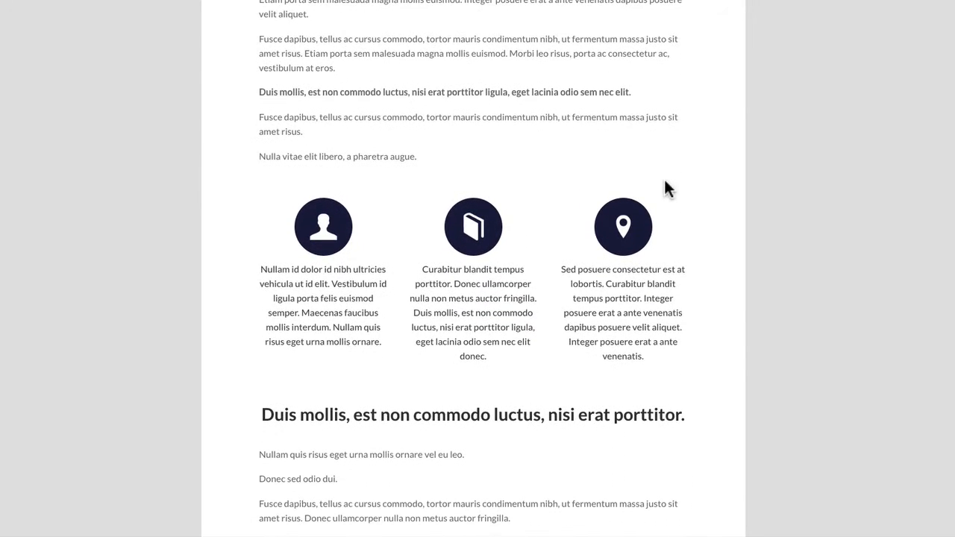
scroll(down, 3)
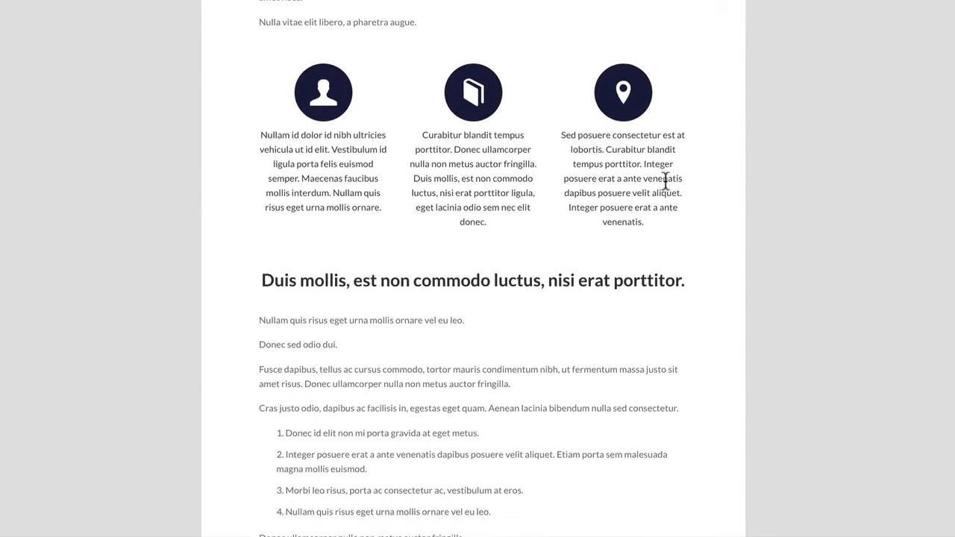
scroll(down, 3)
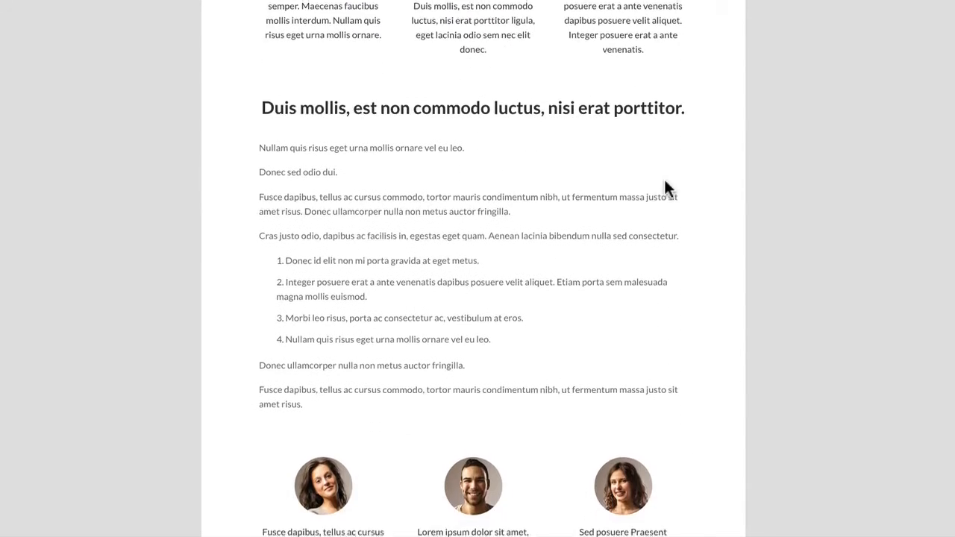
scroll(down, 3)
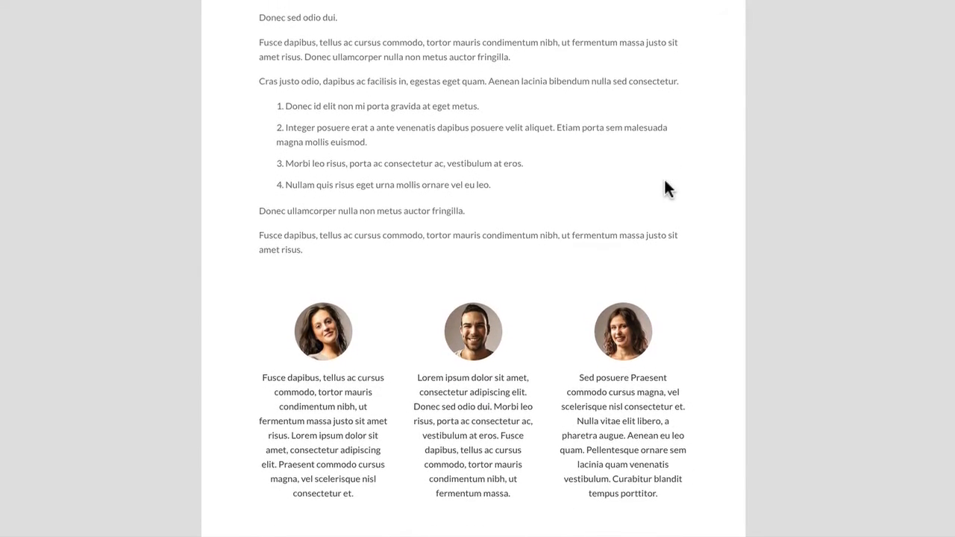
scroll(down, 3)
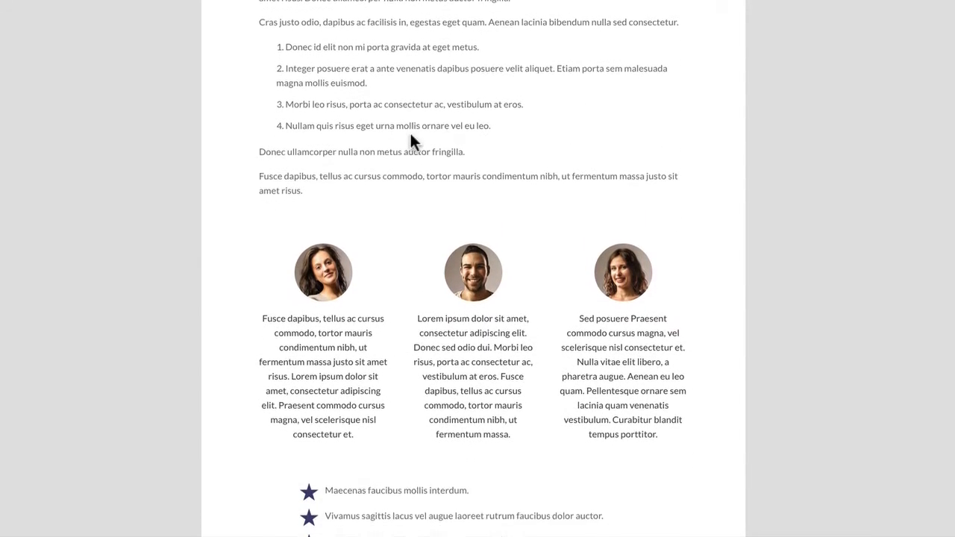
scroll(down, 3)
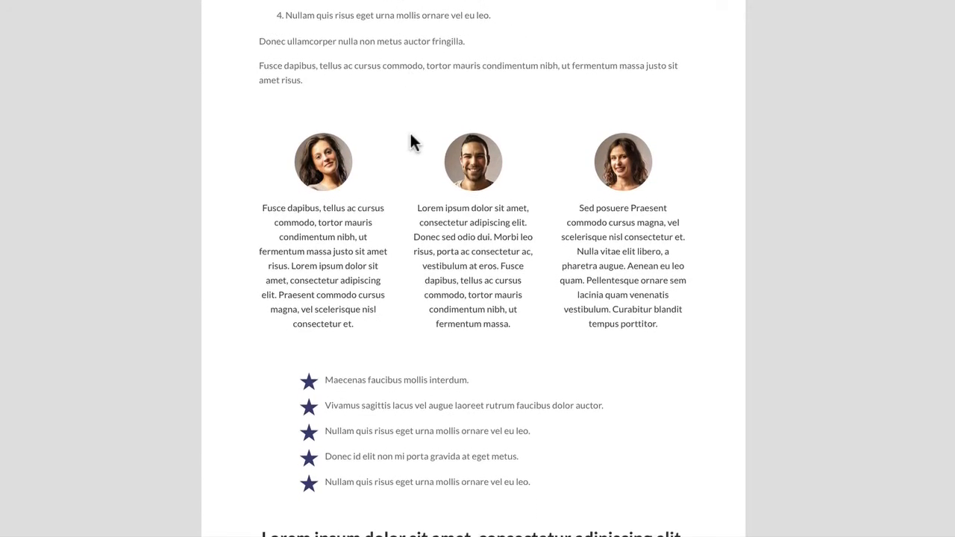
scroll(down, 3)
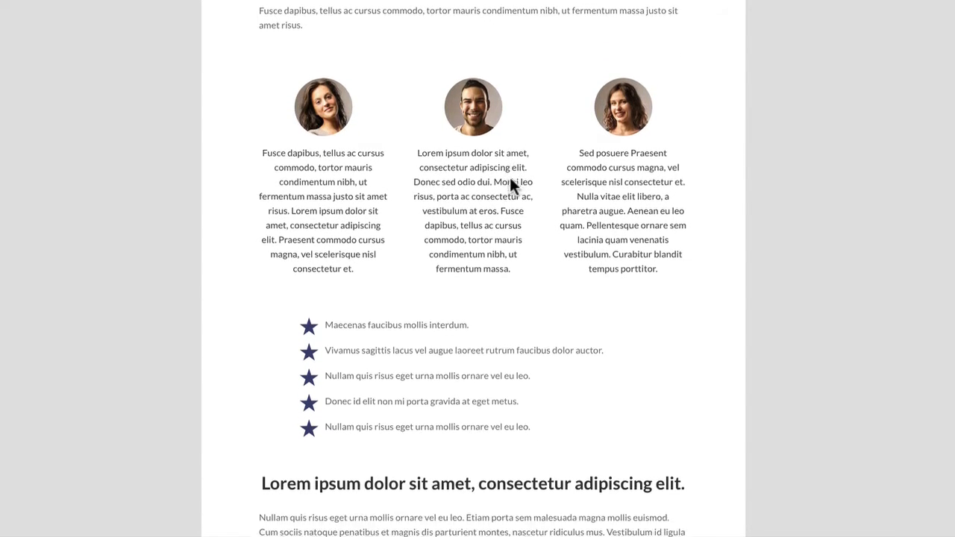
scroll(down, 3)
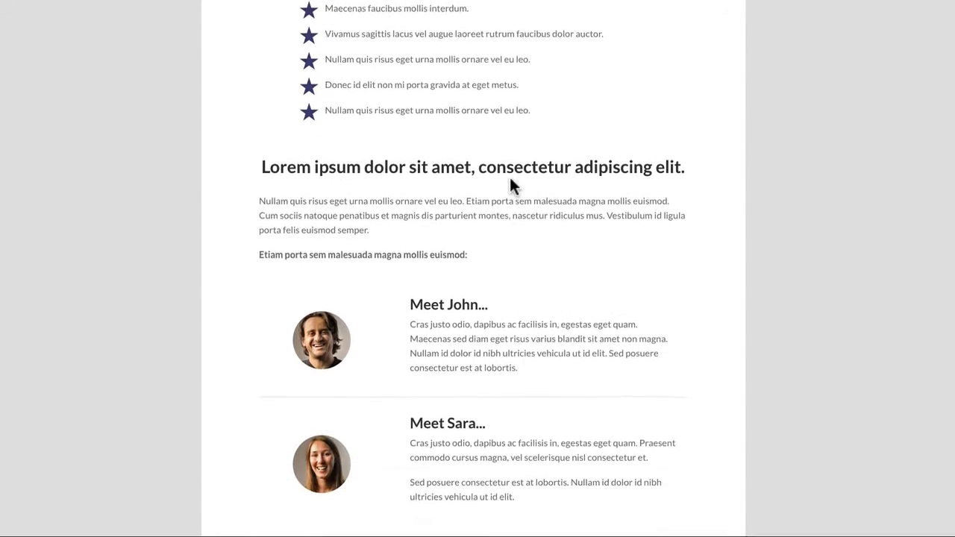
scroll(down, 3)
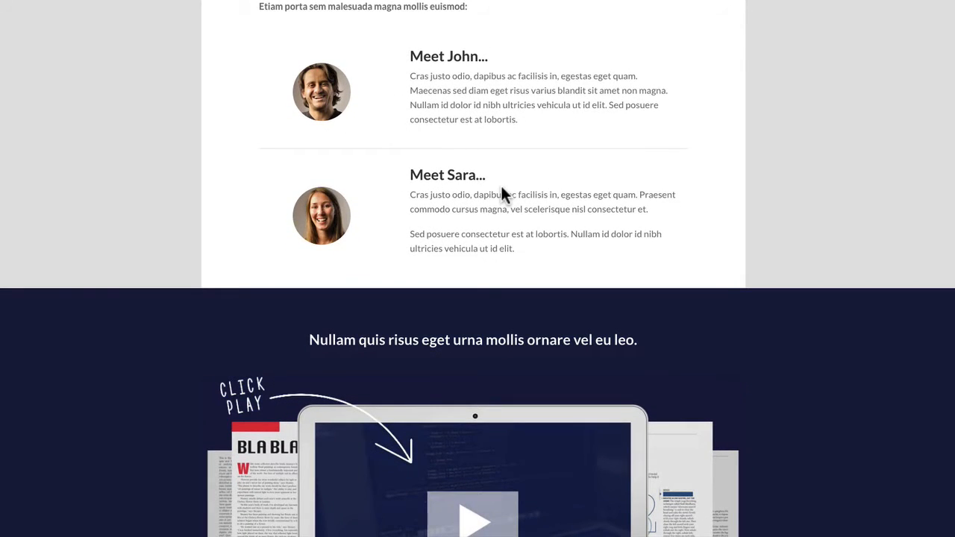
scroll(down, 3)
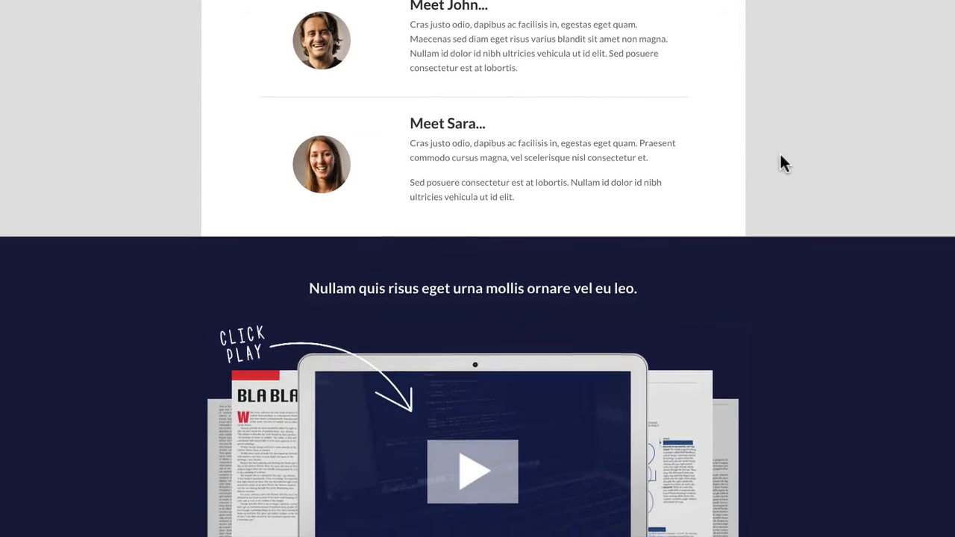
scroll(down, 3)
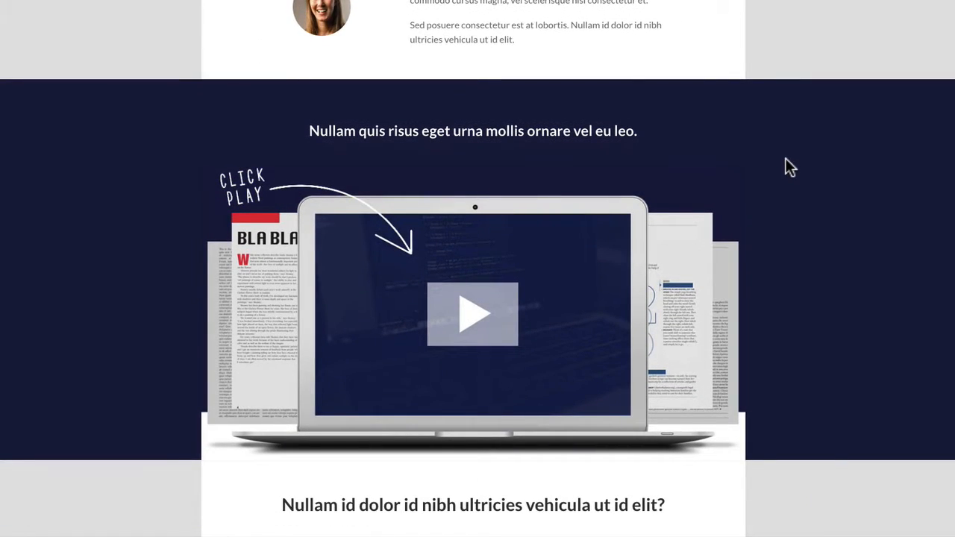
scroll(down, 3)
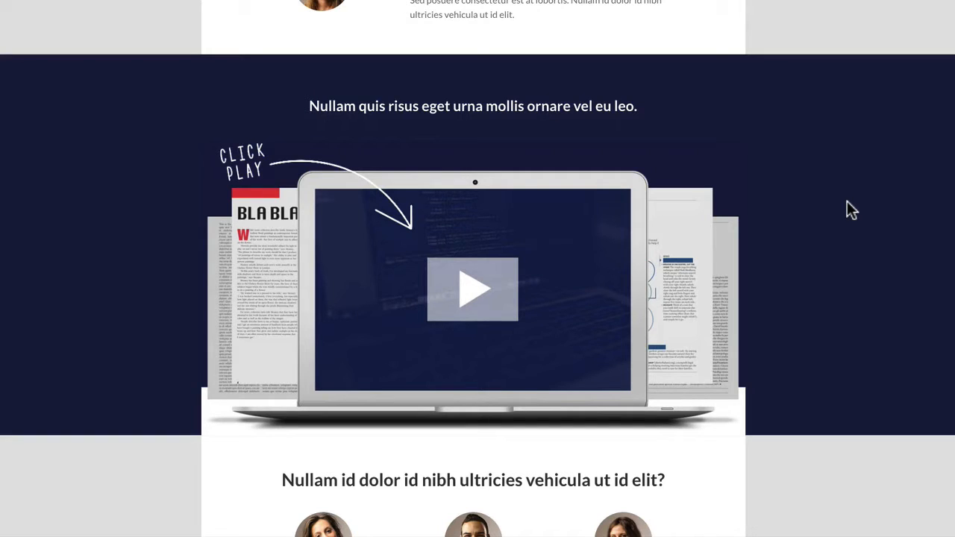
scroll(down, 3)
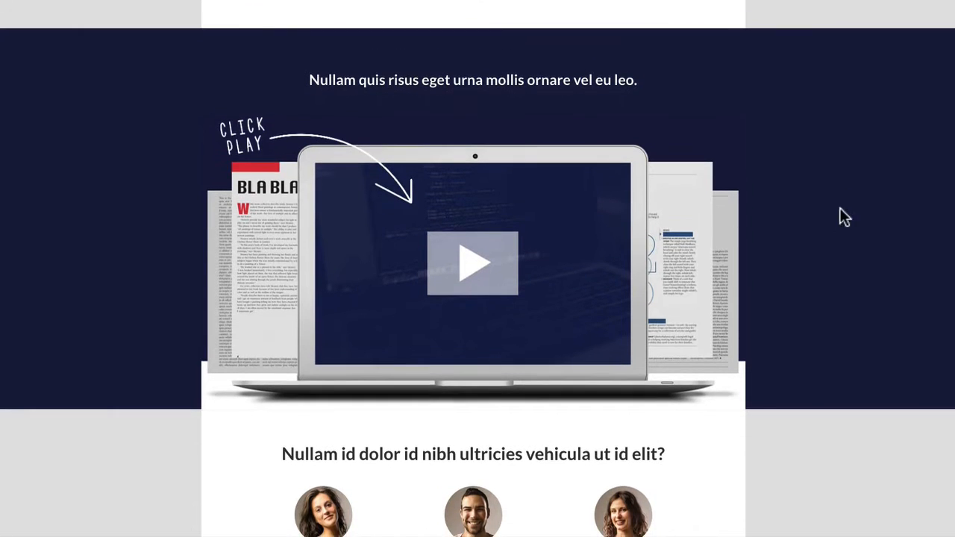
mouse_move(492, 281)
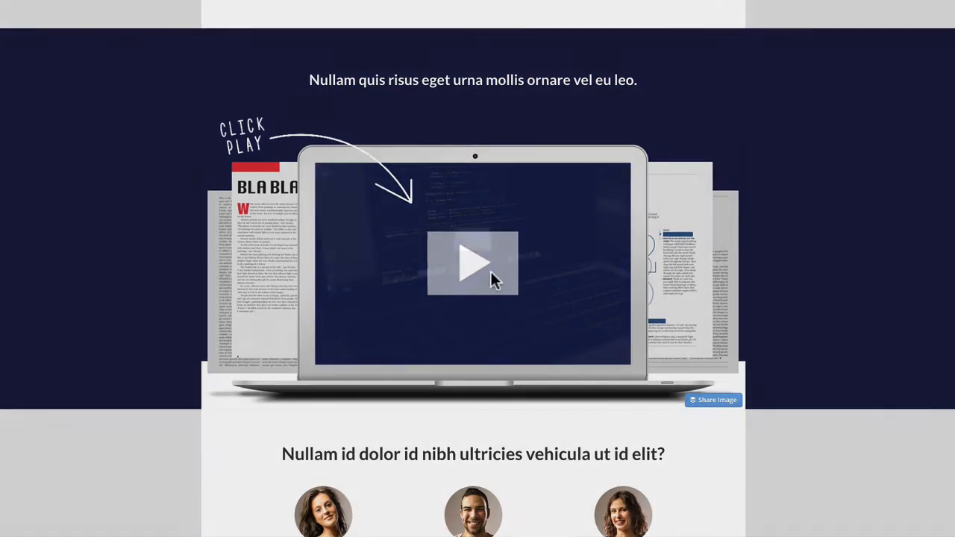
click(473, 262)
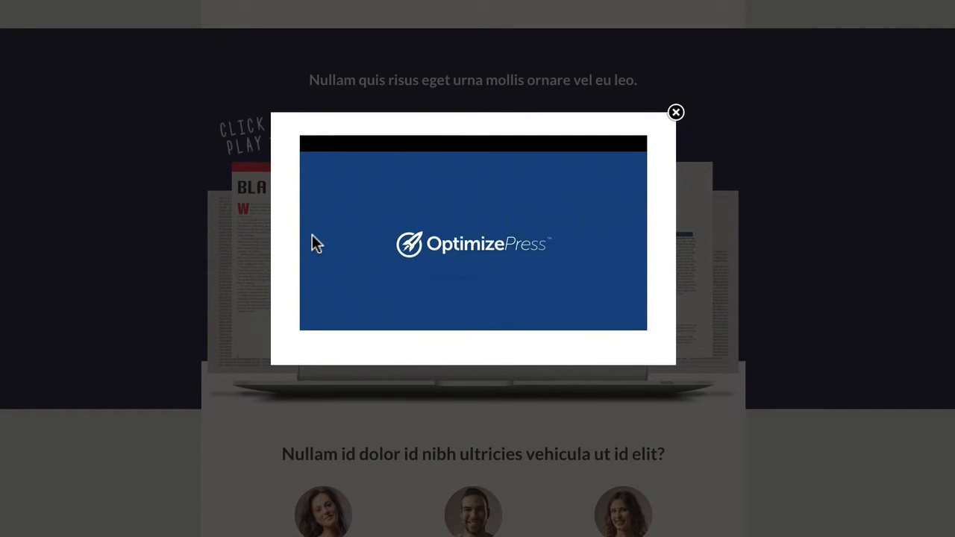
mouse_move(307, 236)
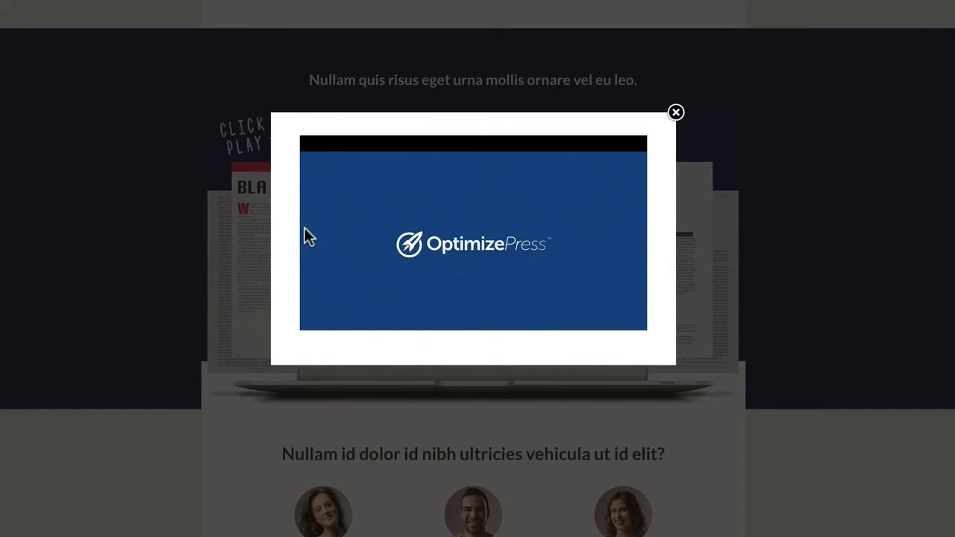
click(674, 112)
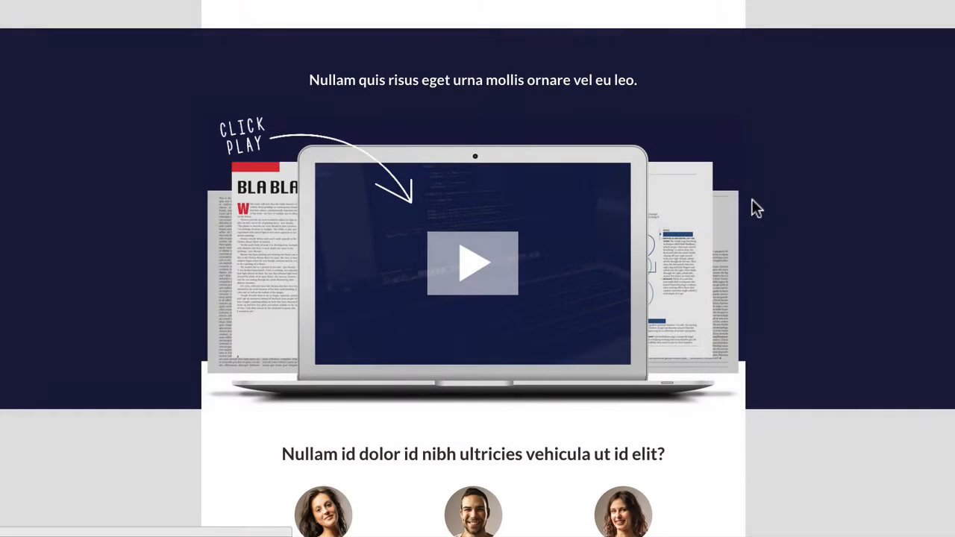
mouse_move(301, 376)
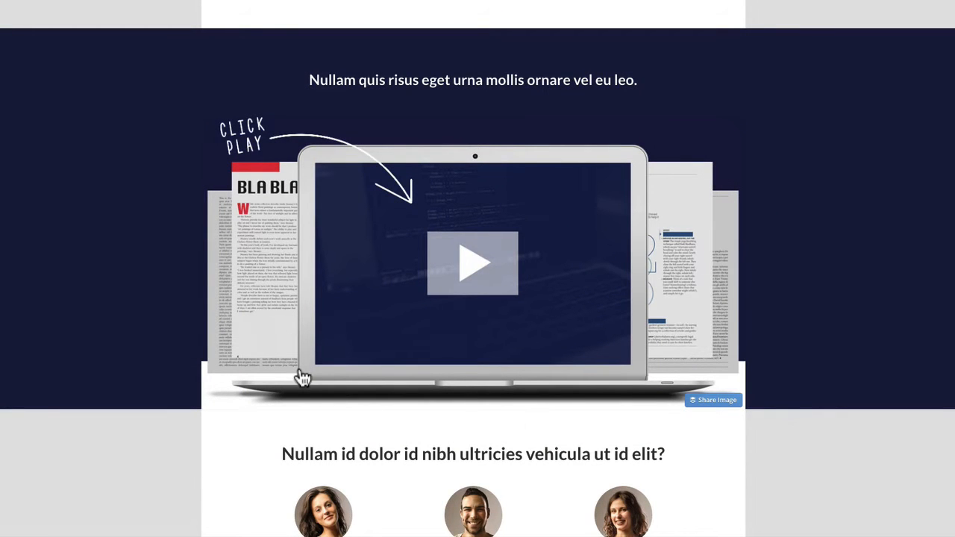
mouse_move(257, 353)
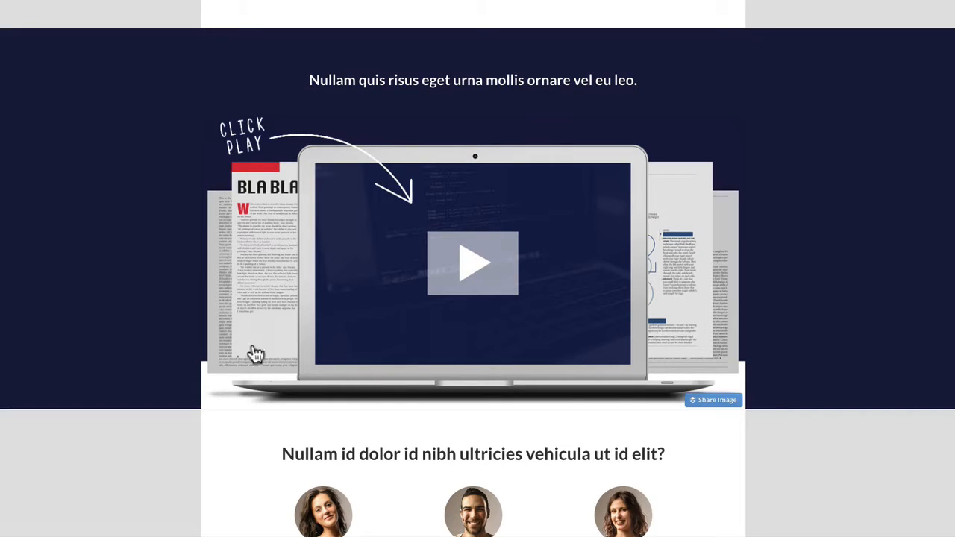
mouse_move(416, 192)
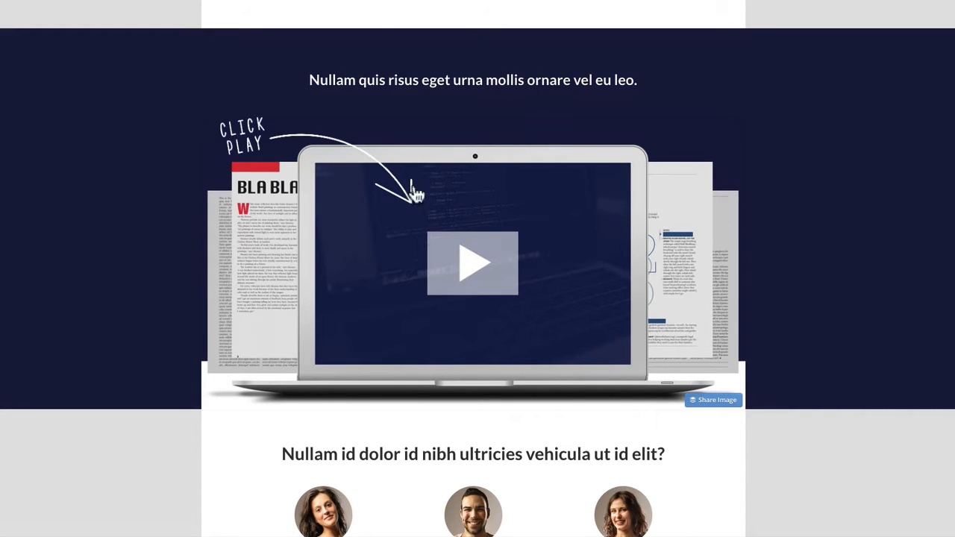
mouse_move(888, 250)
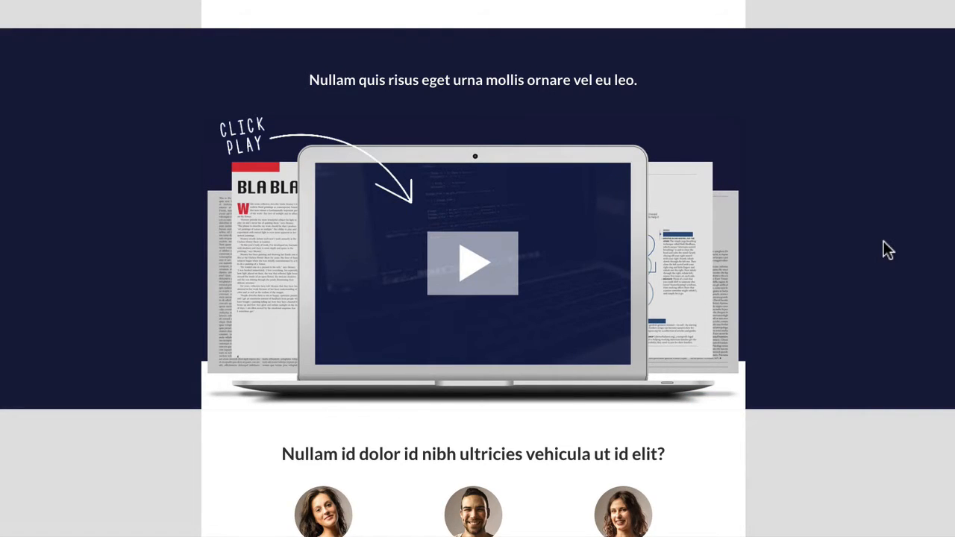
- Scroll past the highlighted quote block to the 'Module 1: The Beginning' checklist
scroll(down, 3)
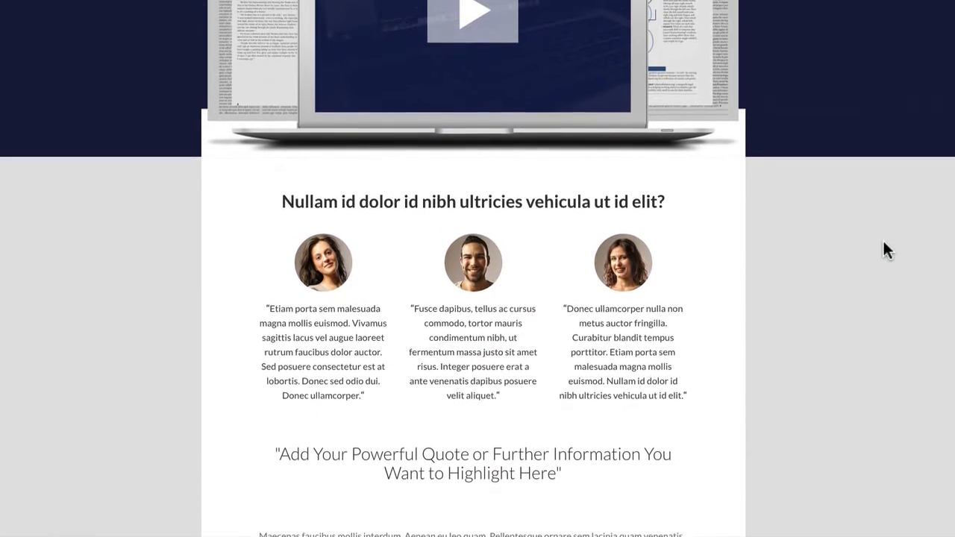
scroll(down, 3)
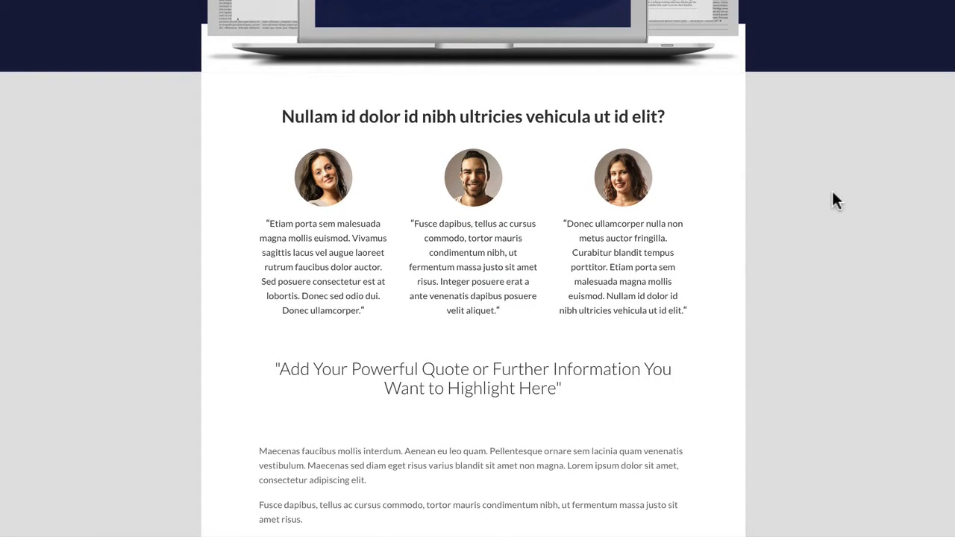
scroll(down, 3)
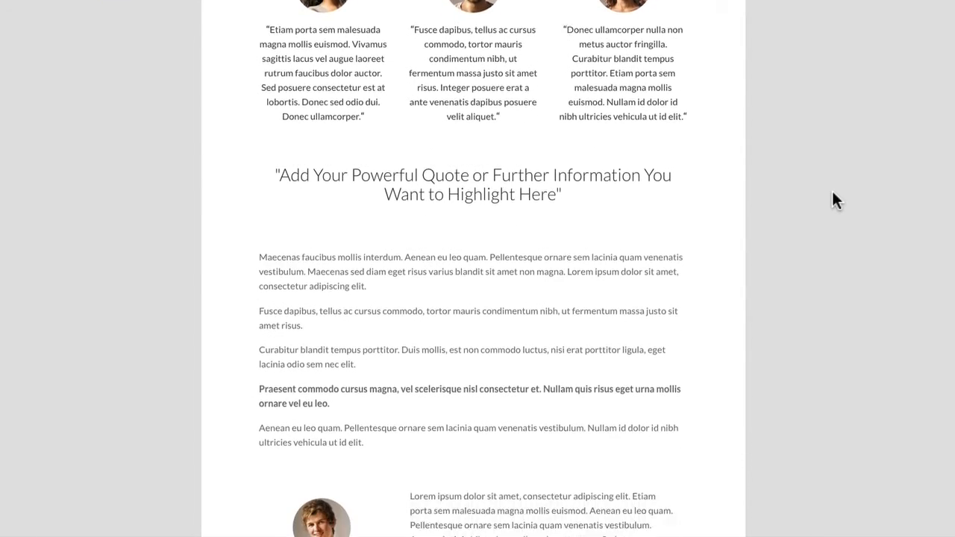
scroll(down, 3)
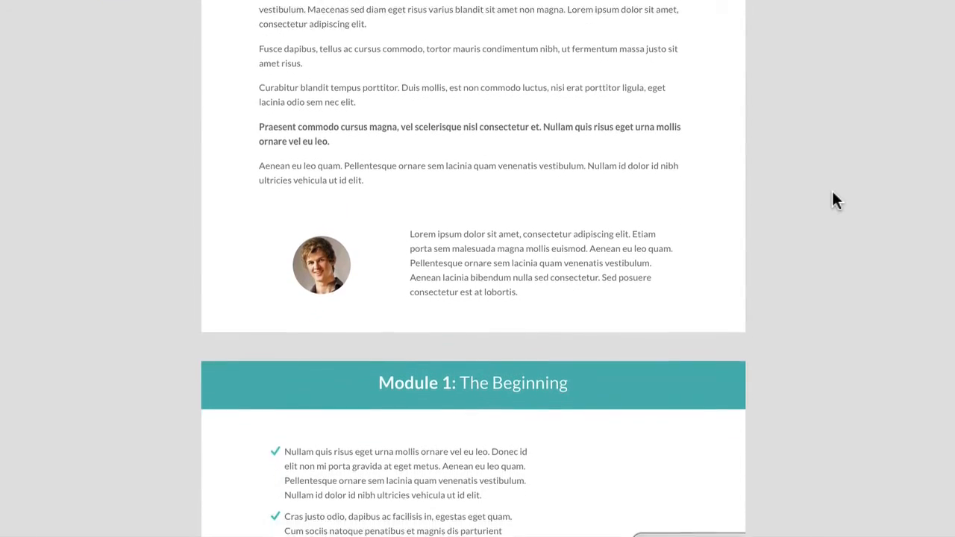
scroll(down, 3)
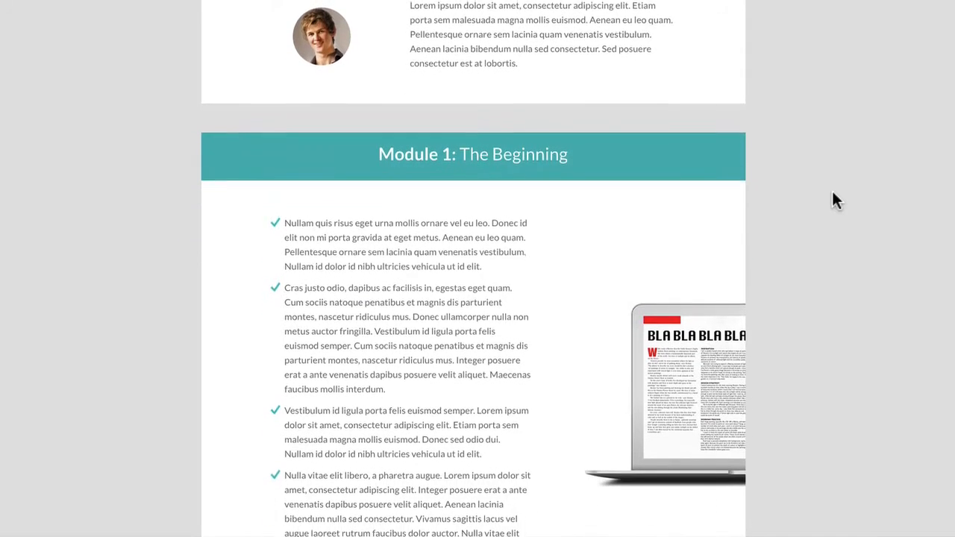
scroll(down, 3)
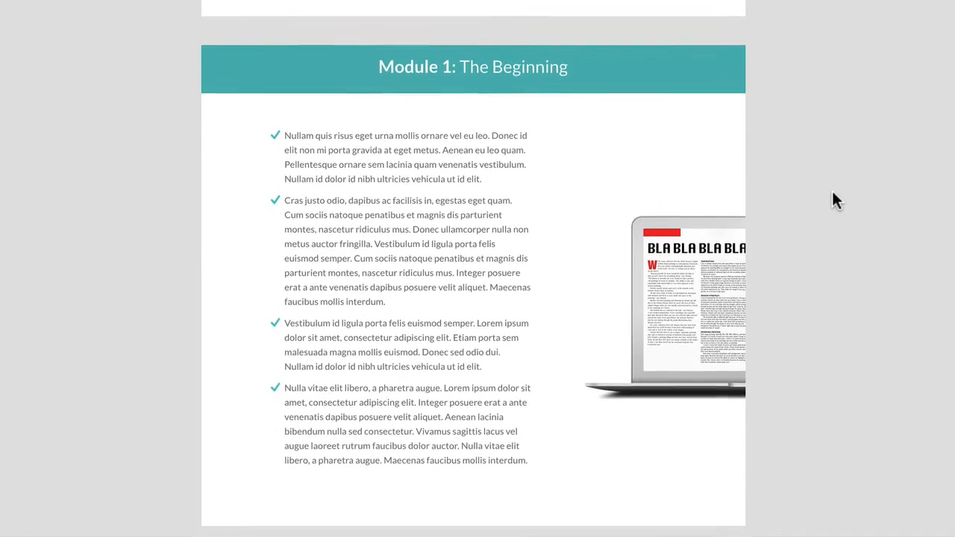
- Scroll through Modules 2, 3 and 4 down to the PLUS bonus techniques block
scroll(down, 3)
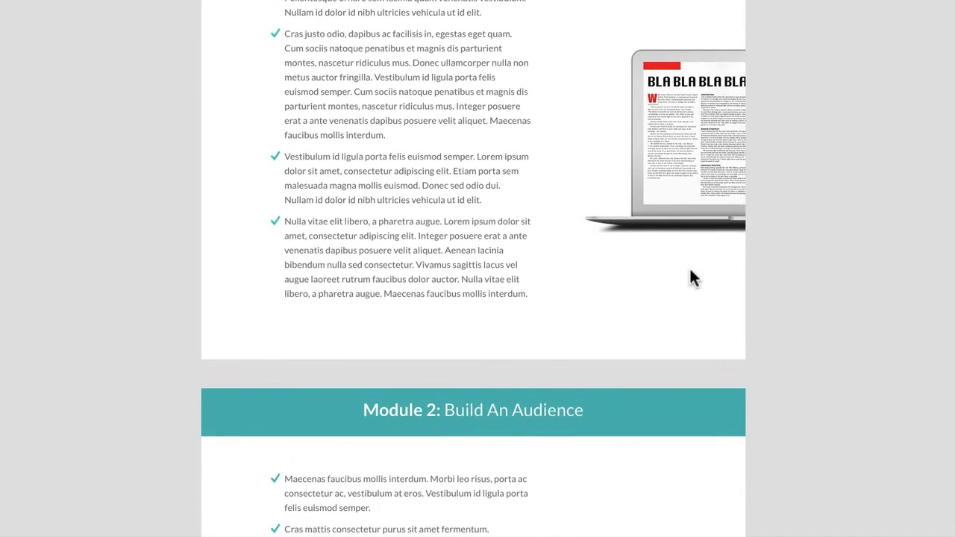
scroll(down, 3)
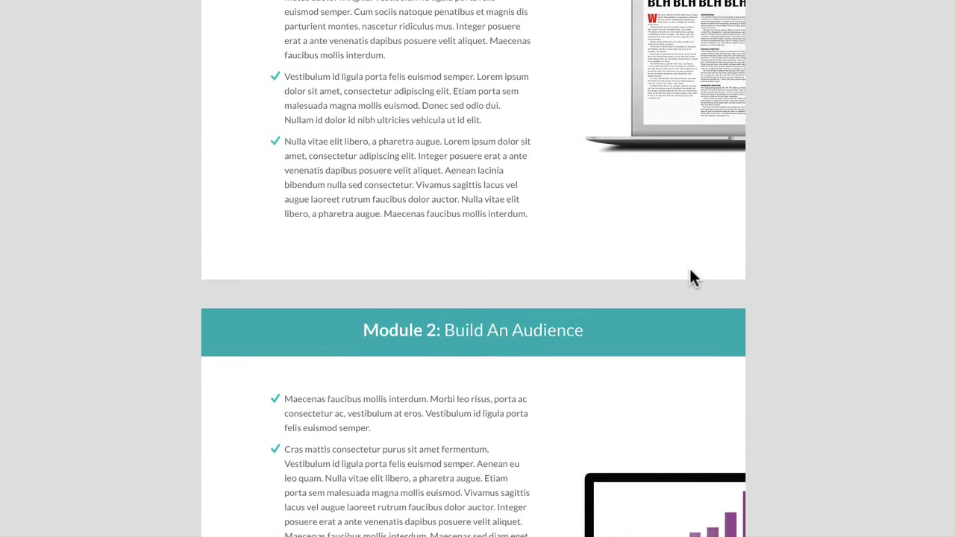
scroll(down, 3)
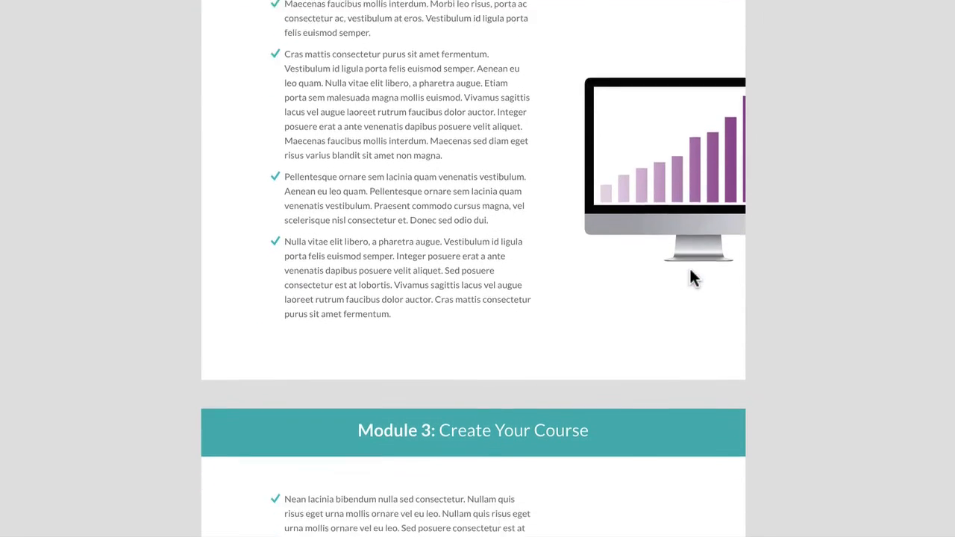
scroll(down, 3)
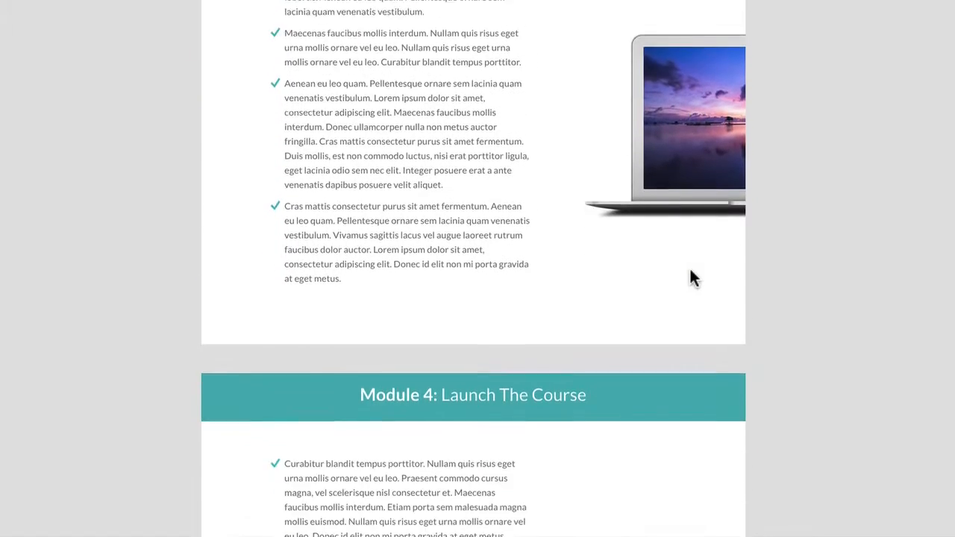
scroll(down, 3)
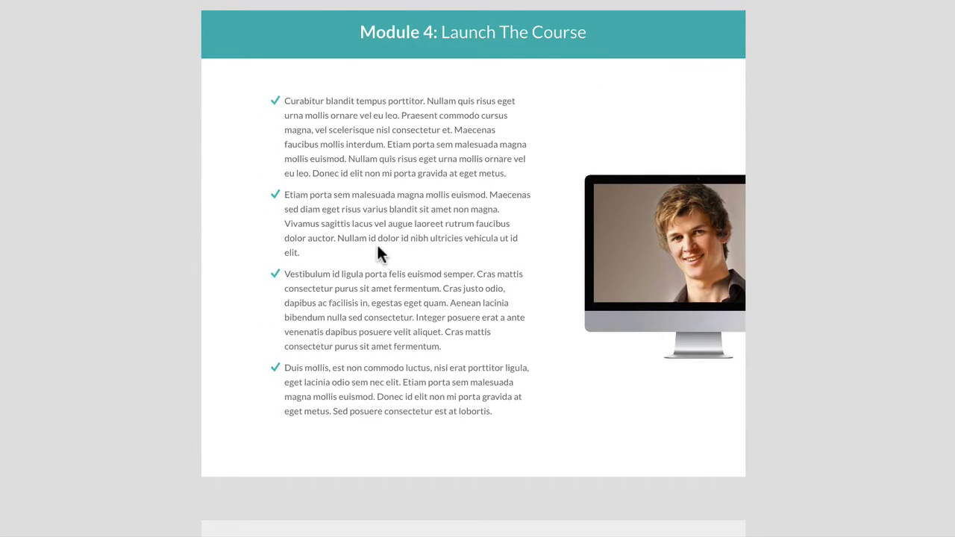
scroll(down, 3)
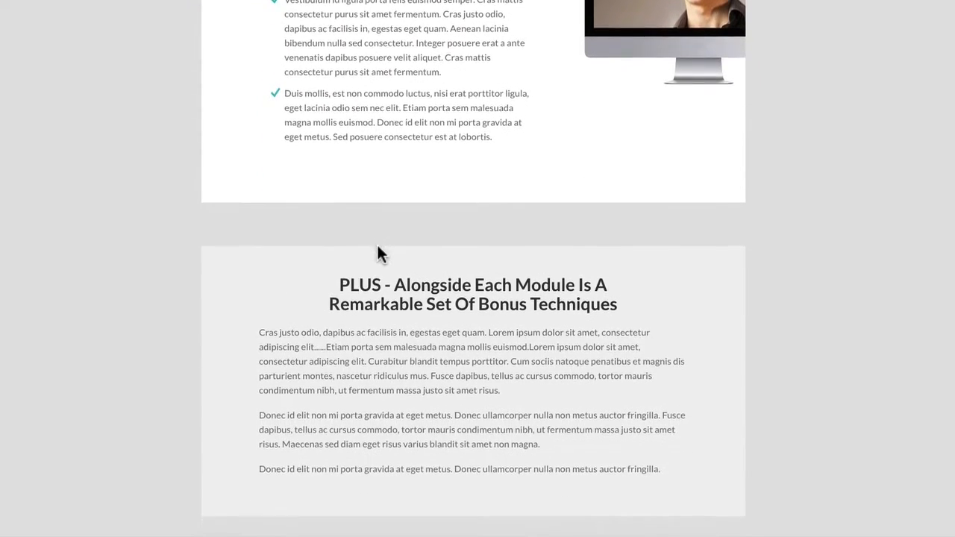
- Scroll past Advanced Training #1–#3 and 'And If You Get Stuck' to Additional Bonus #1
scroll(down, 3)
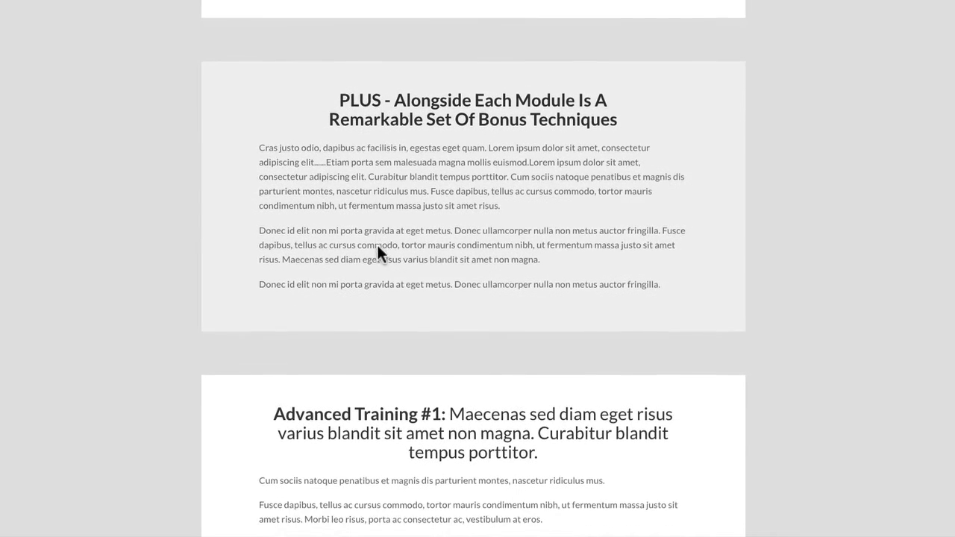
scroll(down, 3)
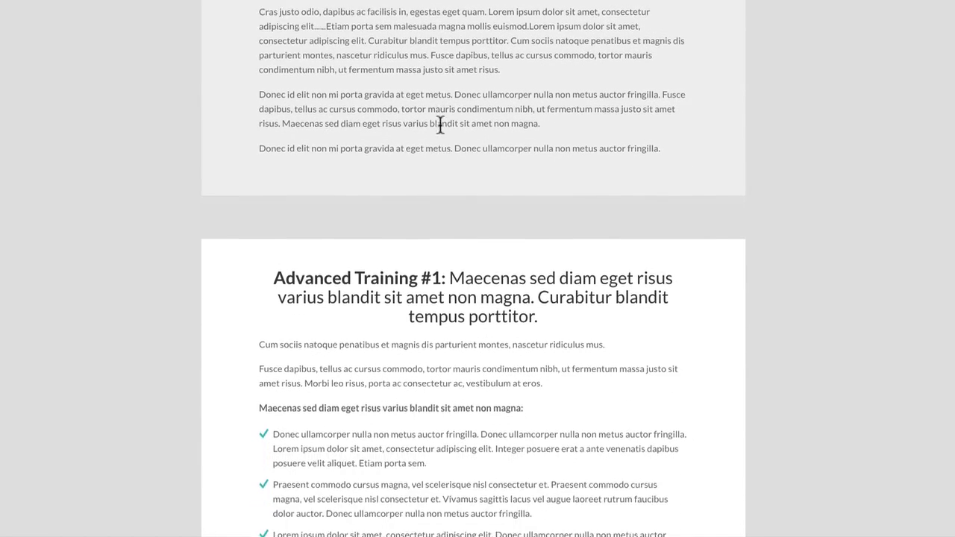
scroll(down, 3)
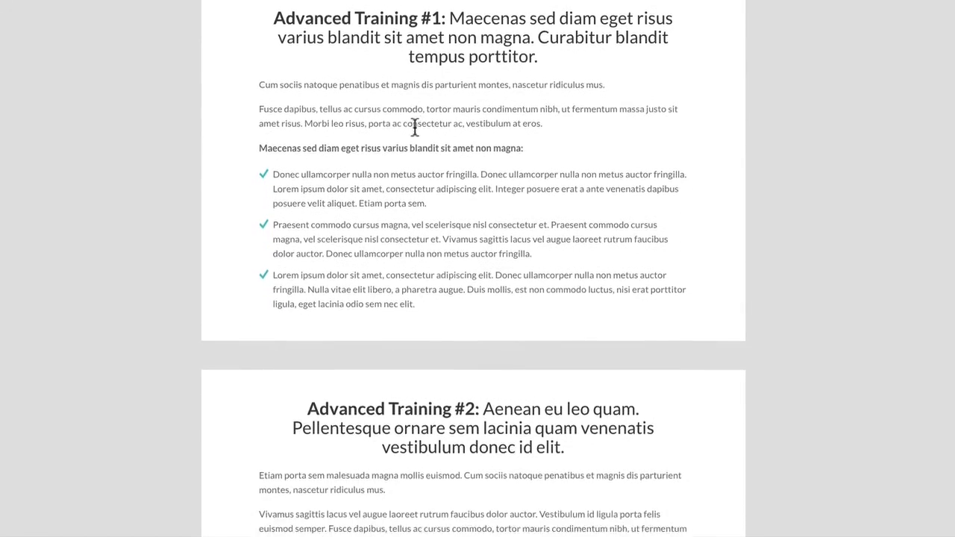
scroll(down, 3)
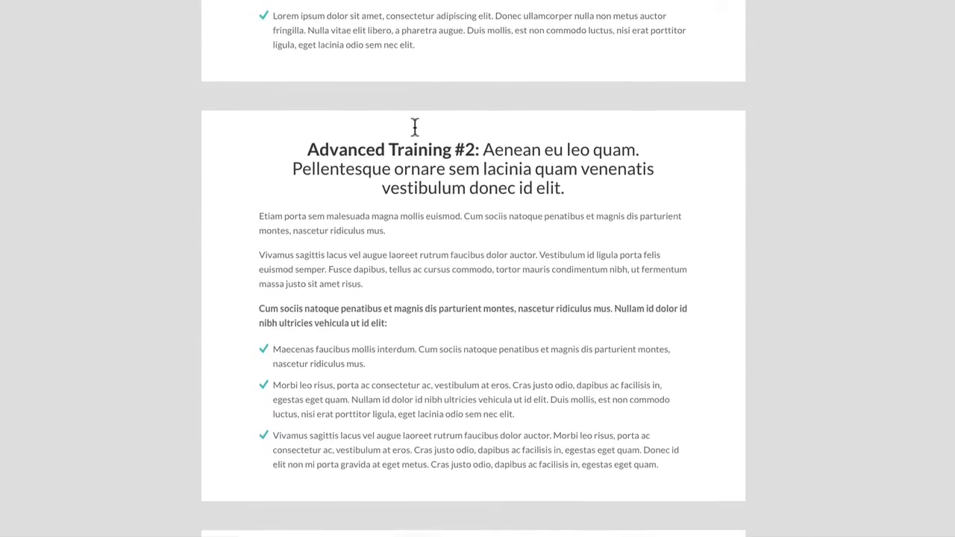
scroll(down, 3)
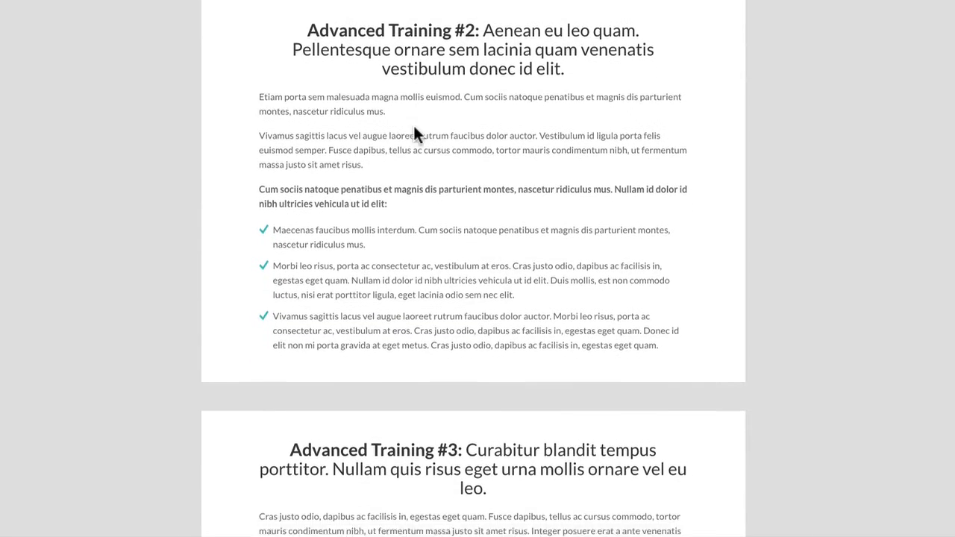
scroll(down, 3)
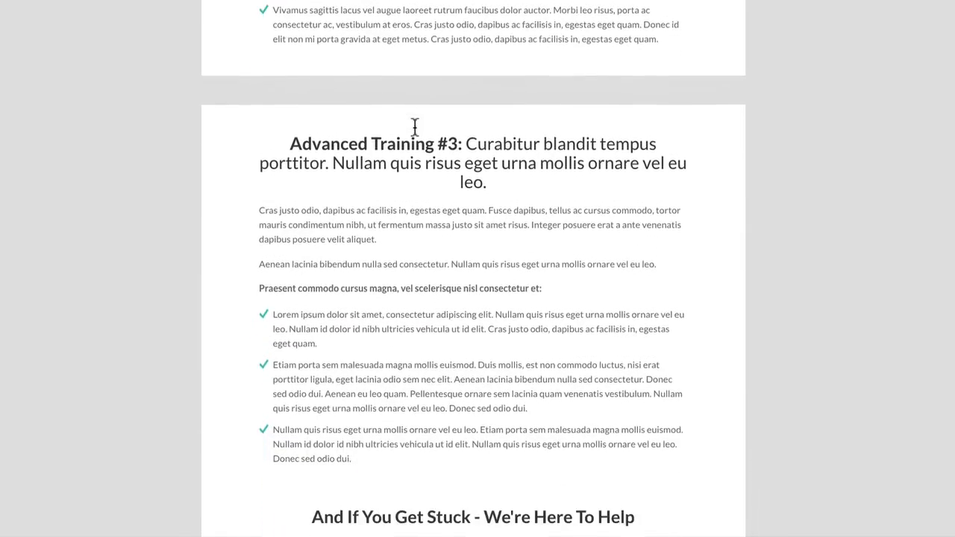
scroll(down, 3)
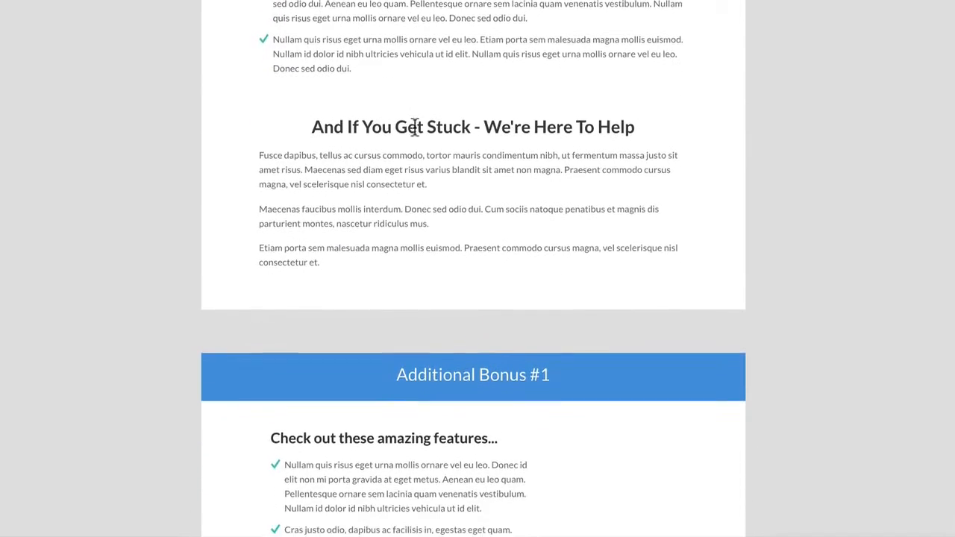
scroll(down, 3)
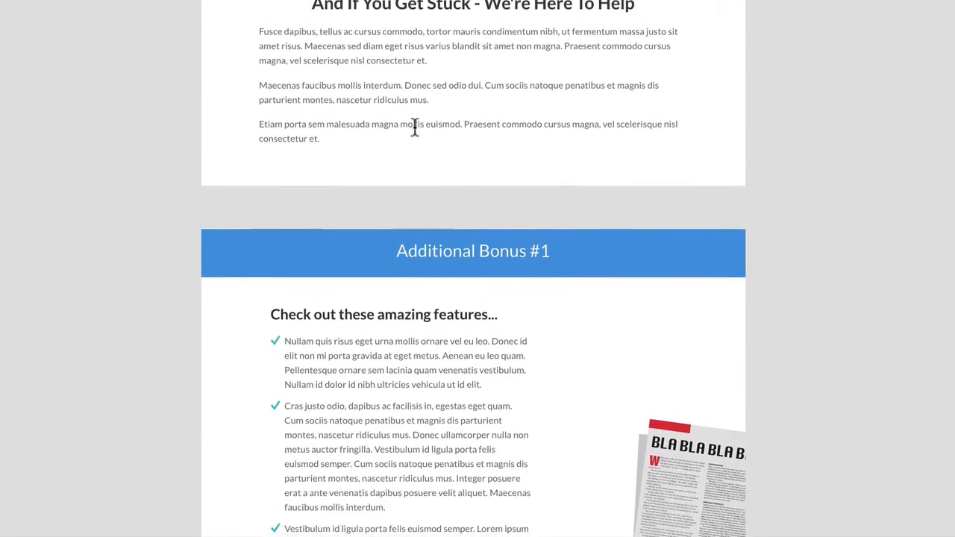
scroll(down, 3)
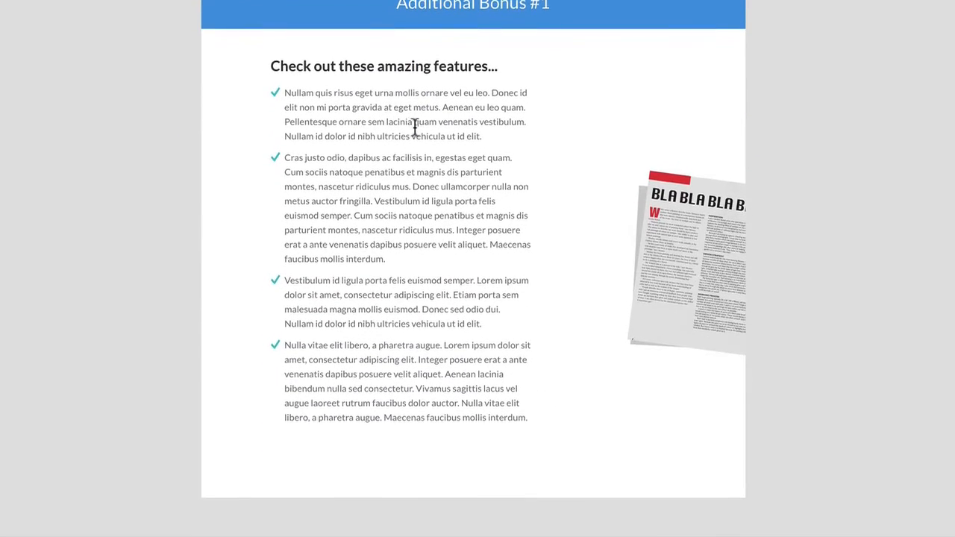
- Scroll through Additional Bonus #2 to the 30-Day 100% Money-Back Guarantee section
scroll(down, 3)
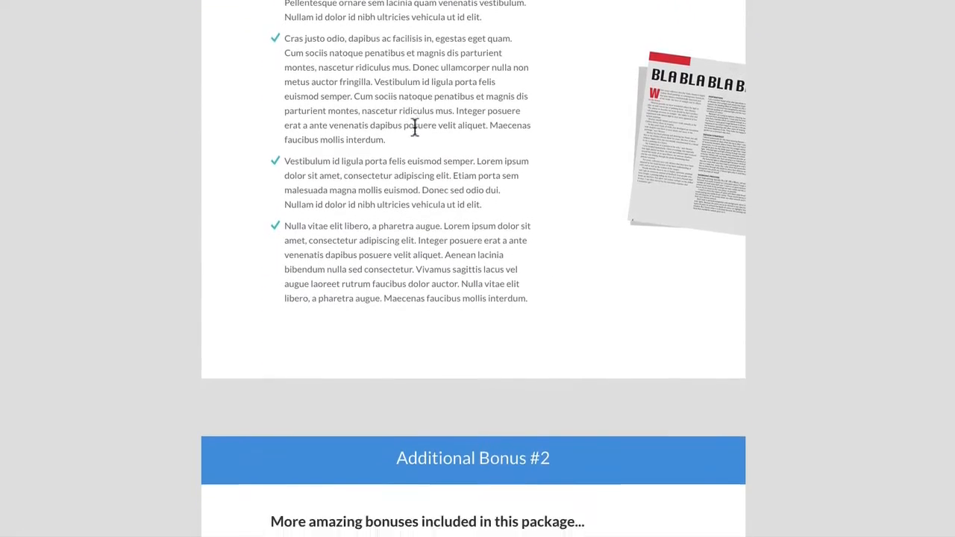
scroll(down, 3)
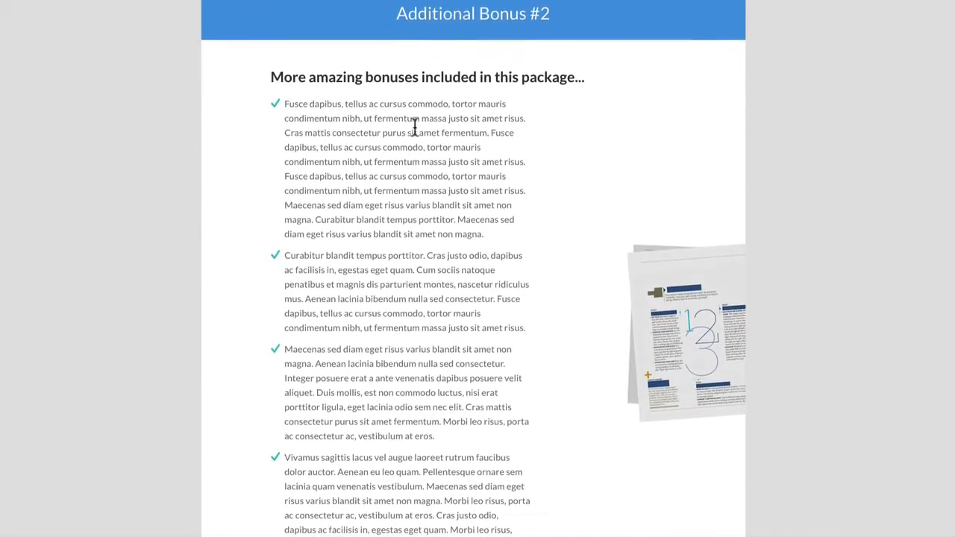
scroll(down, 3)
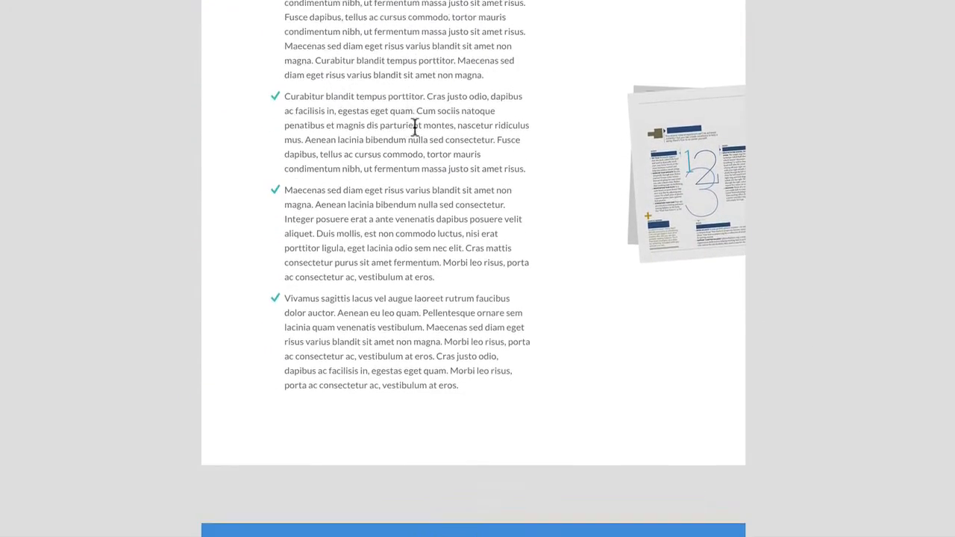
scroll(down, 3)
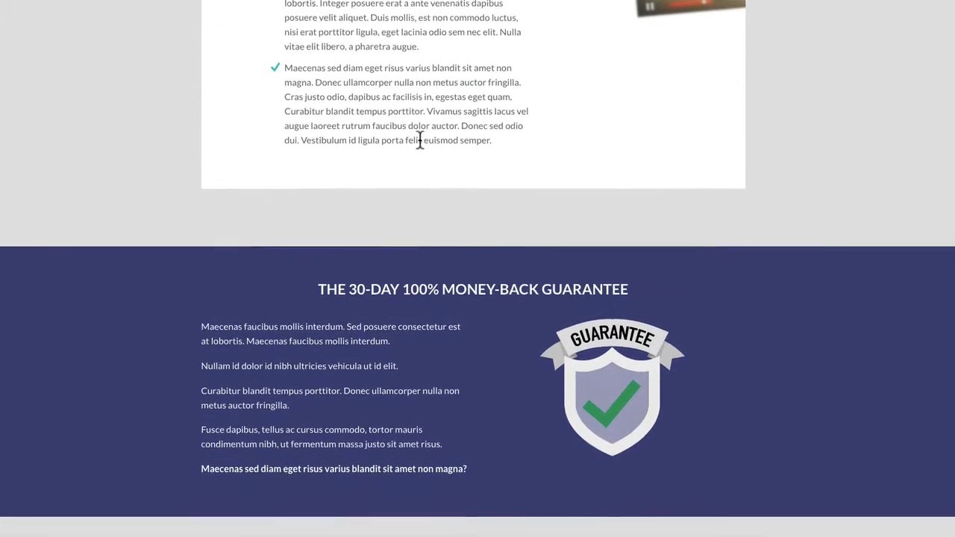
scroll(down, 3)
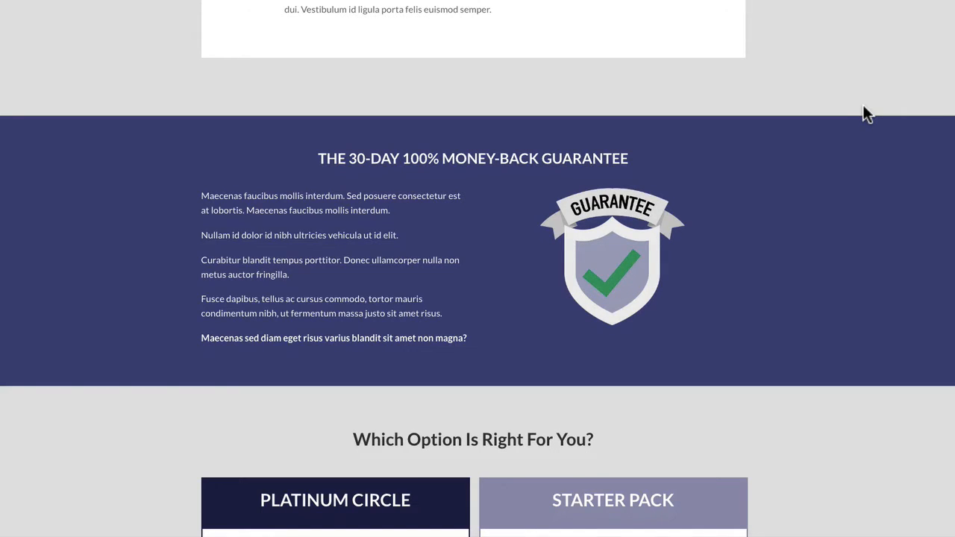
scroll(down, 3)
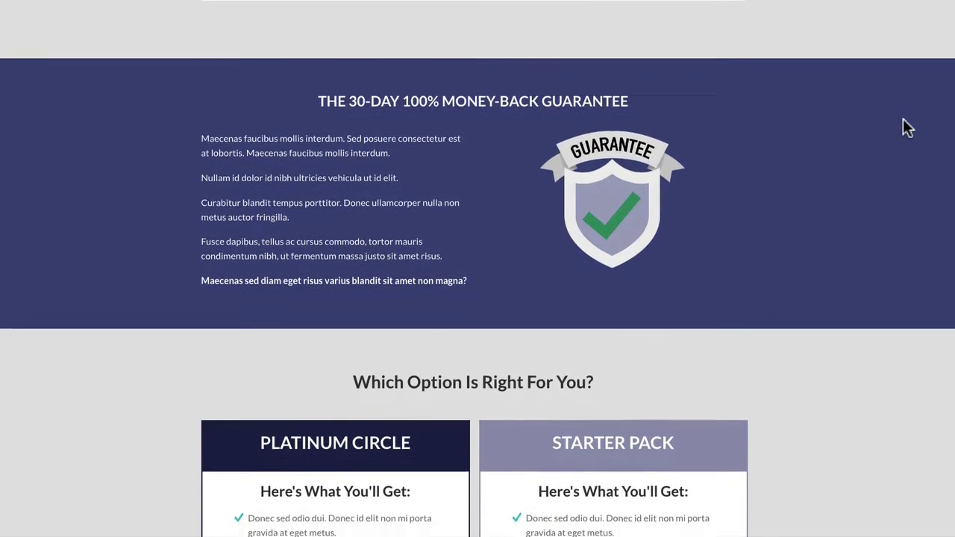
scroll(down, 3)
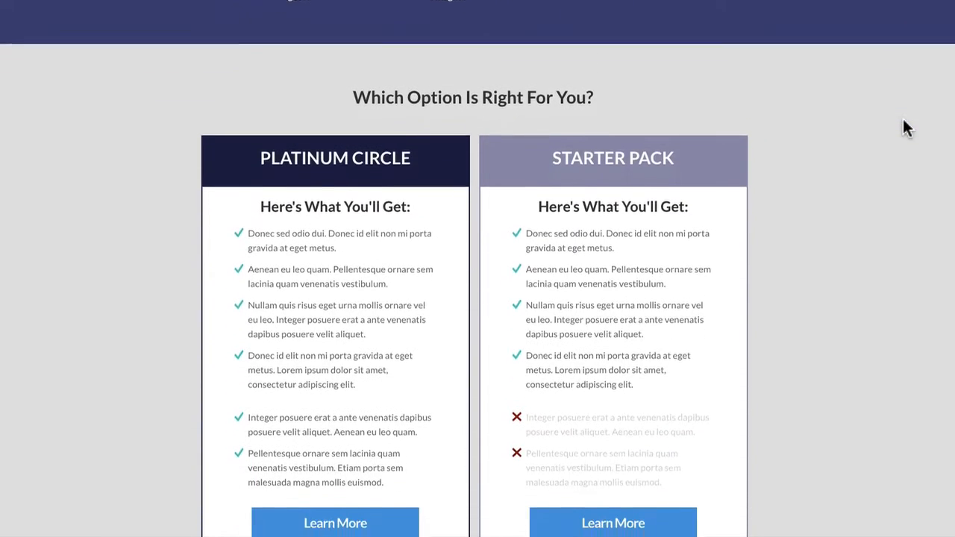
scroll(down, 3)
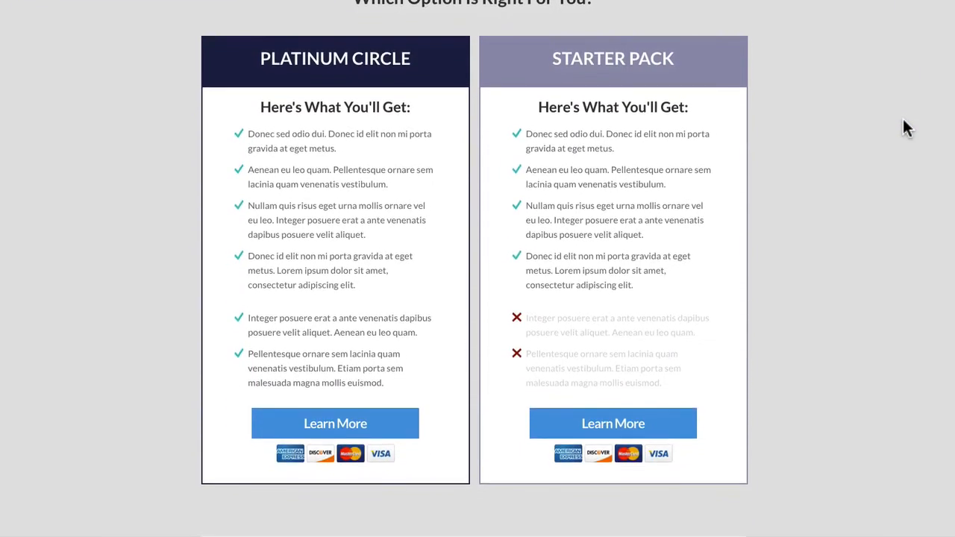
mouse_move(484, 21)
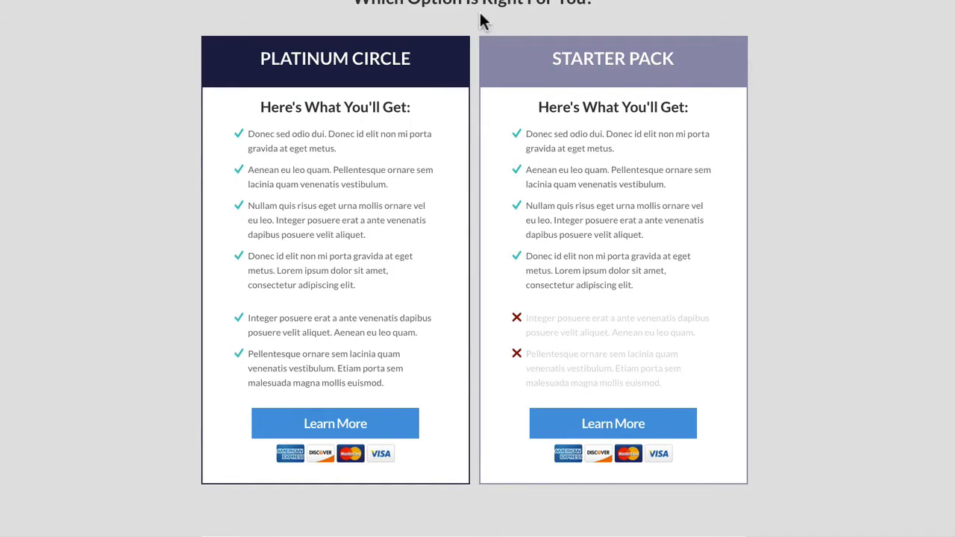
mouse_move(384, 196)
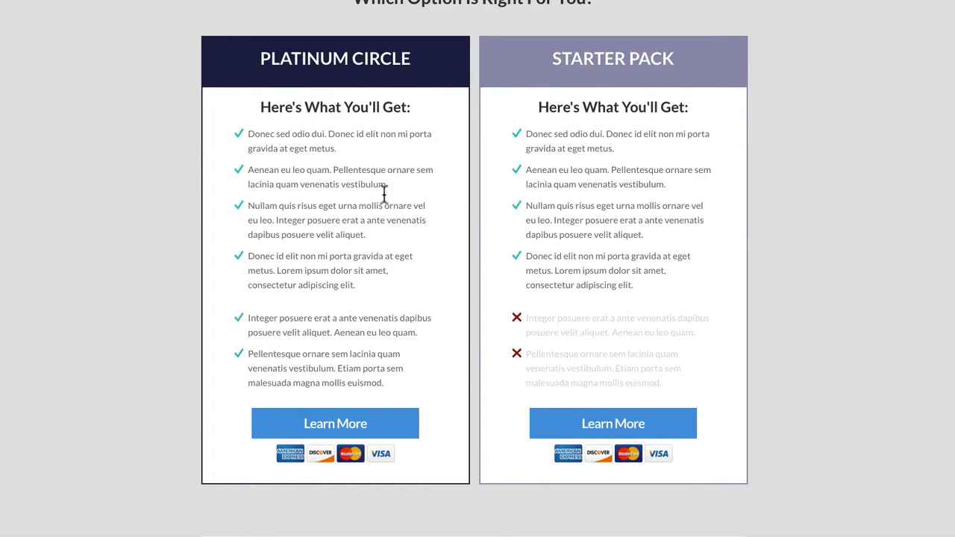
mouse_move(316, 357)
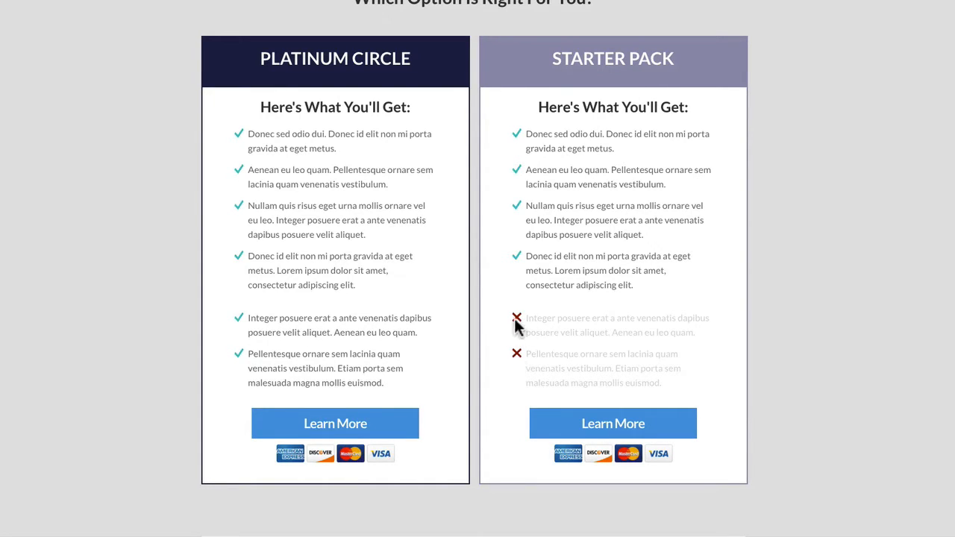
mouse_move(594, 331)
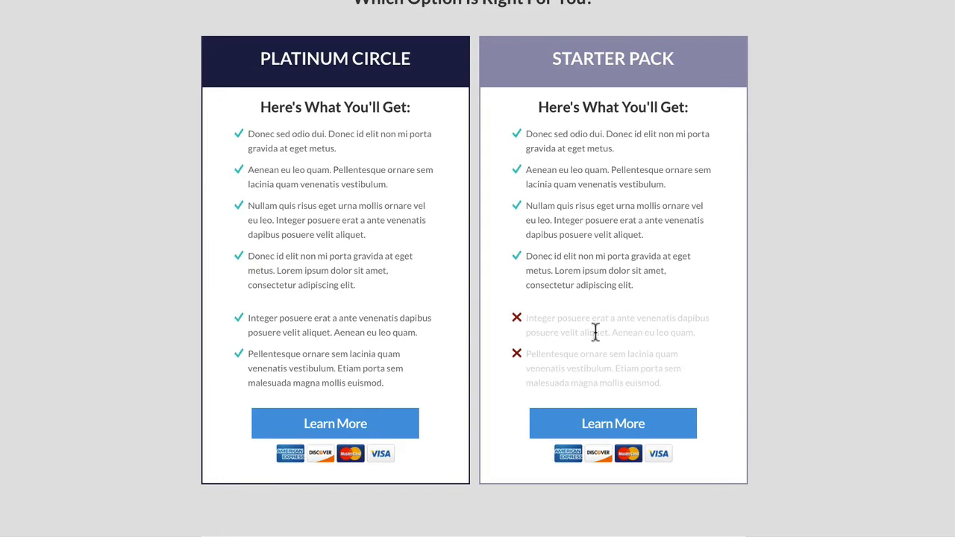
mouse_move(585, 314)
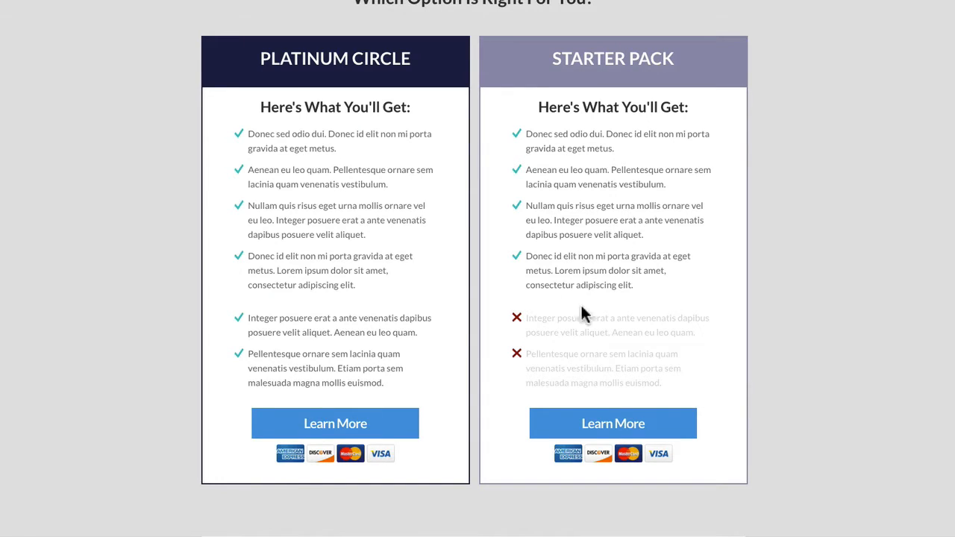
mouse_move(555, 436)
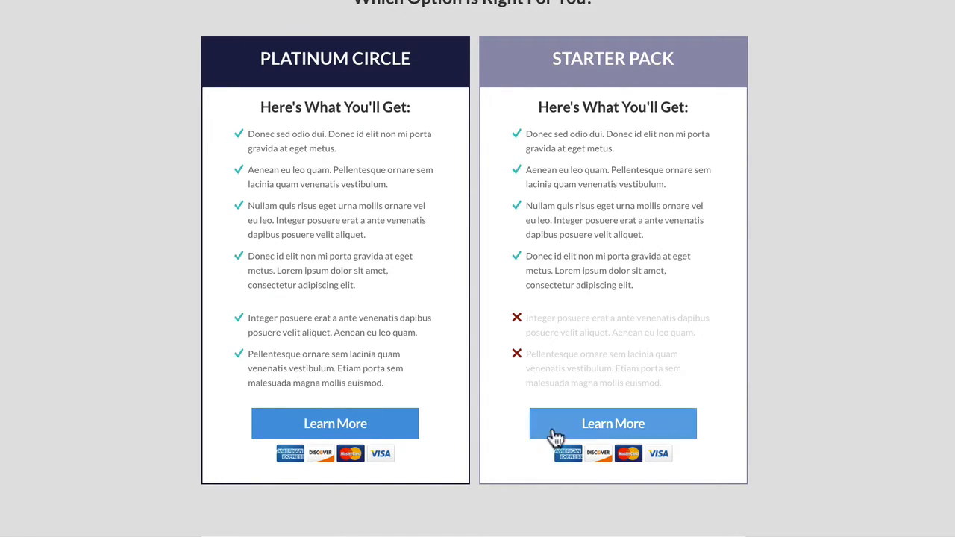
mouse_move(832, 412)
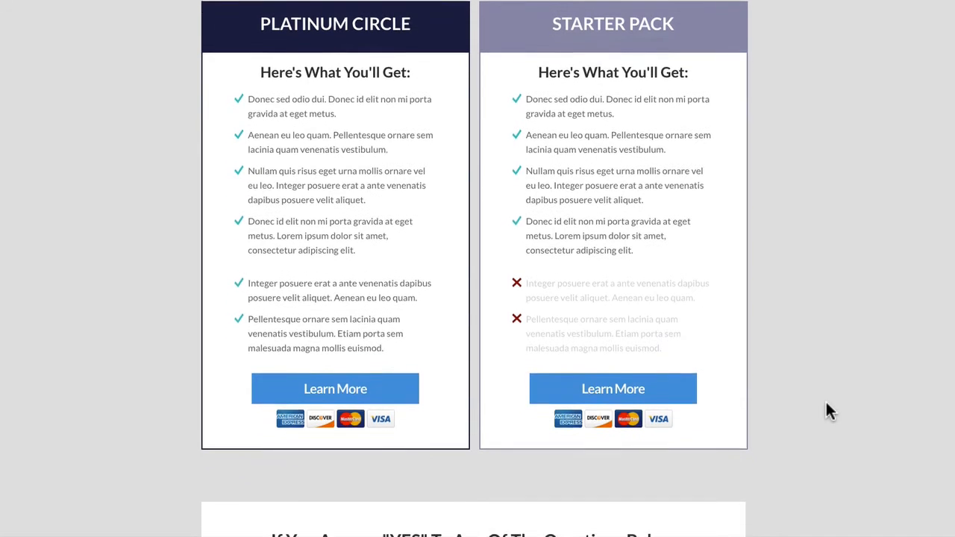
scroll(down, 3)
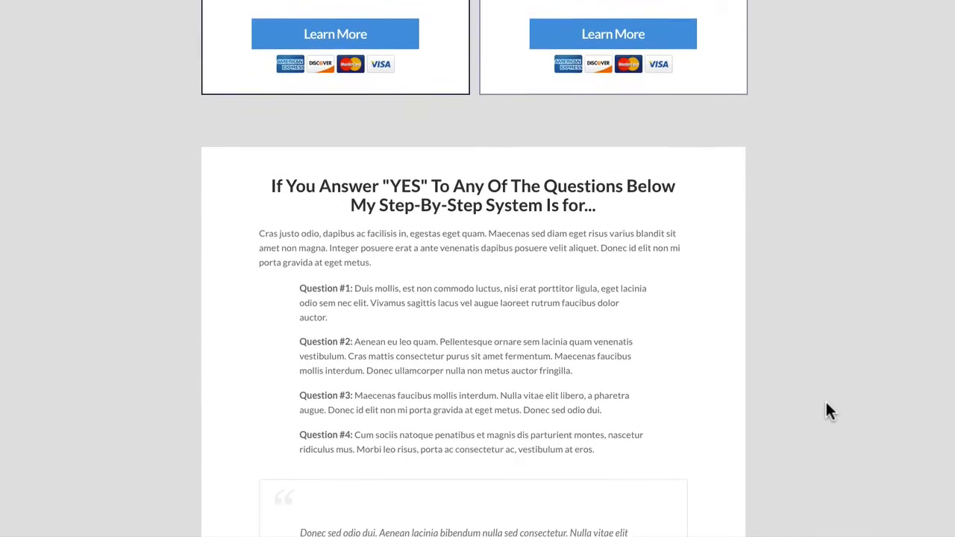
scroll(down, 3)
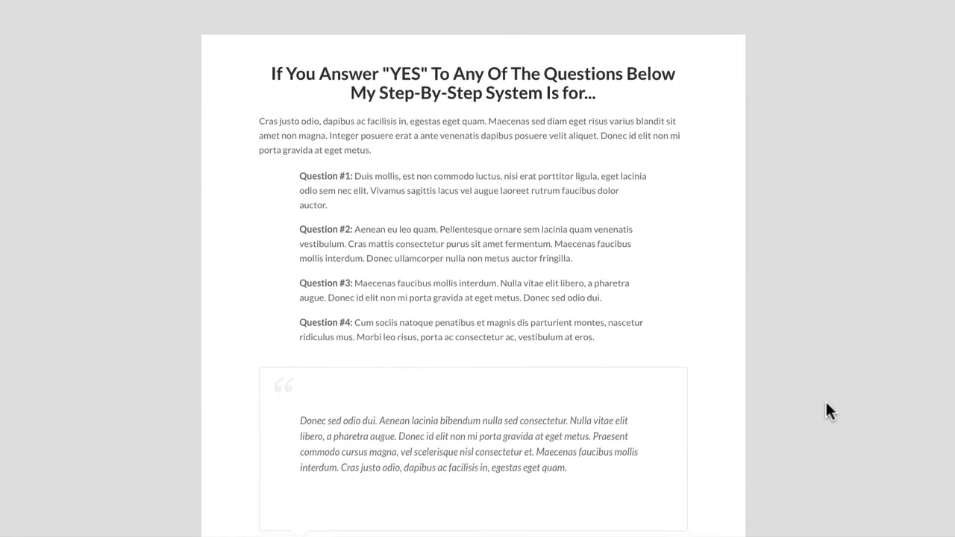
scroll(down, 3)
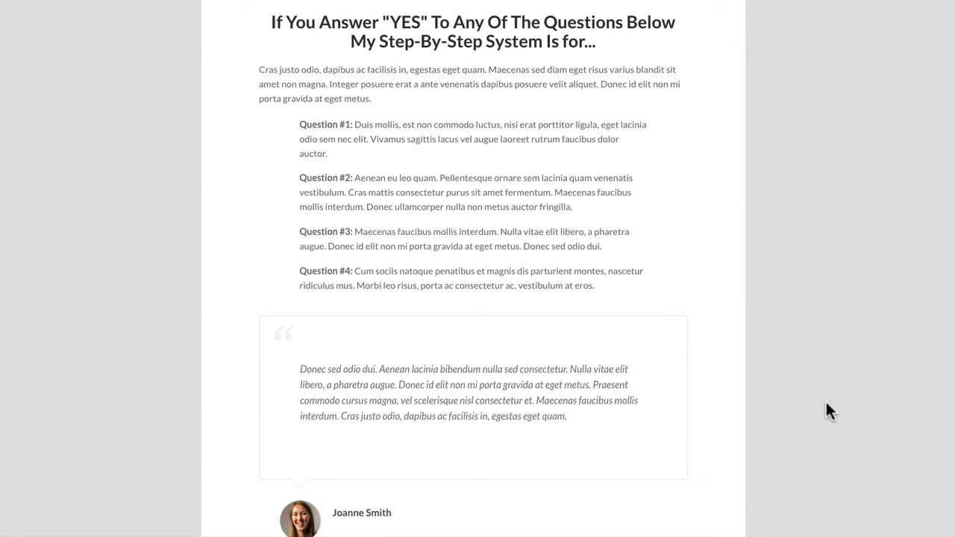
scroll(down, 3)
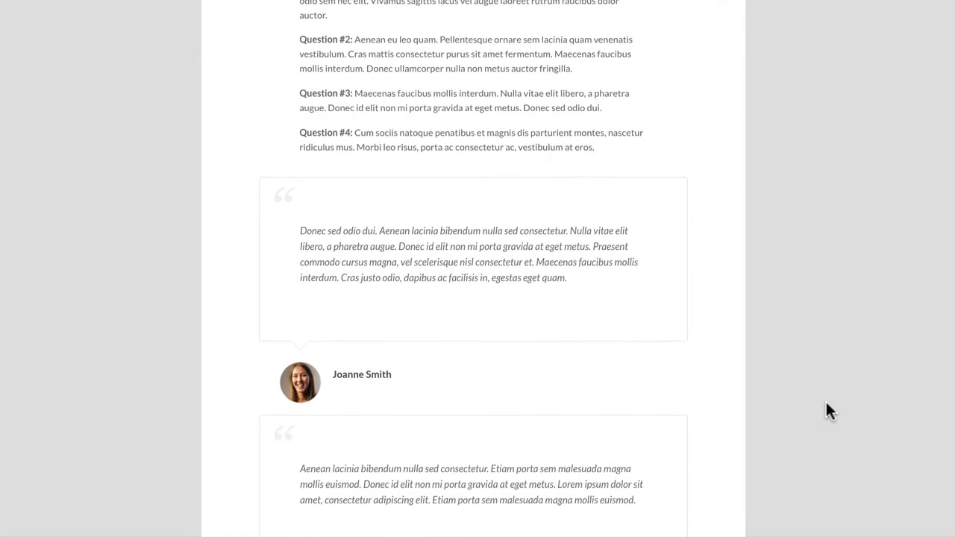
scroll(down, 3)
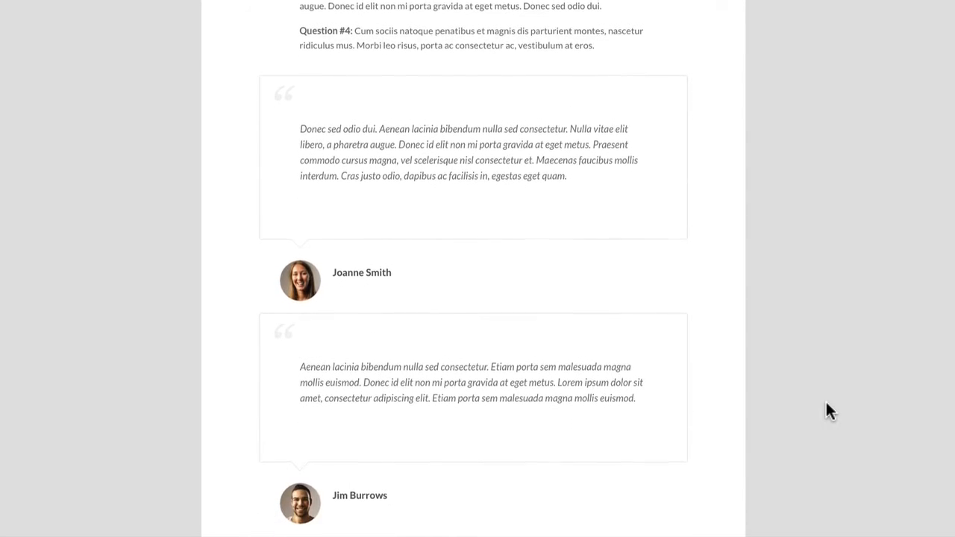
scroll(down, 3)
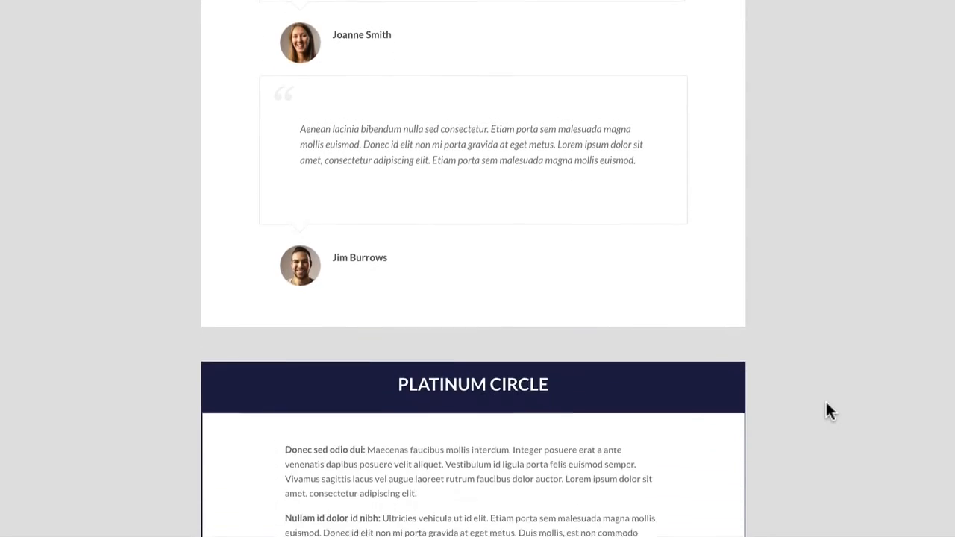
scroll(down, 3)
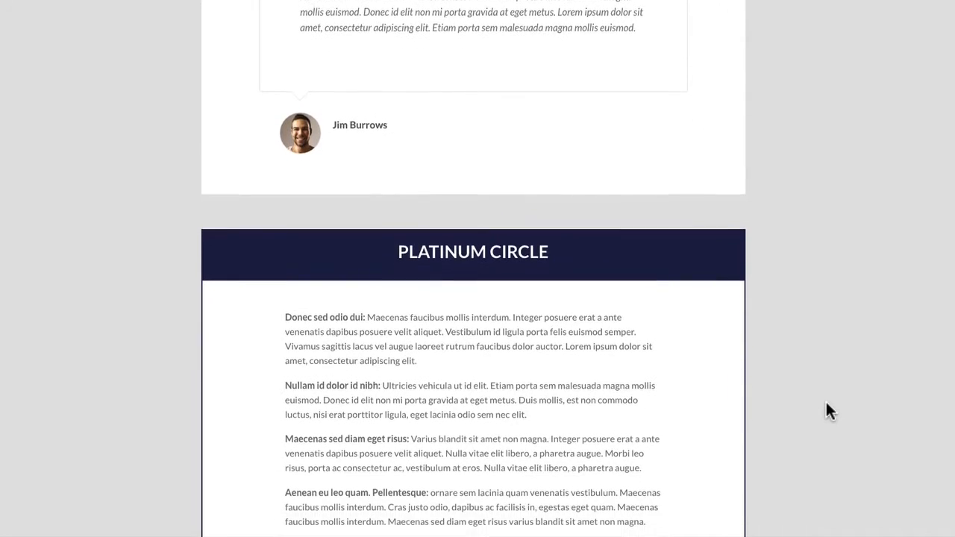
scroll(down, 3)
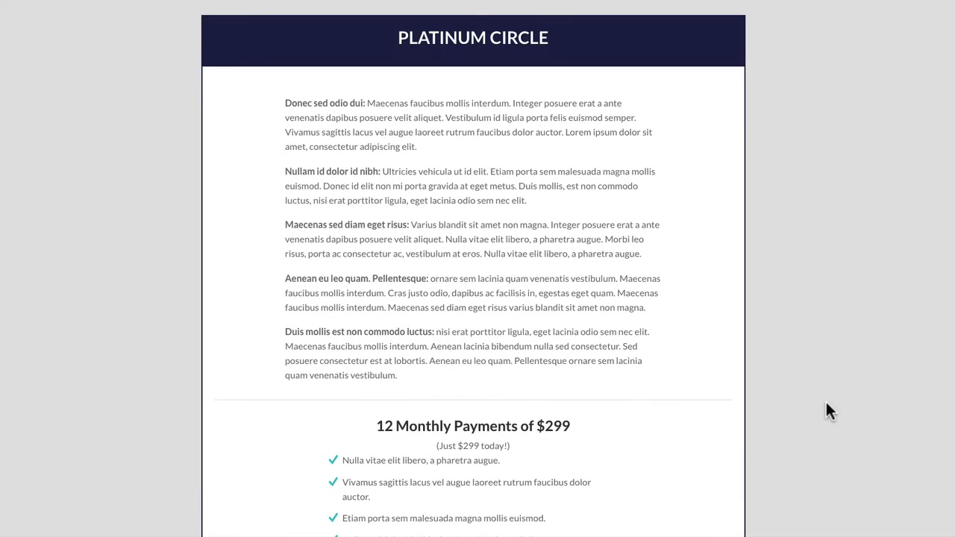
scroll(down, 3)
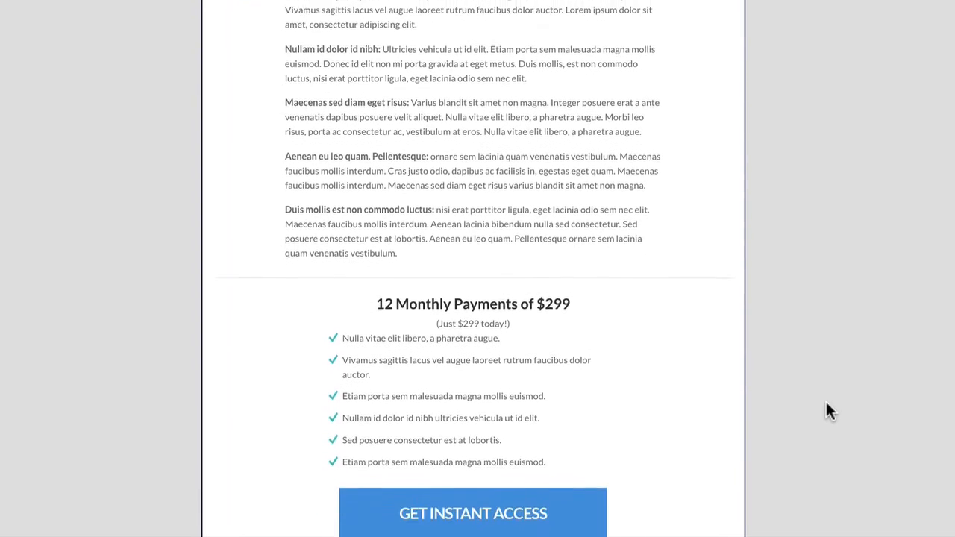
scroll(down, 3)
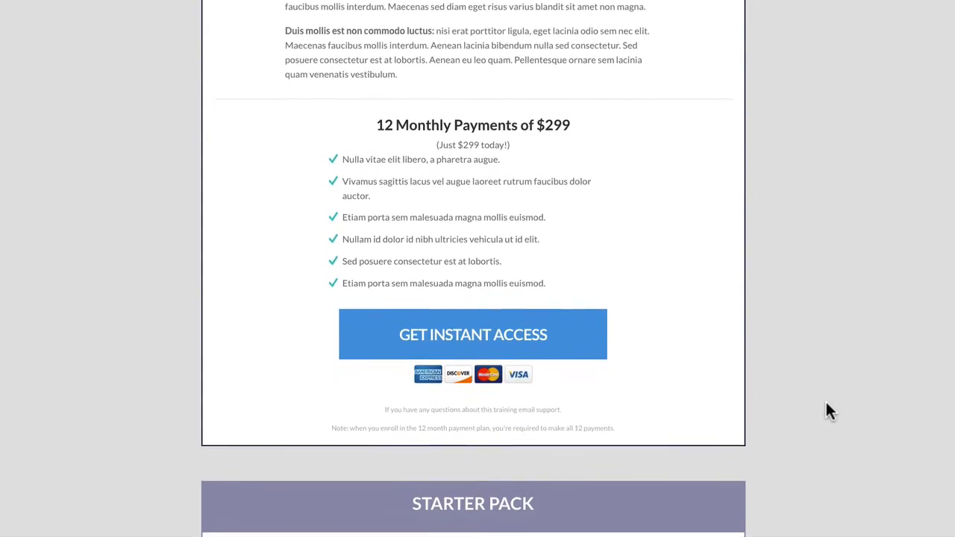
scroll(down, 3)
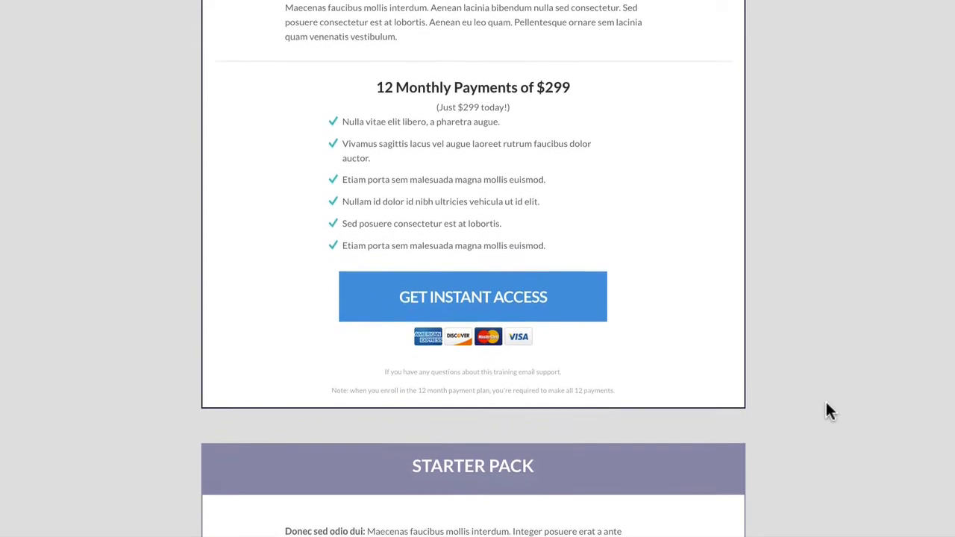
scroll(down, 3)
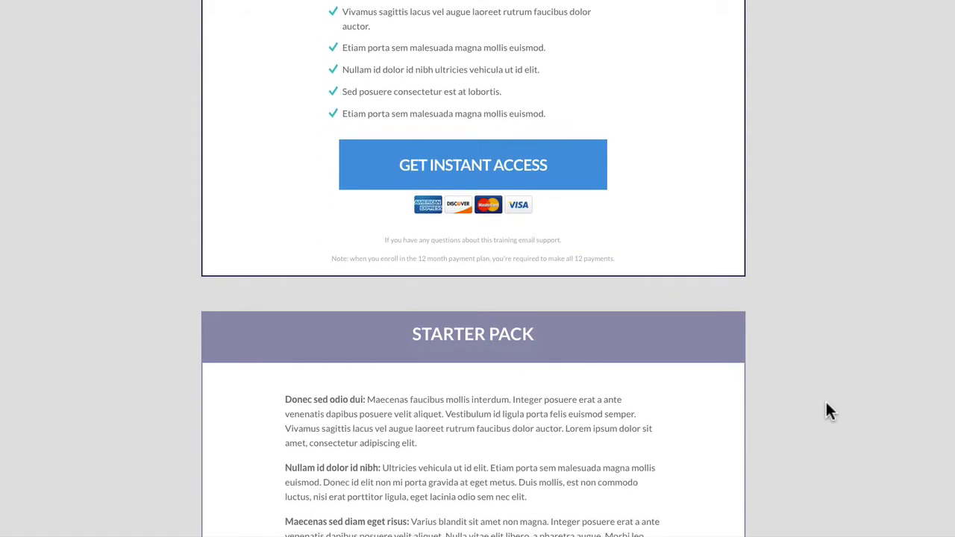
scroll(down, 3)
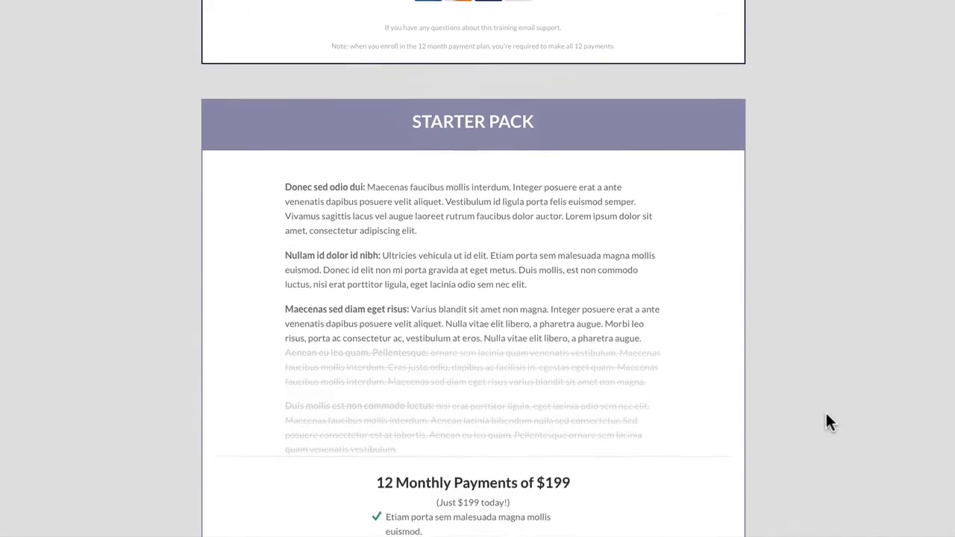
scroll(down, 3)
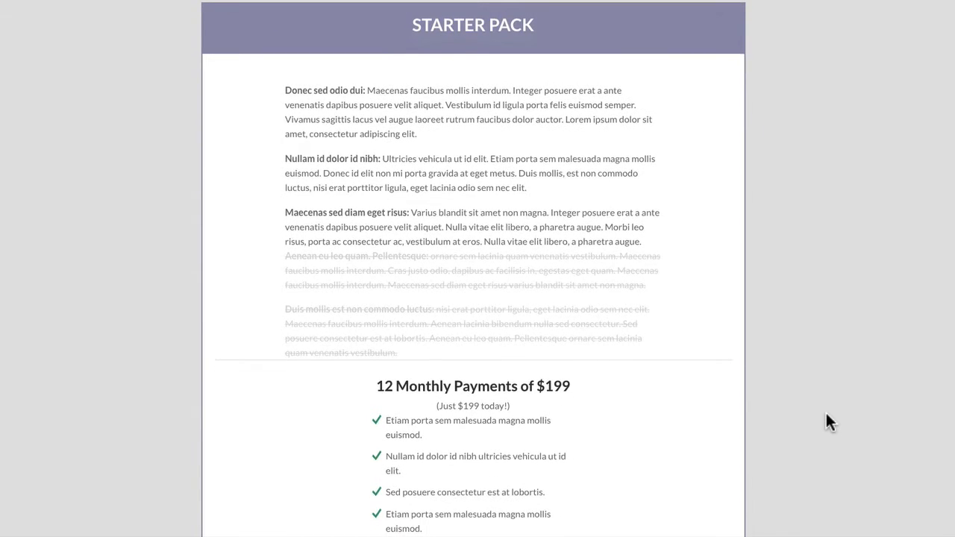
scroll(down, 3)
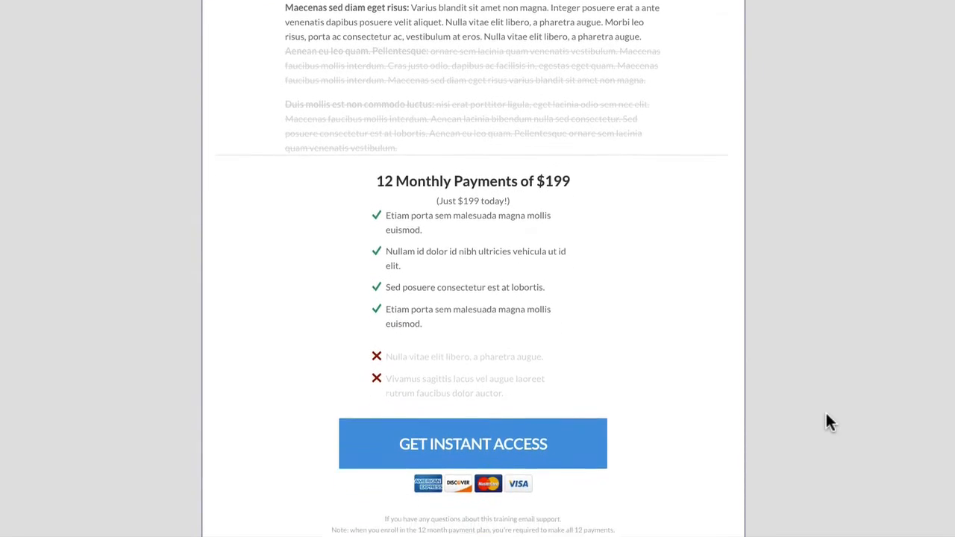
scroll(down, 3)
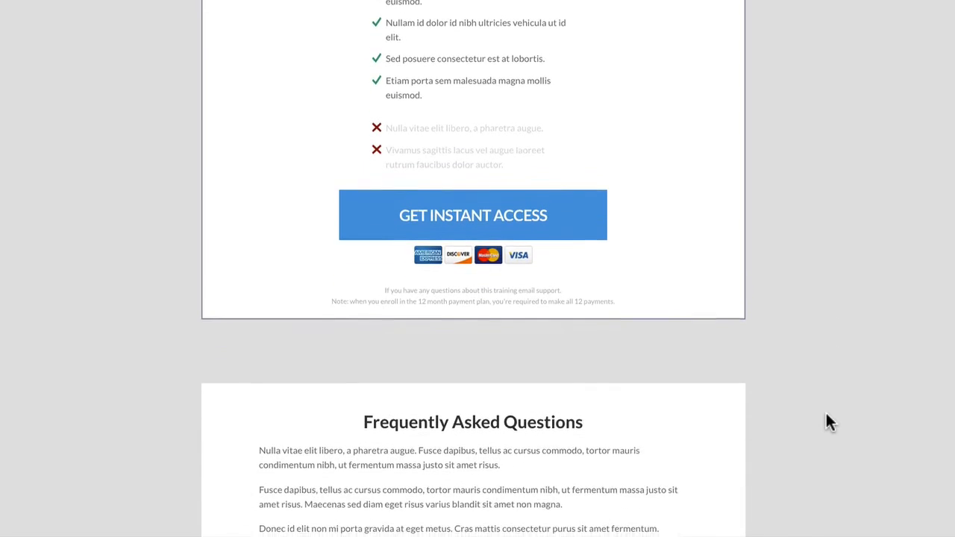
scroll(down, 3)
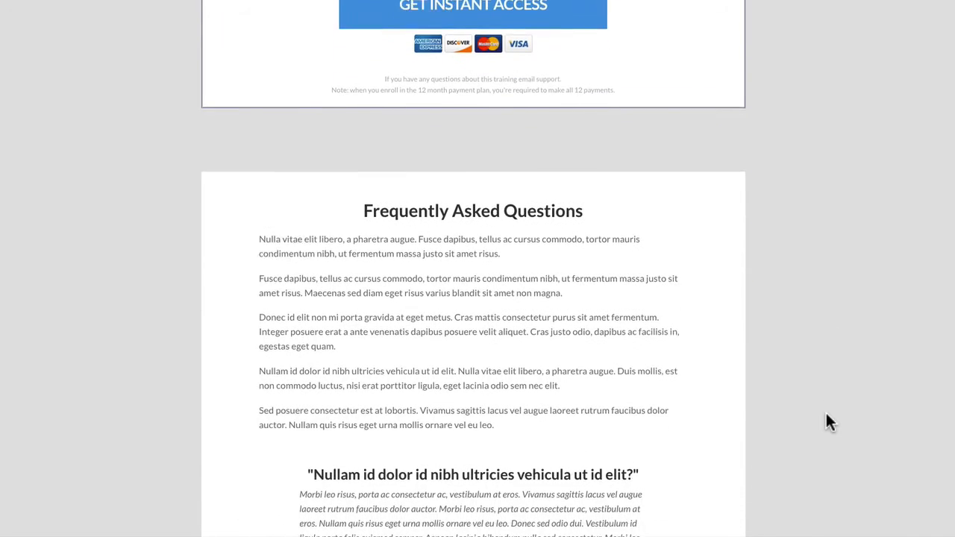
scroll(down, 3)
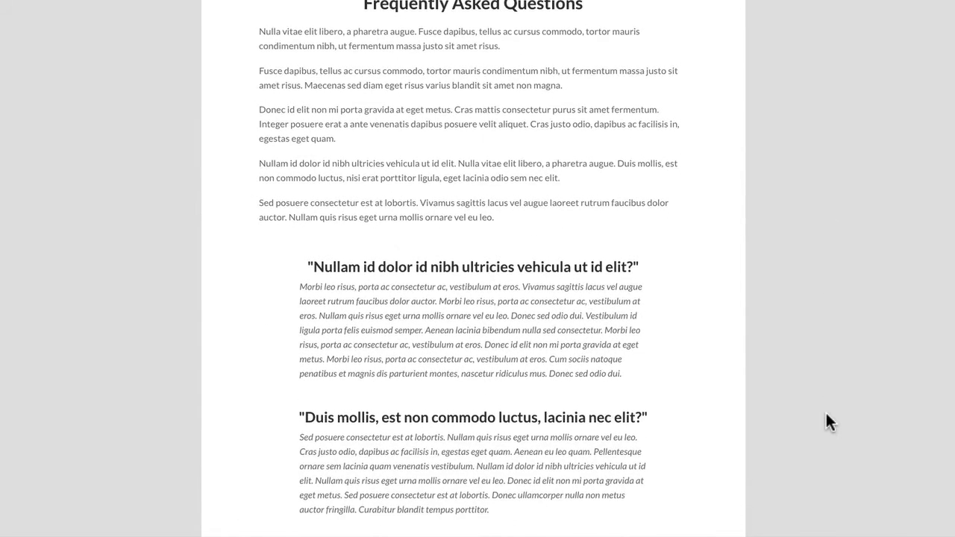
scroll(down, 3)
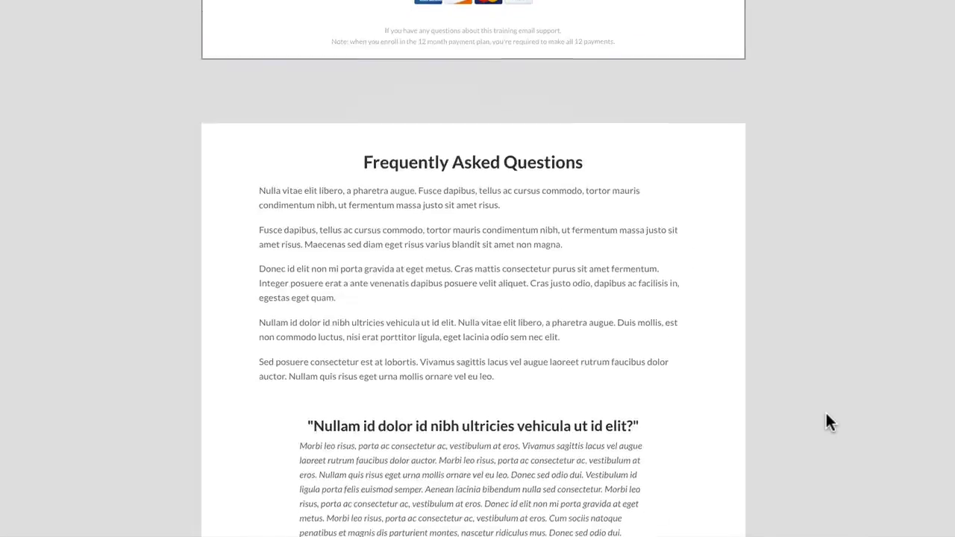
scroll(down, 3)
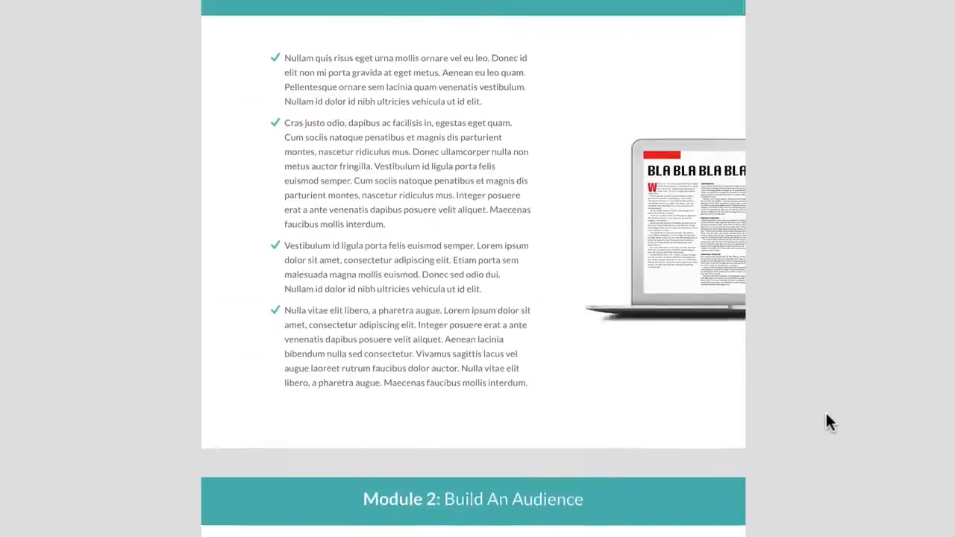
scroll(down, 3)
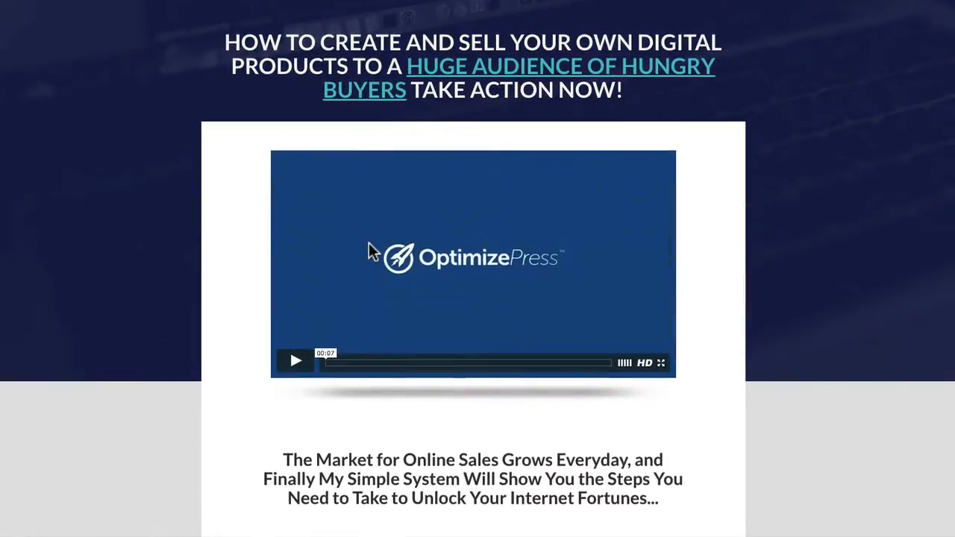
mouse_move(165, 262)
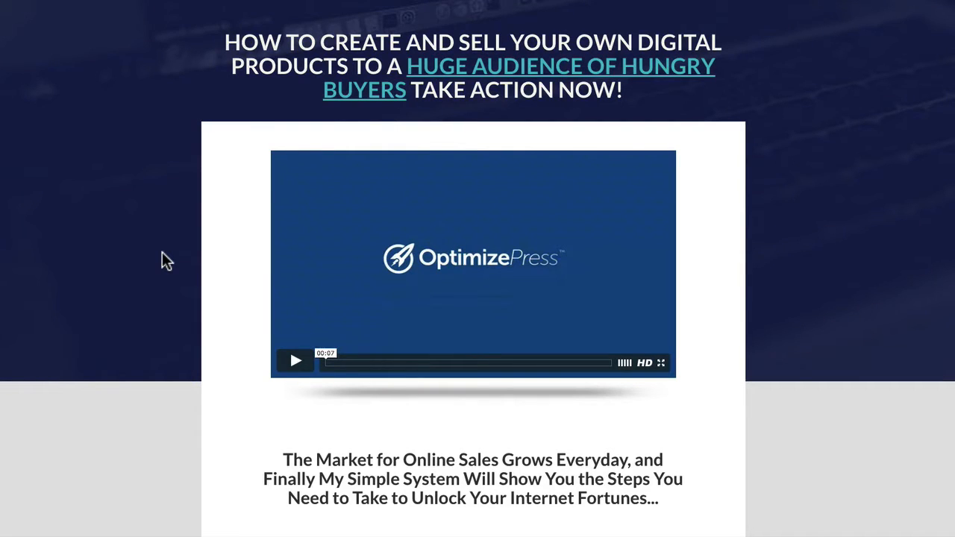
mouse_move(232, 2)
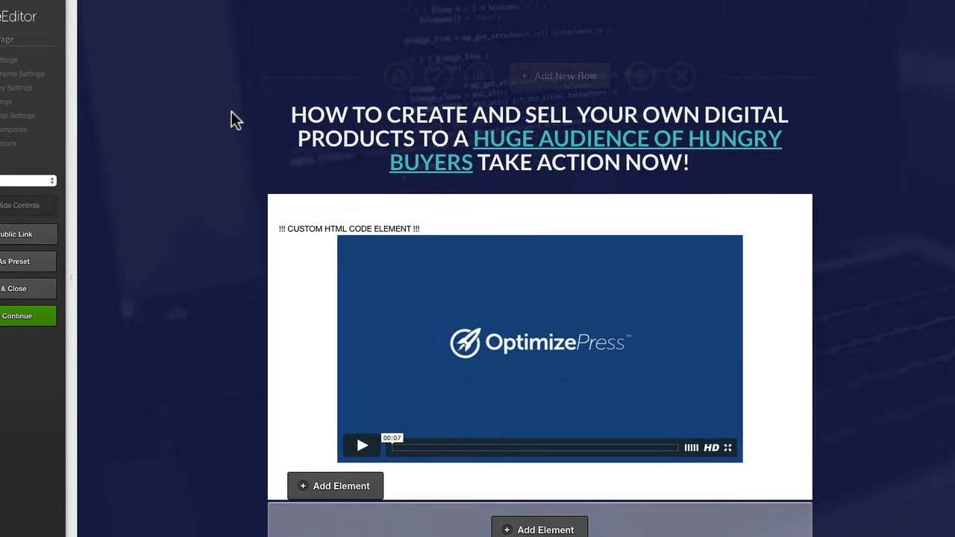
scroll(down, 3)
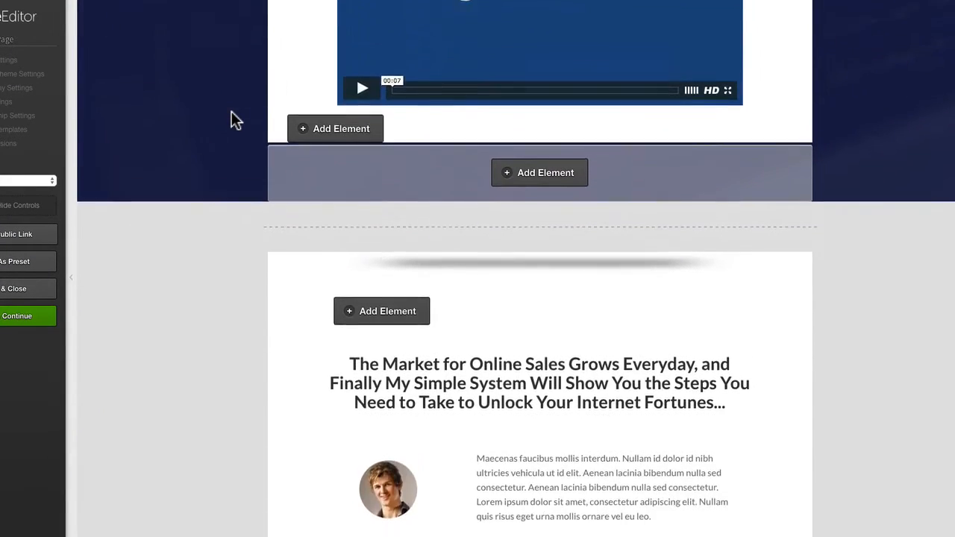
scroll(down, 3)
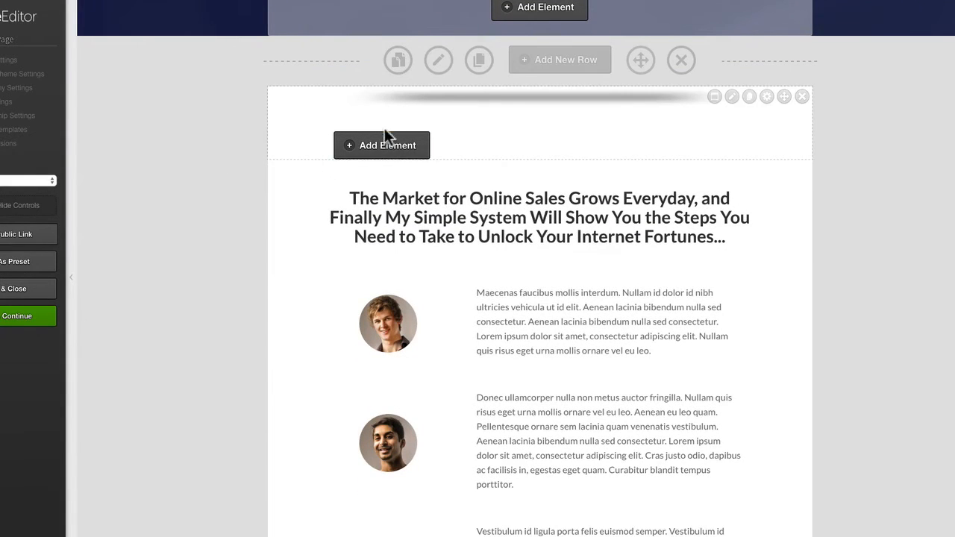
mouse_move(648, 114)
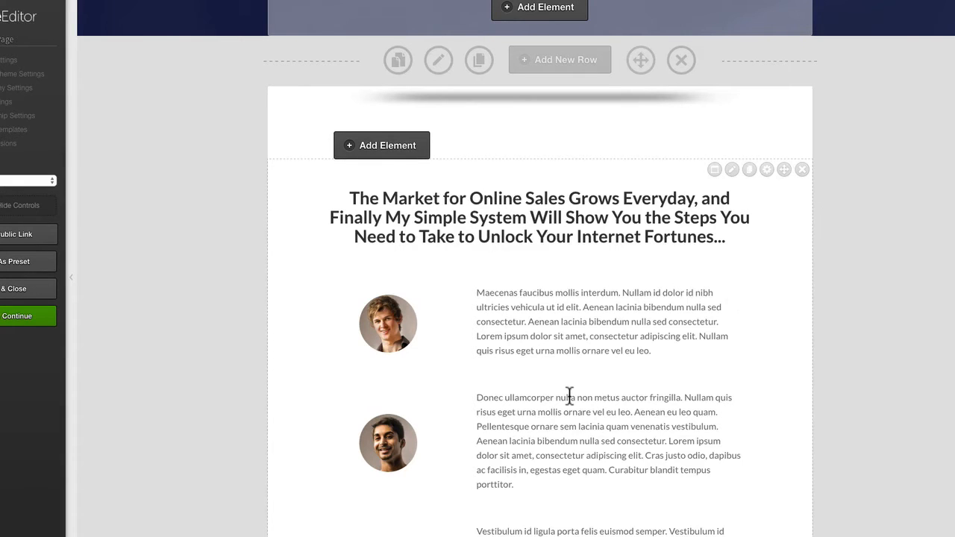
scroll(down, 3)
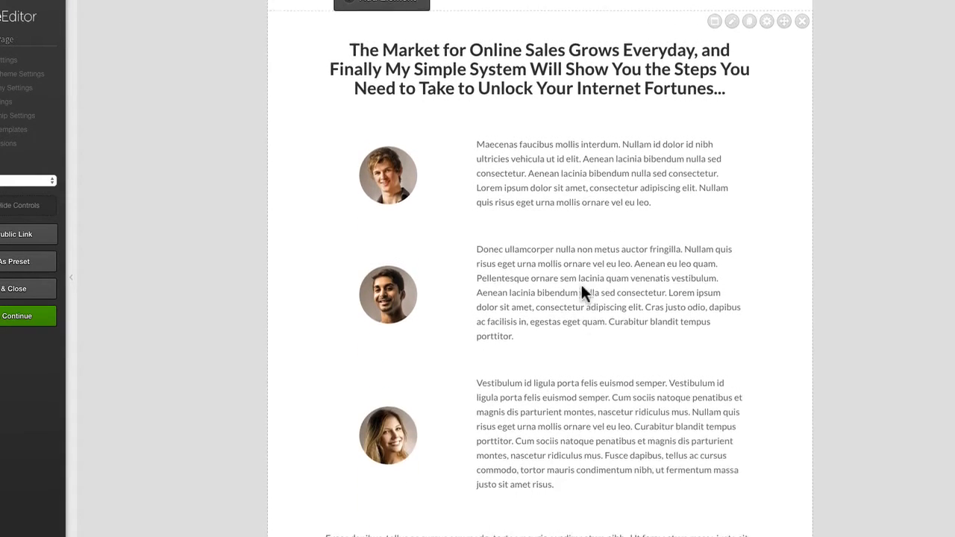
scroll(down, 3)
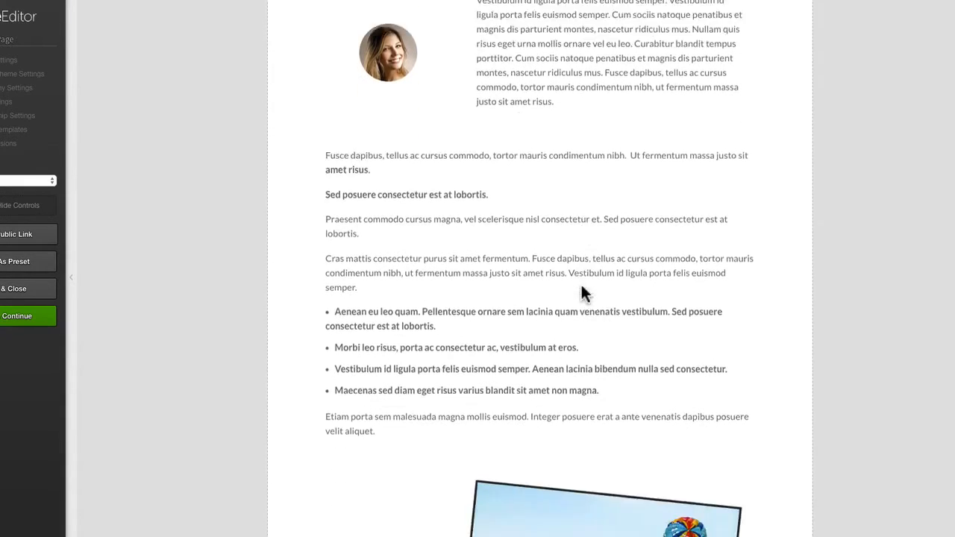
scroll(down, 3)
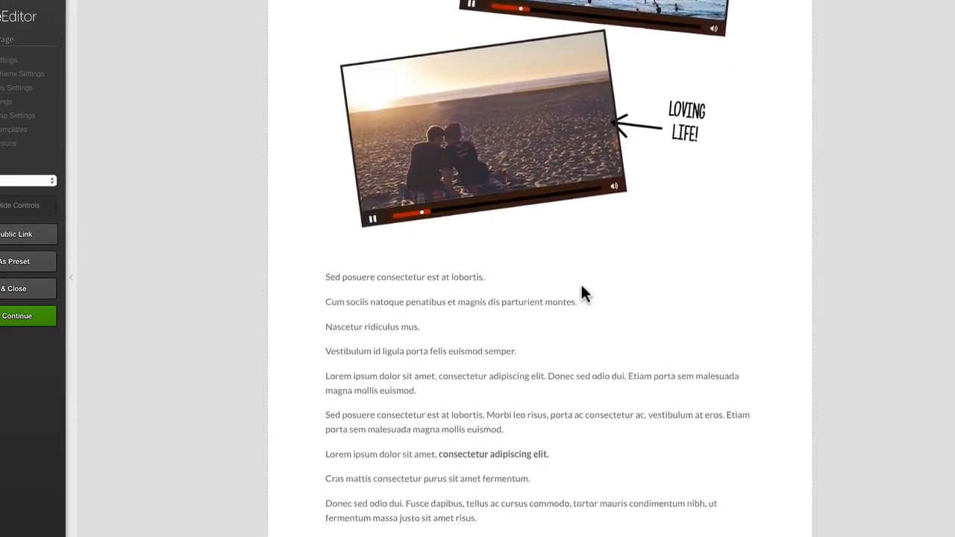
scroll(down, 3)
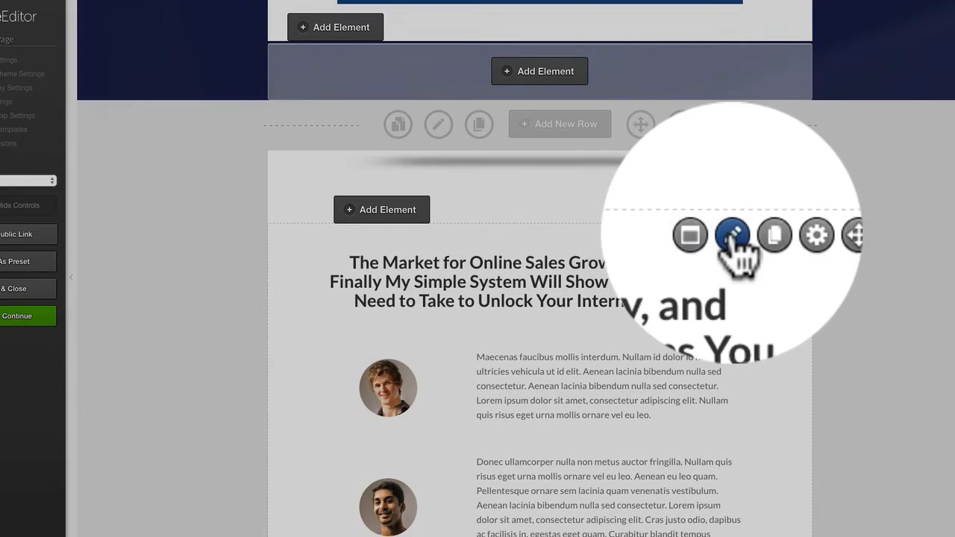
- Edit the main content element and scroll its popup down to the online-sales heading and portrait testimonial
click(731, 236)
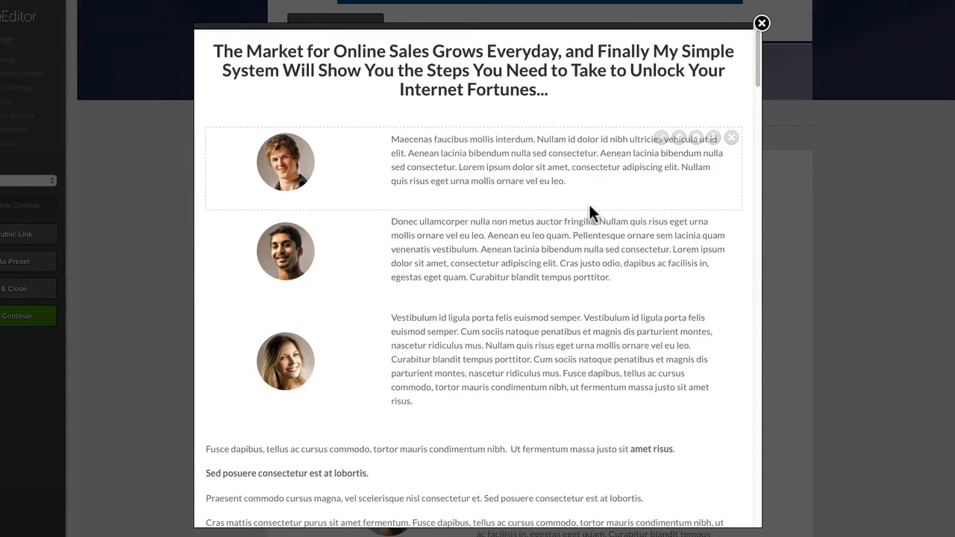
scroll(down, 3)
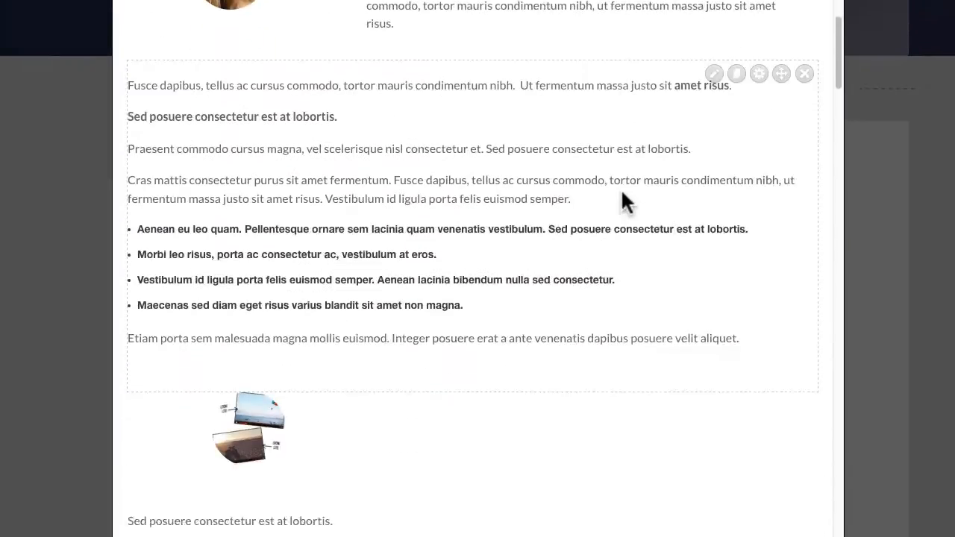
scroll(down, 3)
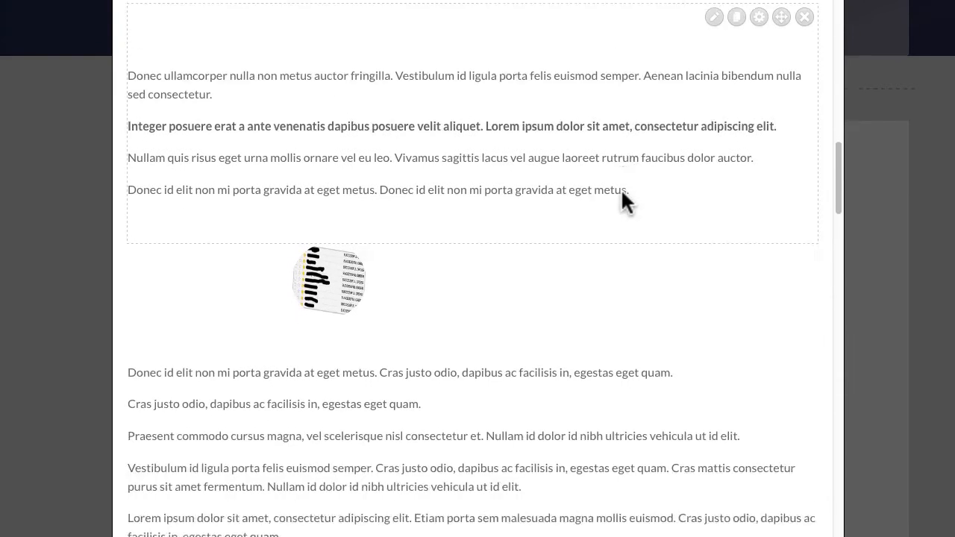
scroll(down, 3)
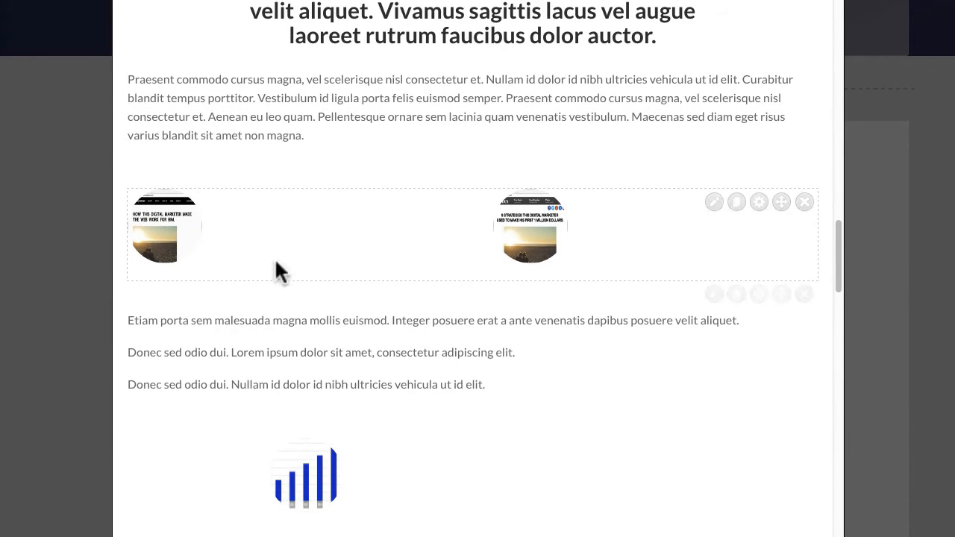
scroll(down, 3)
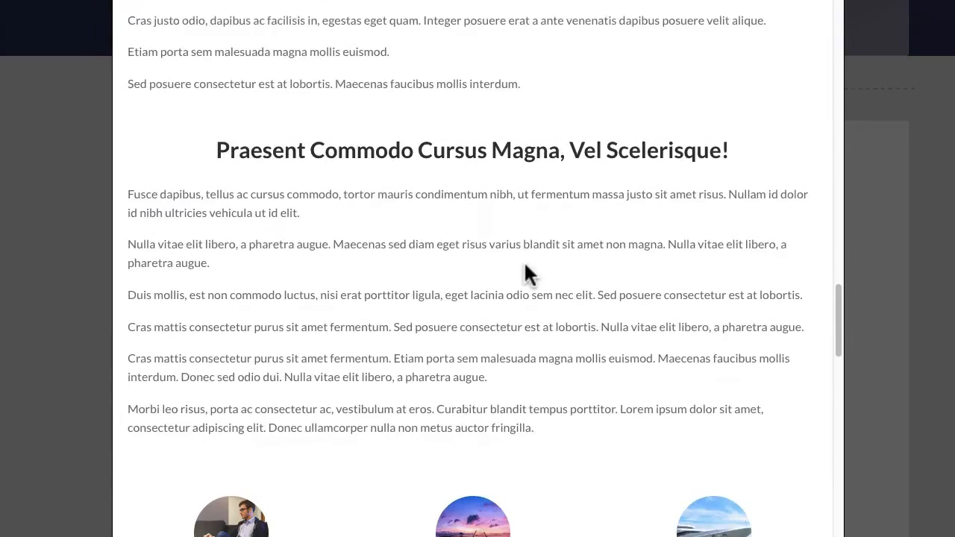
scroll(down, 3)
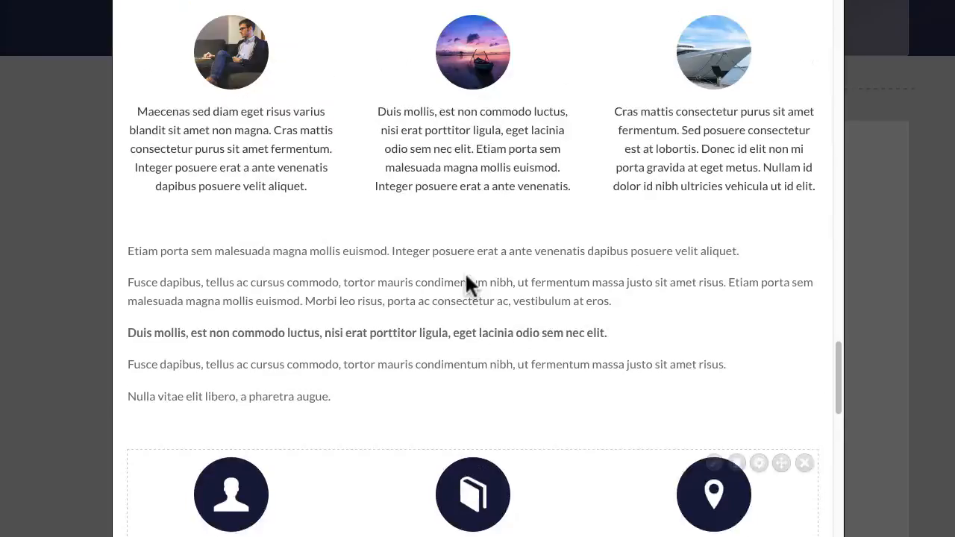
scroll(down, 3)
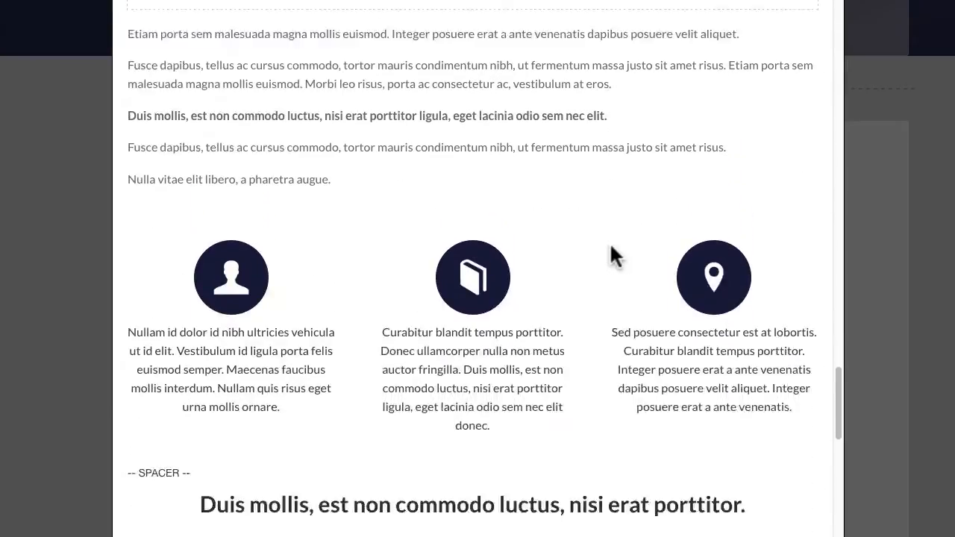
scroll(down, 3)
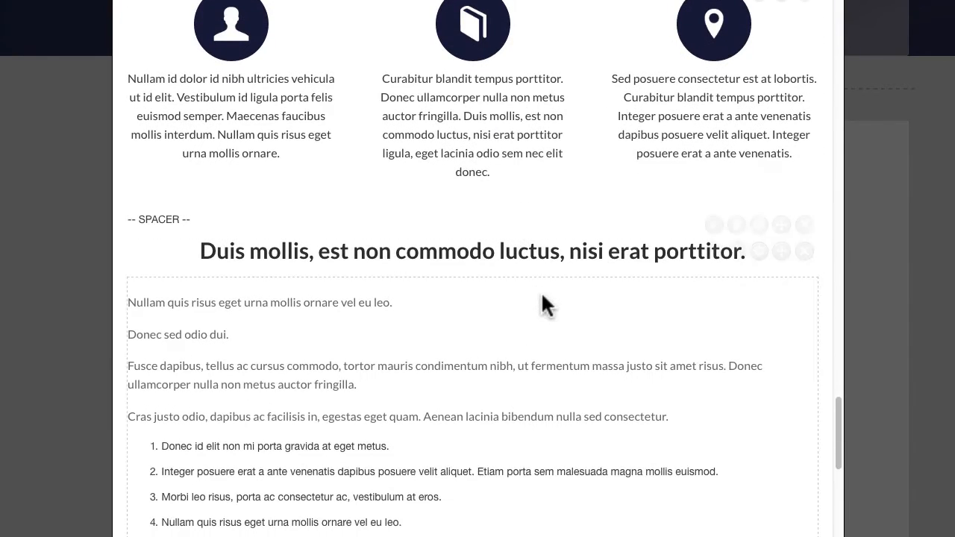
scroll(down, 3)
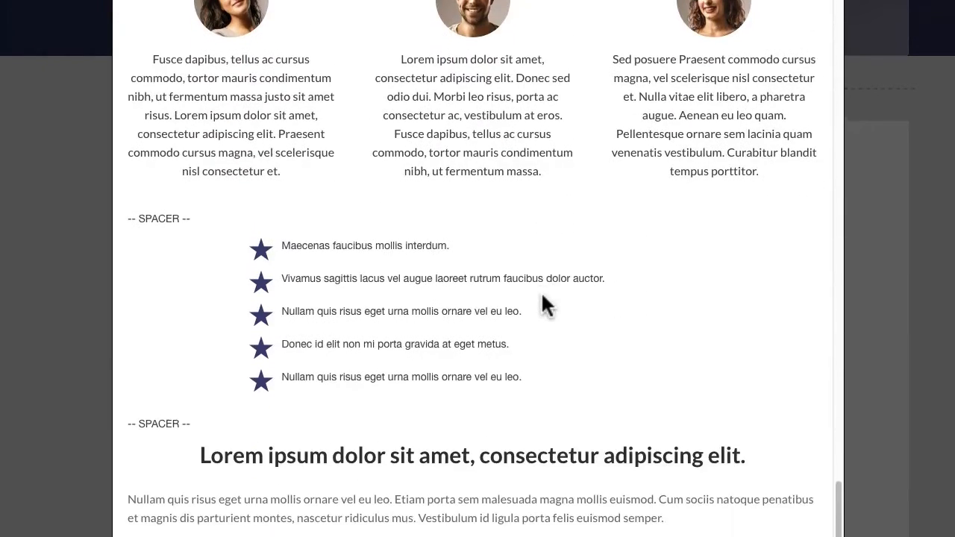
scroll(down, 3)
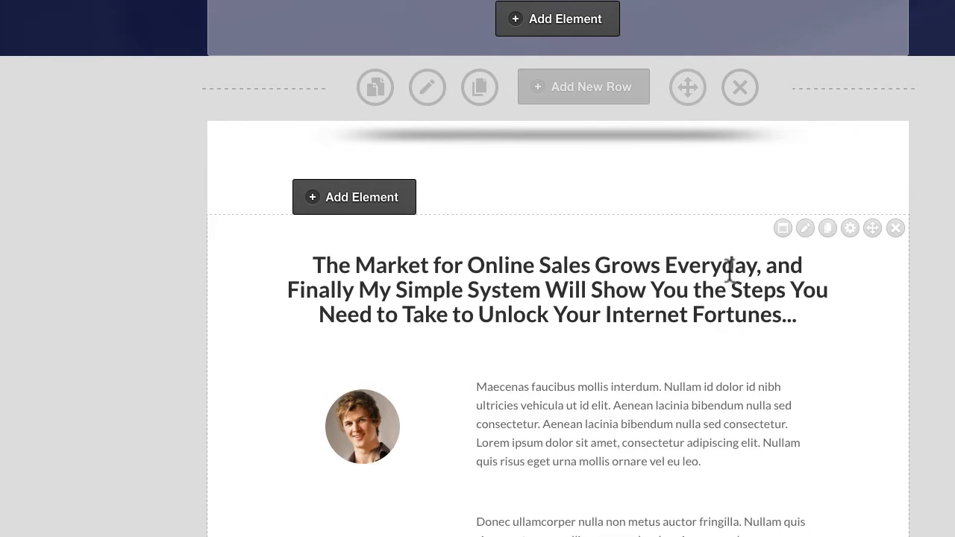
scroll(down, 3)
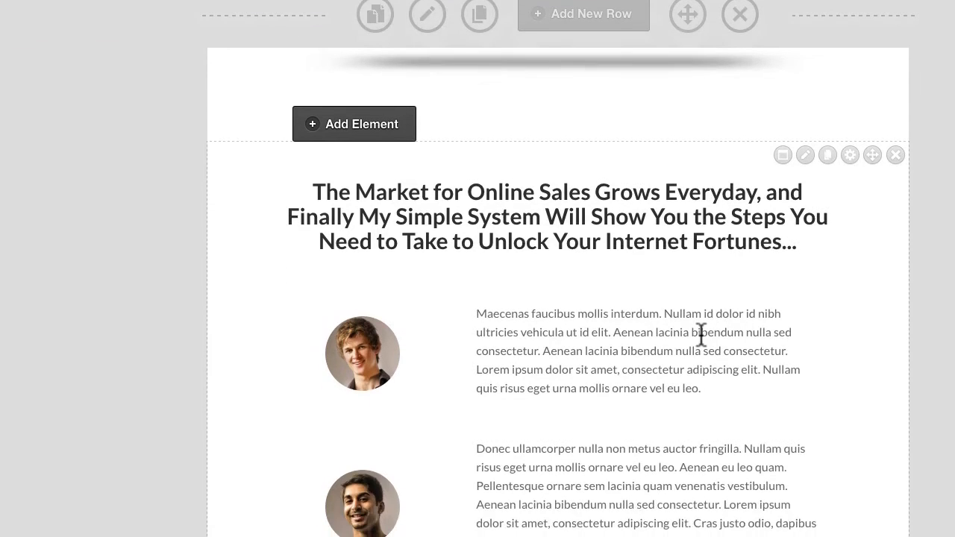
scroll(up, 3)
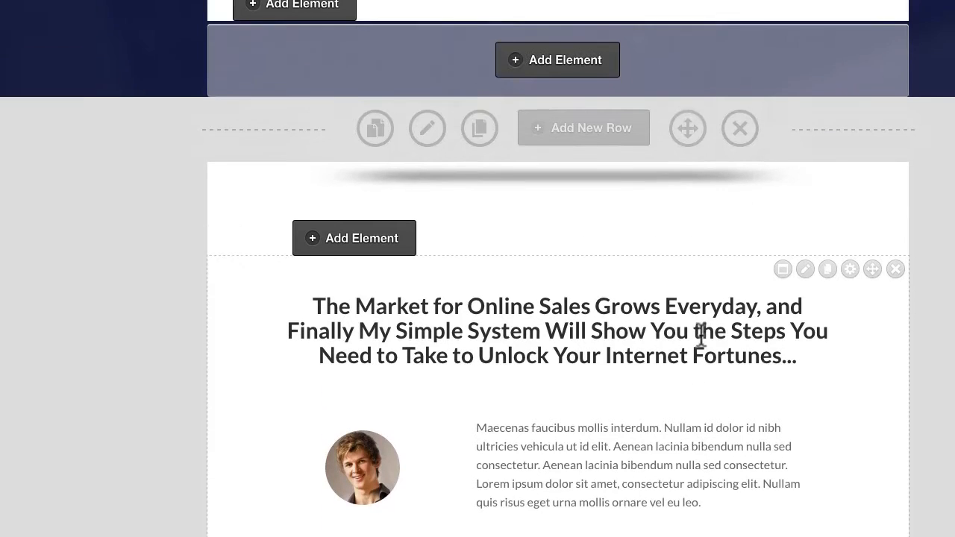
scroll(down, 3)
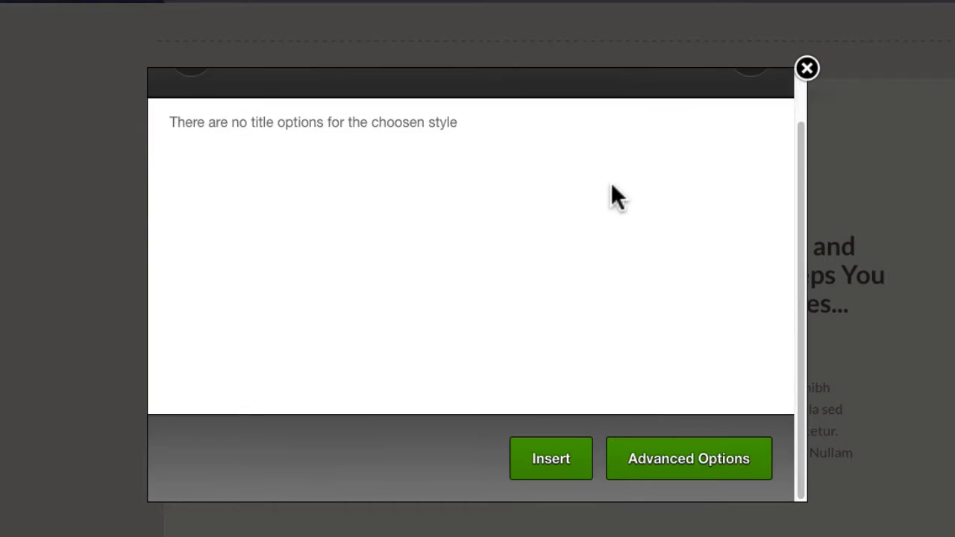
click(688, 458)
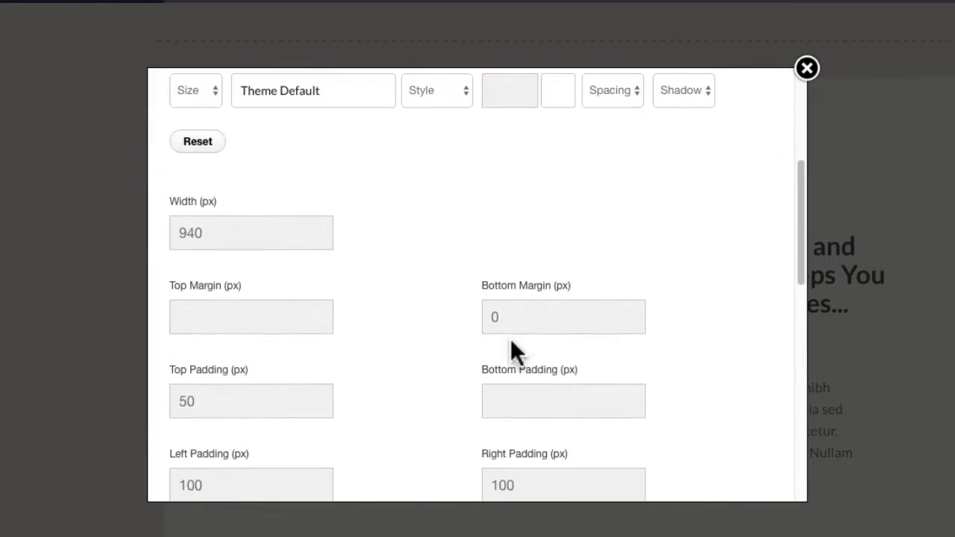
click(250, 233)
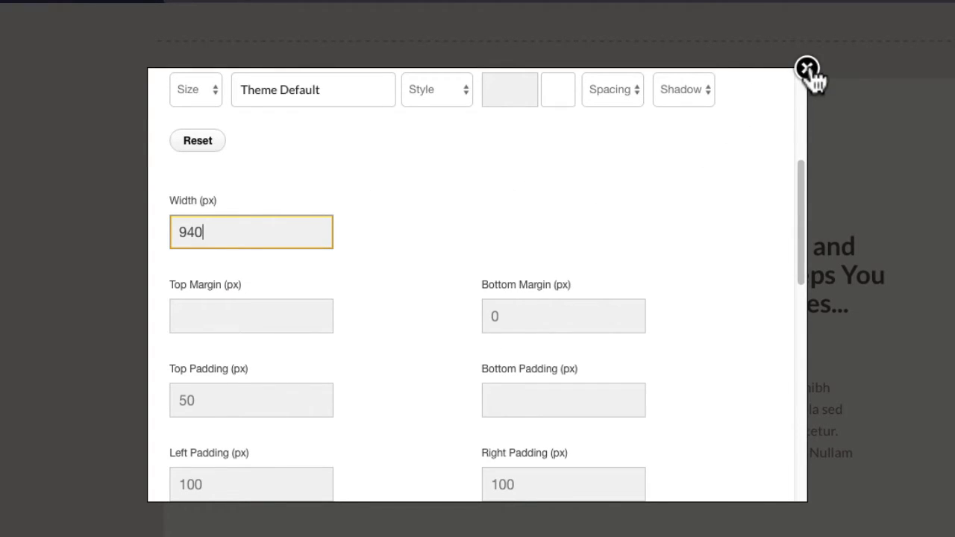
click(806, 69)
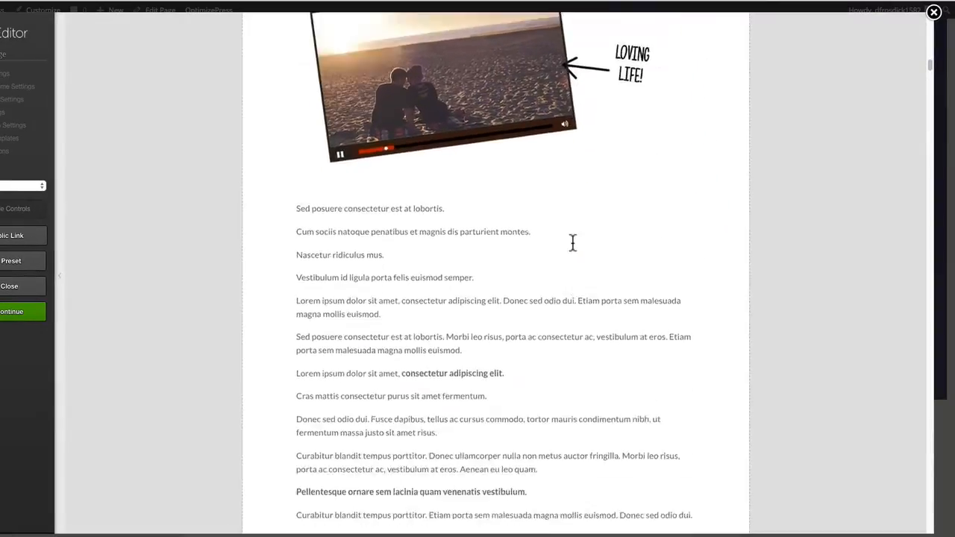
scroll(down, 3)
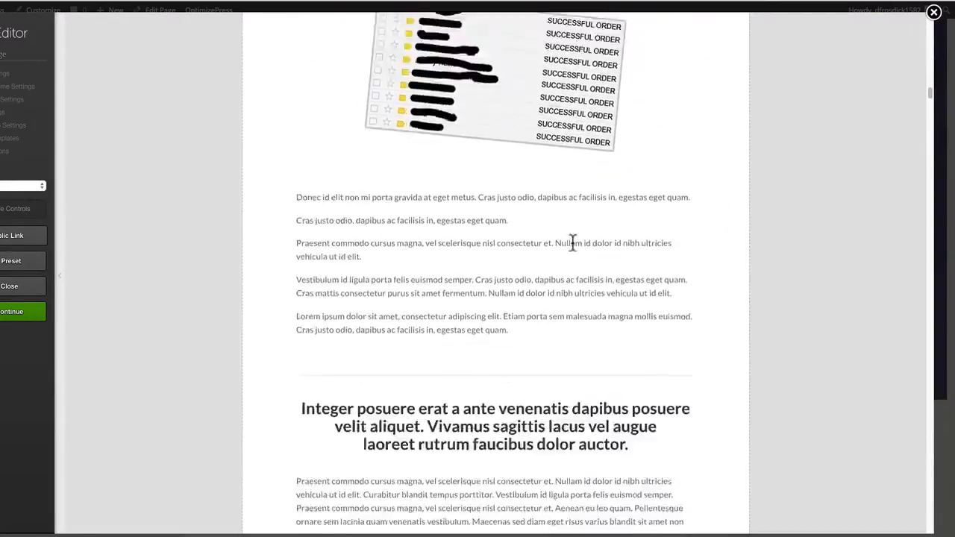
scroll(down, 3)
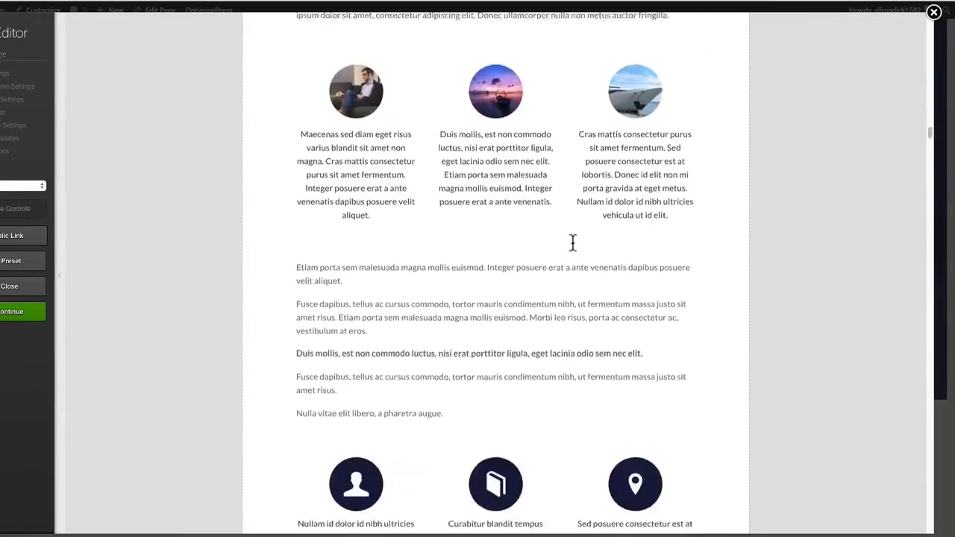
scroll(down, 3)
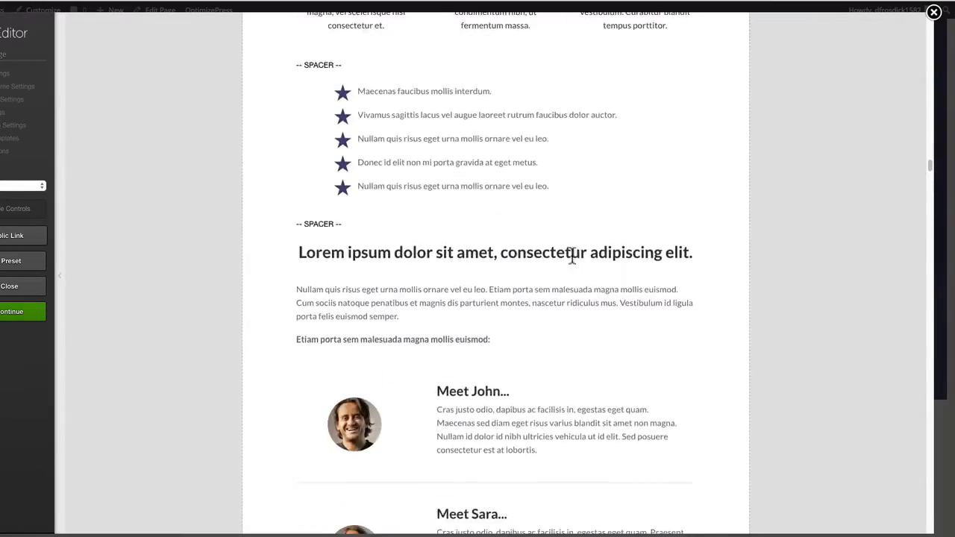
scroll(up, 3)
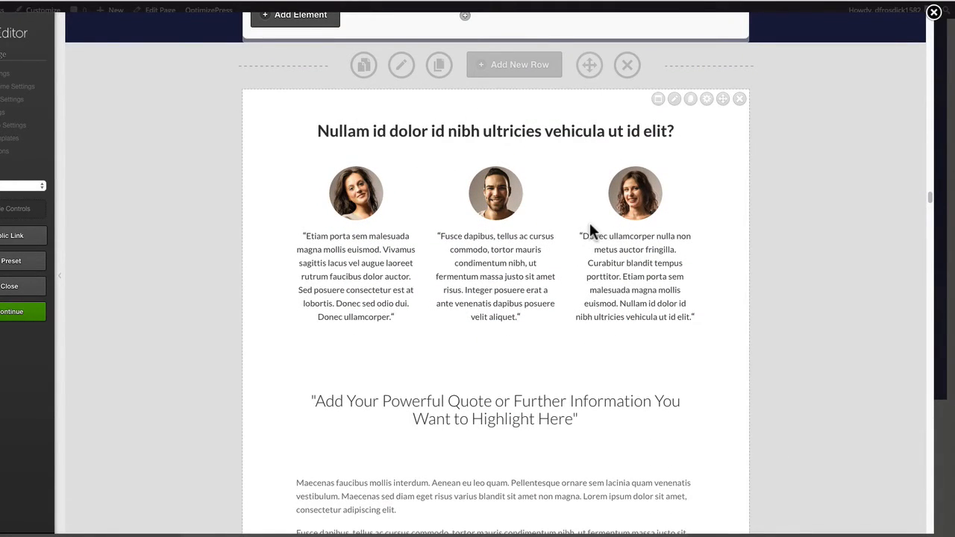
scroll(down, 3)
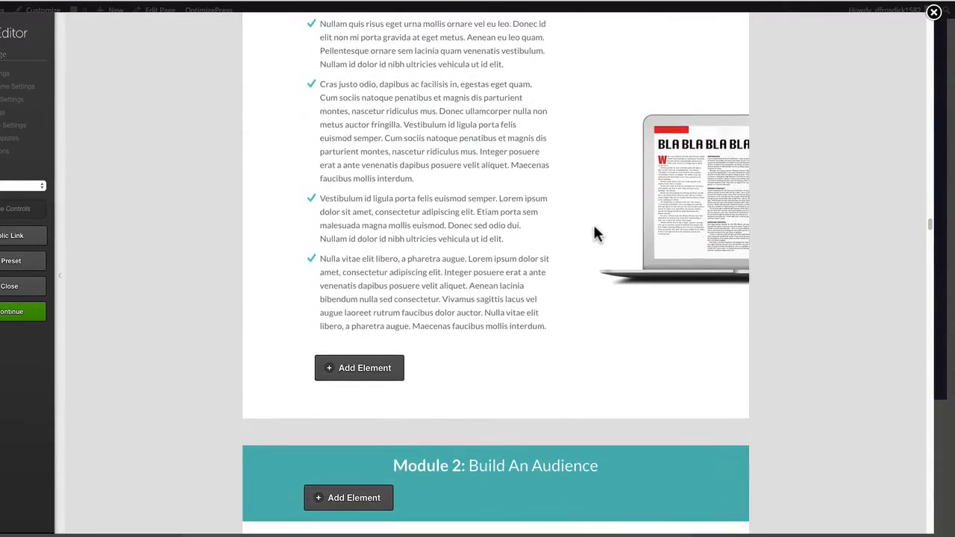
scroll(down, 3)
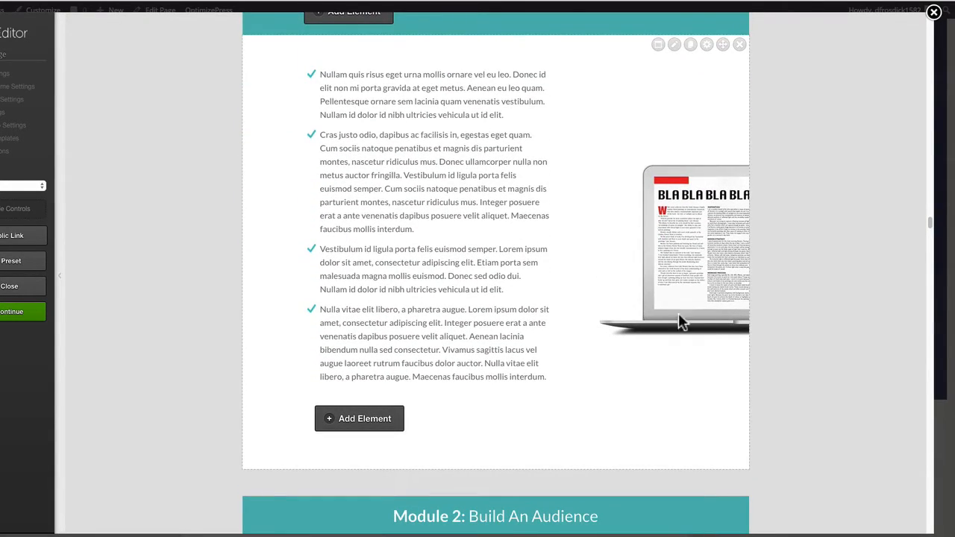
mouse_move(651, 256)
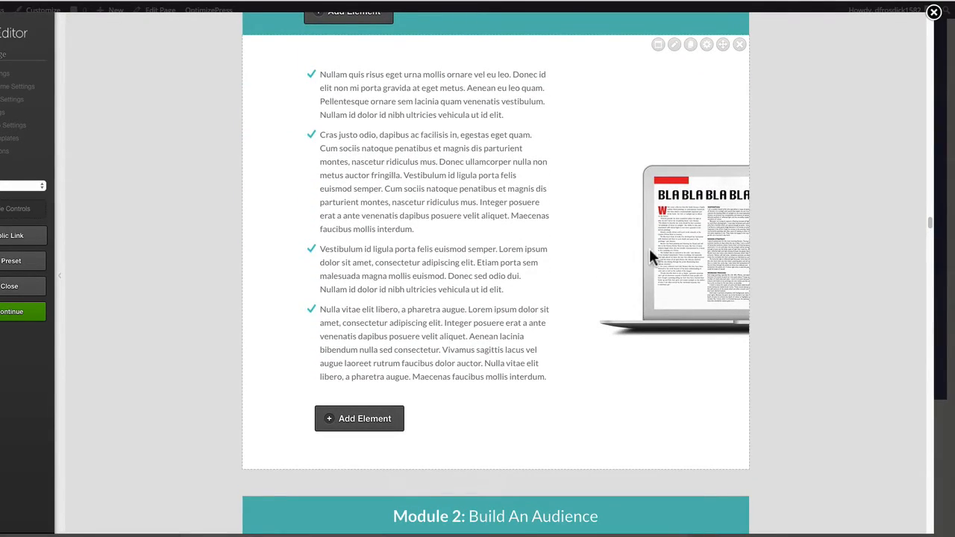
mouse_move(689, 242)
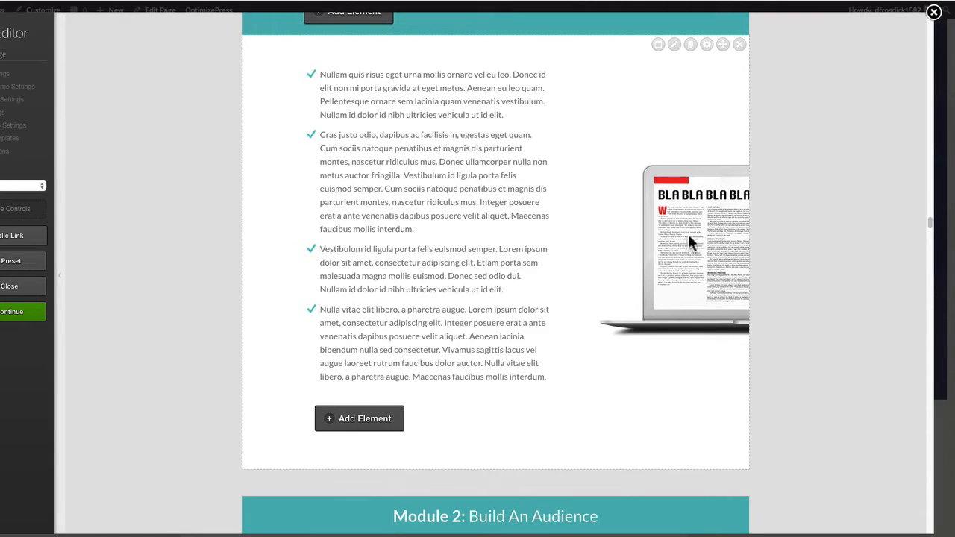
mouse_move(642, 236)
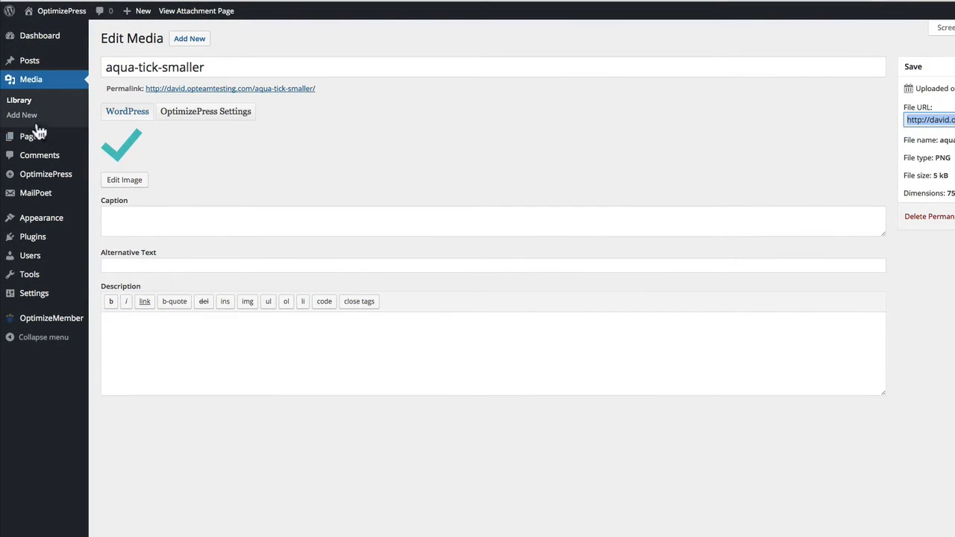
mouse_move(28, 112)
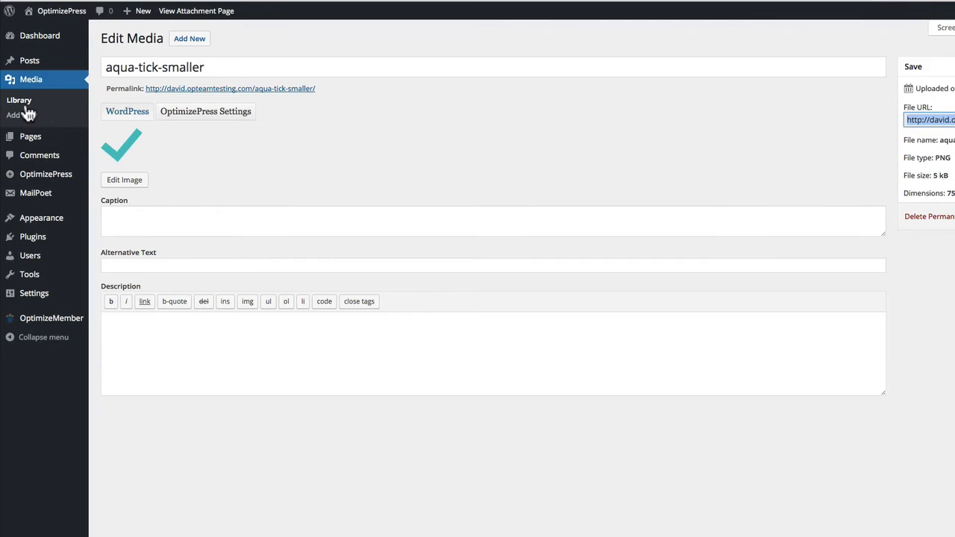
mouse_move(179, 142)
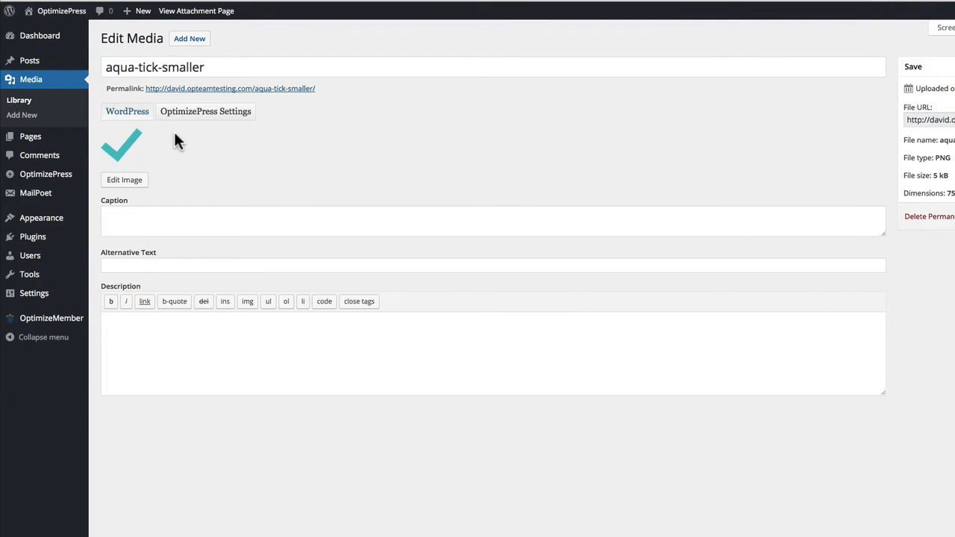
- Reopen aqua-tick-smaller from the Media Library and select its full File URL
click(17, 100)
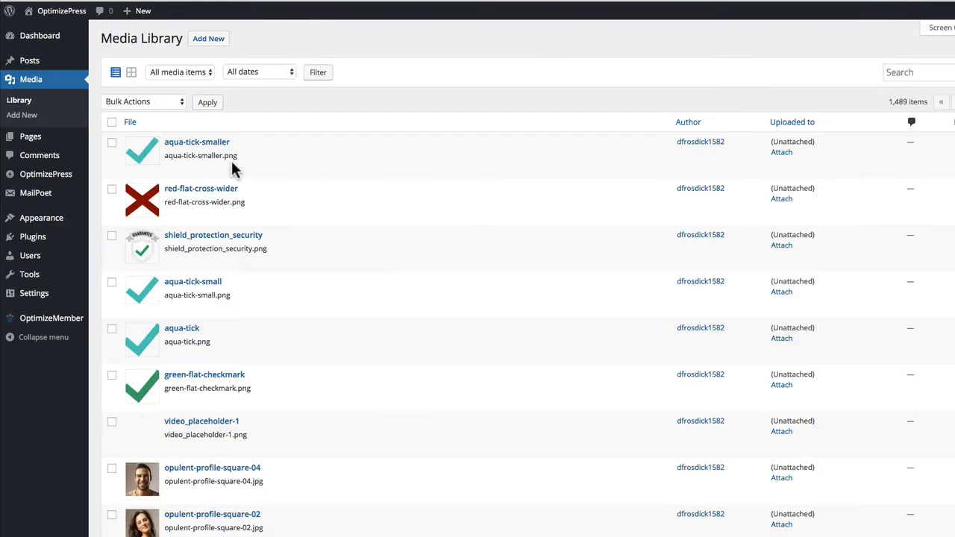
mouse_move(200, 155)
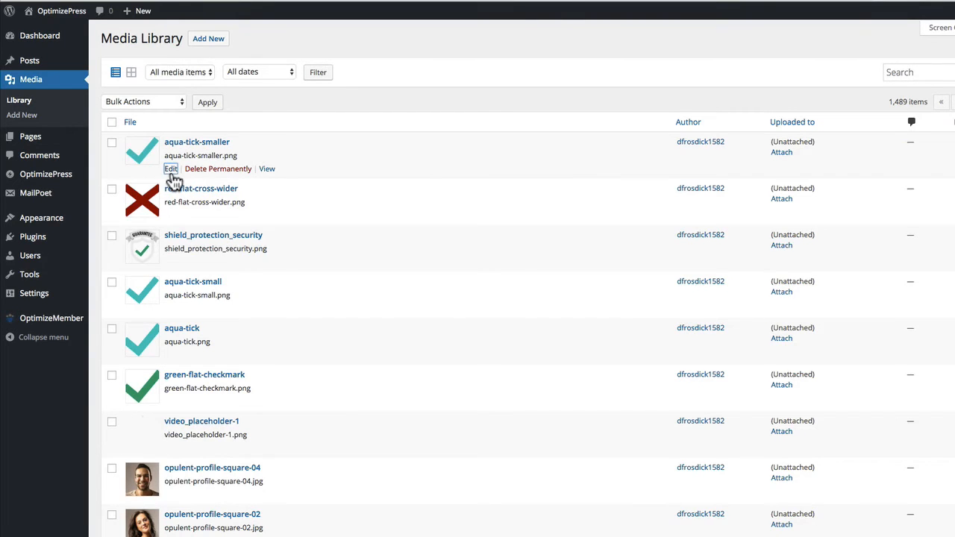
click(170, 169)
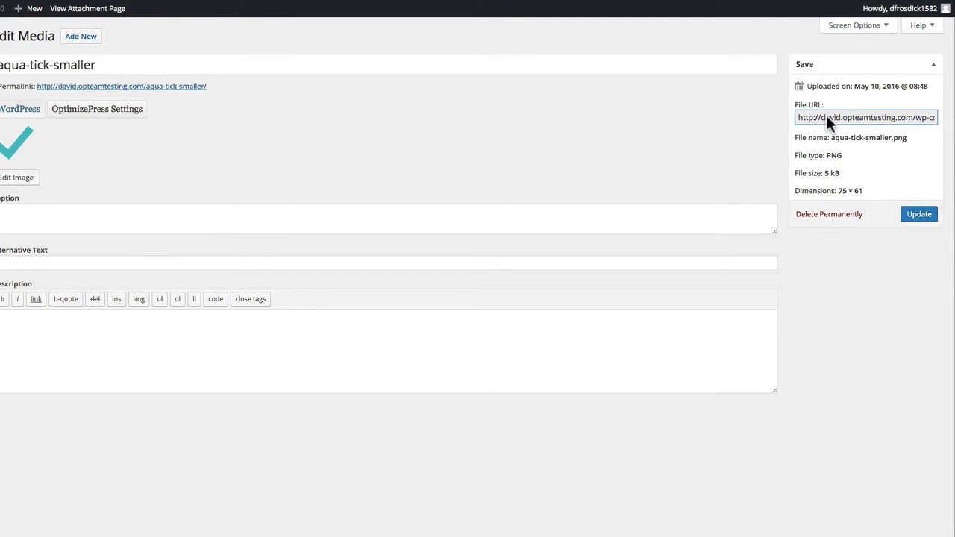
mouse_move(750, 131)
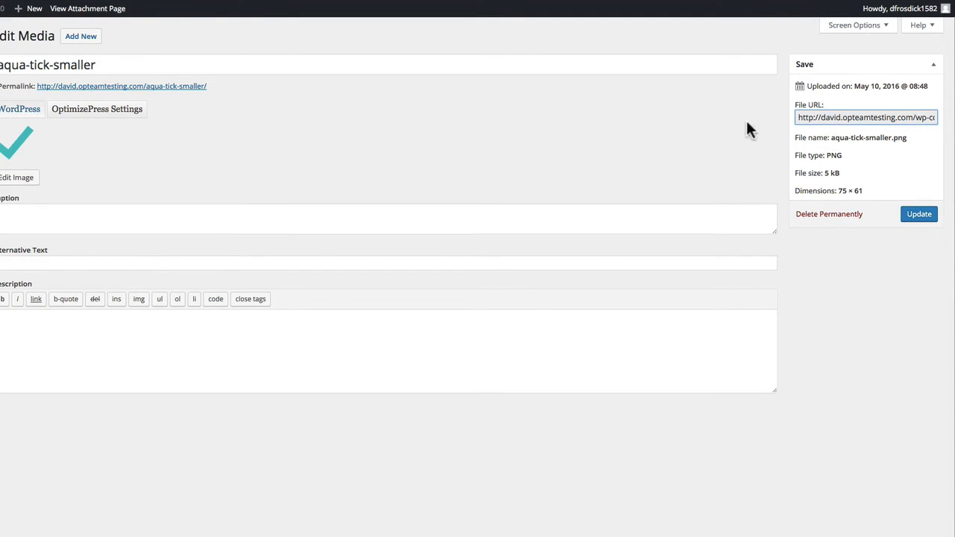
triple_click(866, 117)
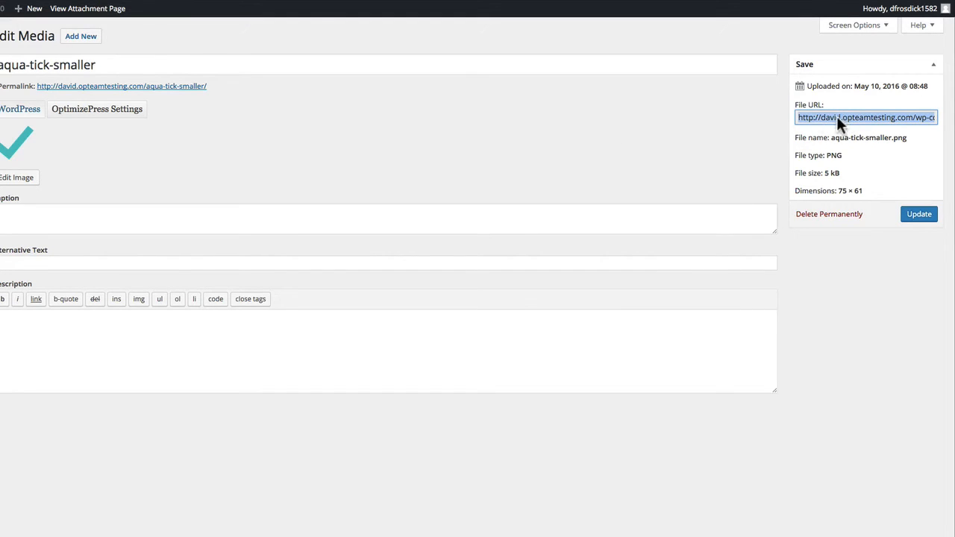
mouse_move(168, 32)
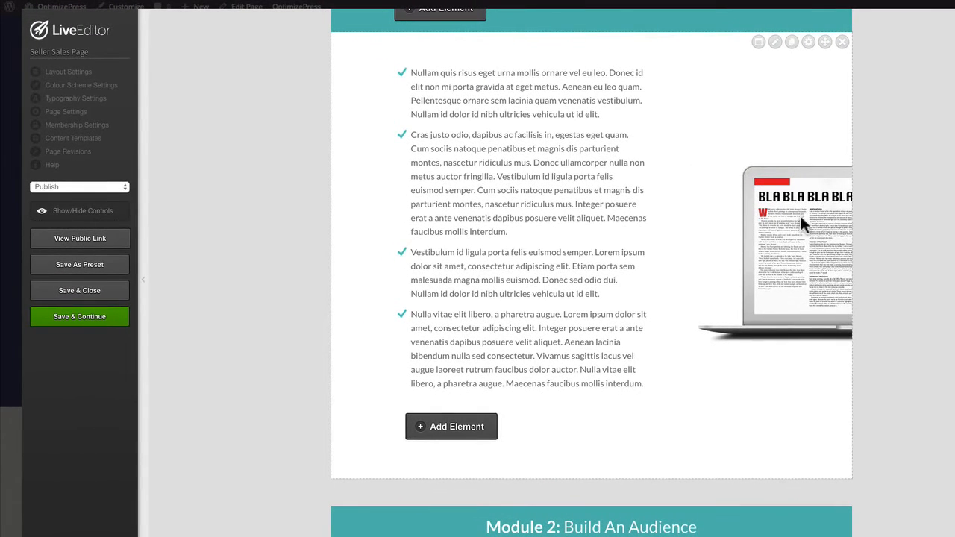
mouse_move(777, 216)
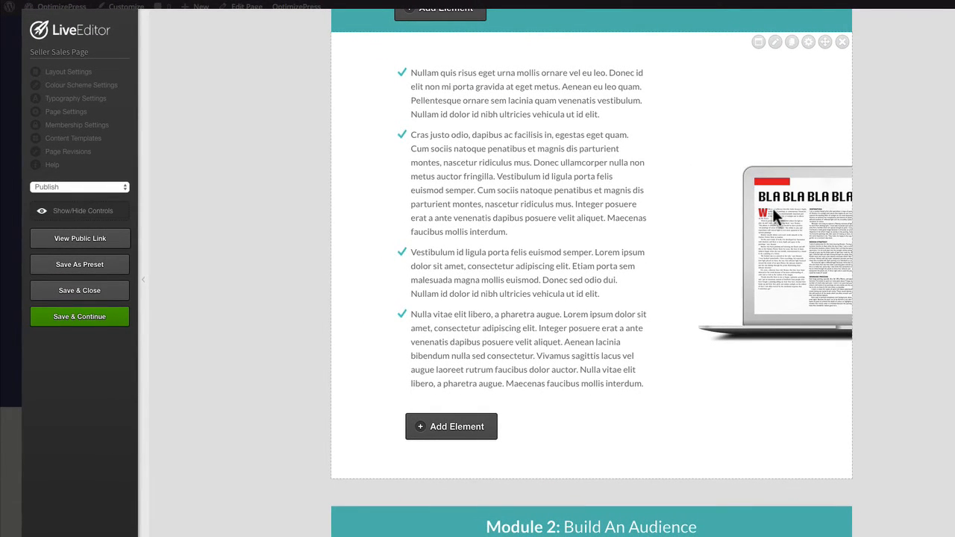
scroll(up, 3)
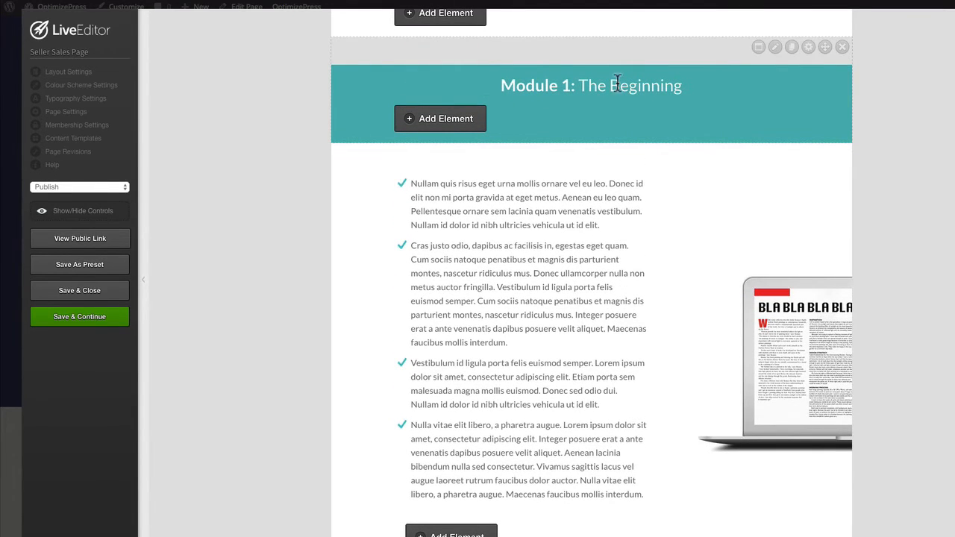
scroll(down, 3)
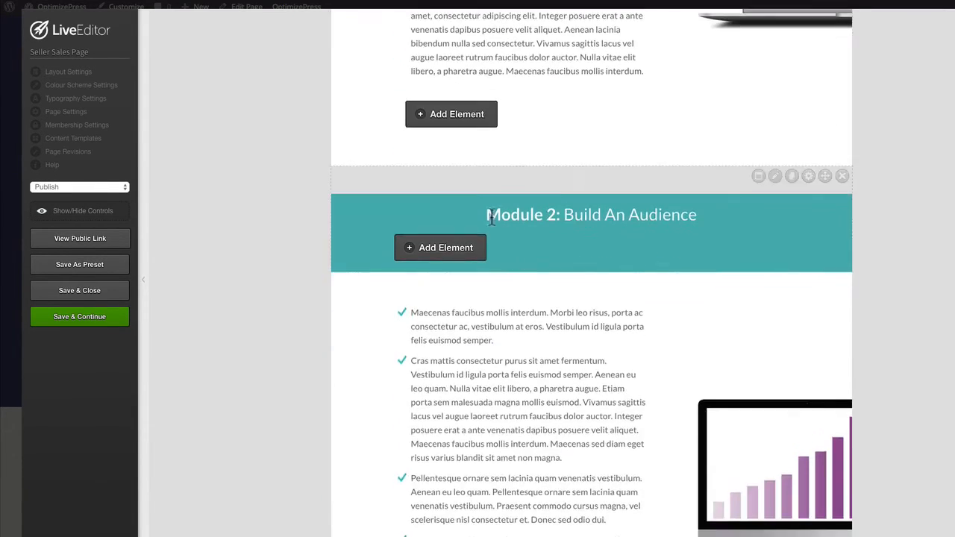
scroll(down, 3)
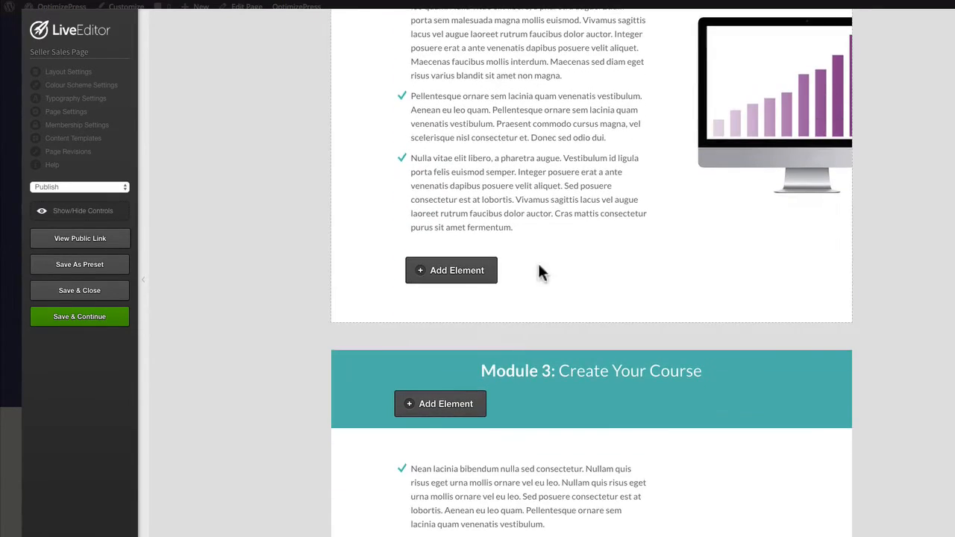
scroll(up, 3)
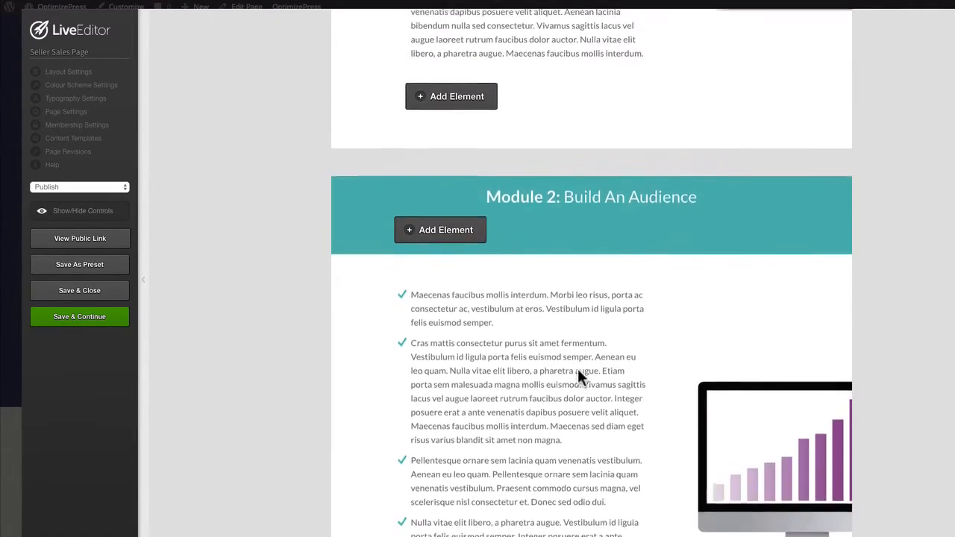
scroll(up, 3)
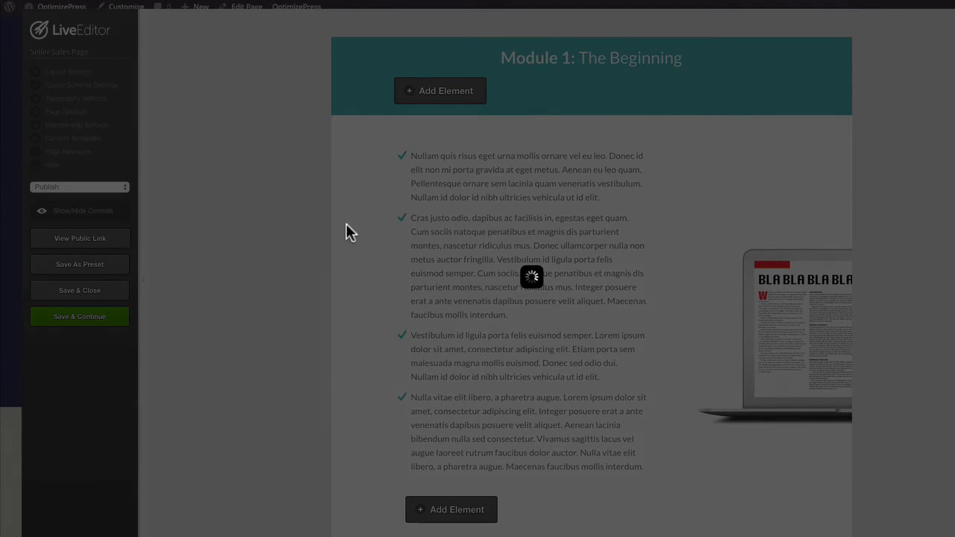
- In Page Settings custom CSS, select the .module-bkg-01 rule and then its background image URL
click(66, 110)
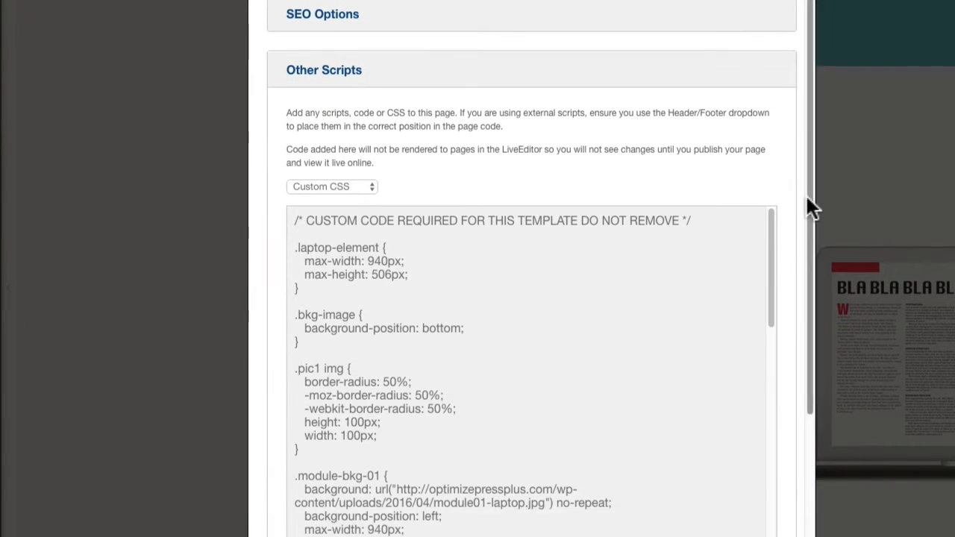
scroll(down, 3)
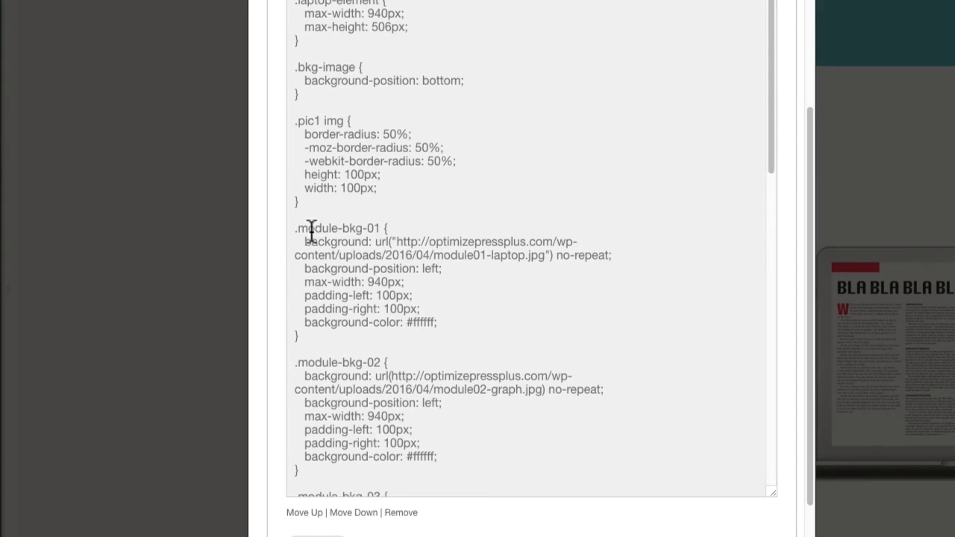
double_click(336, 227)
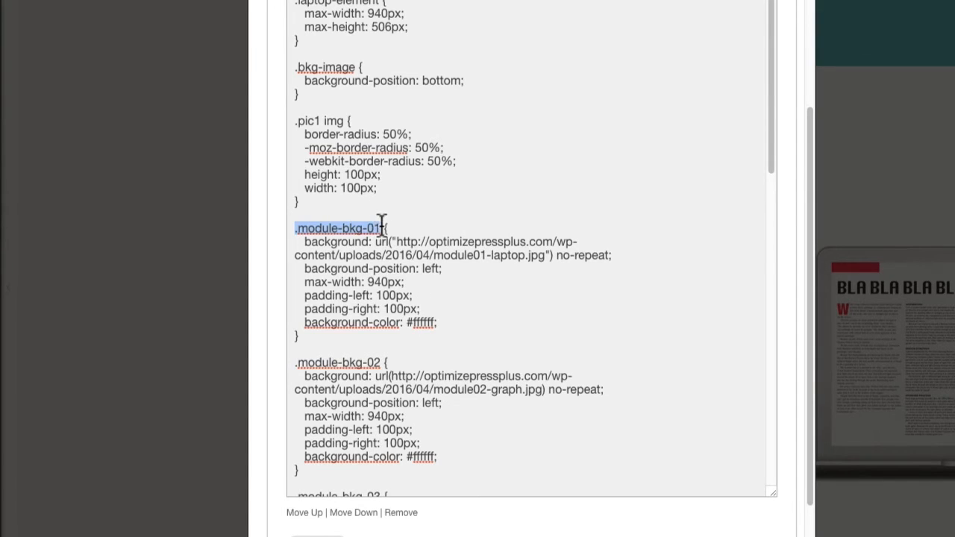
drag(382, 227, 361, 334)
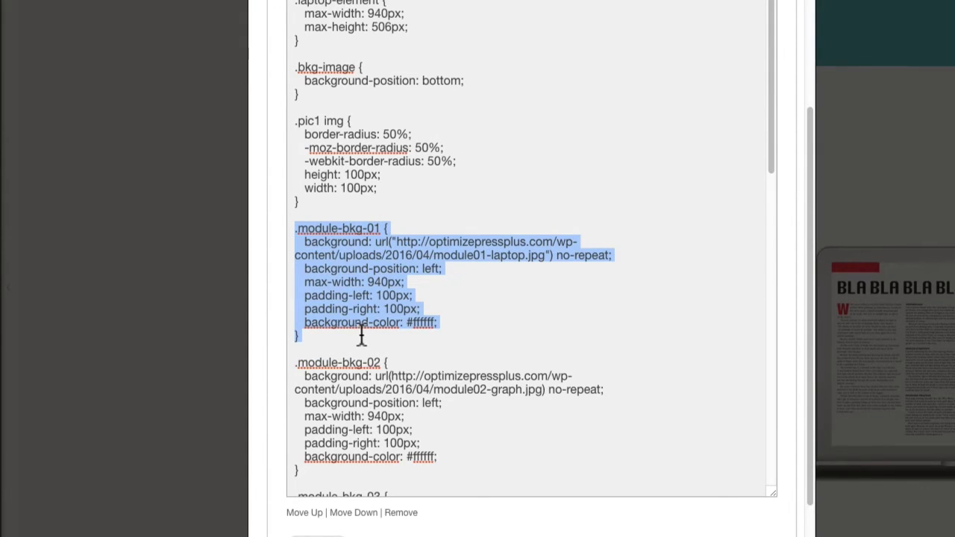
click(400, 241)
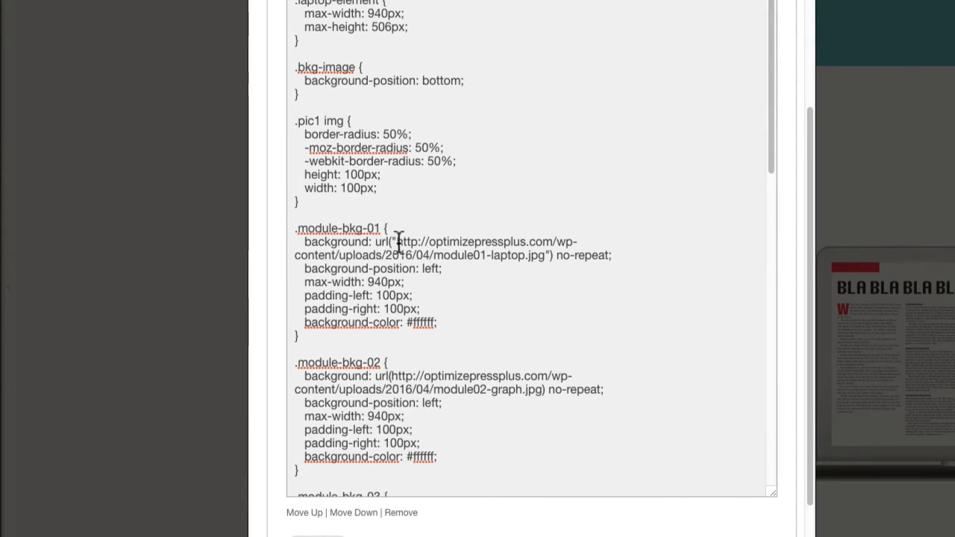
drag(397, 241, 529, 255)
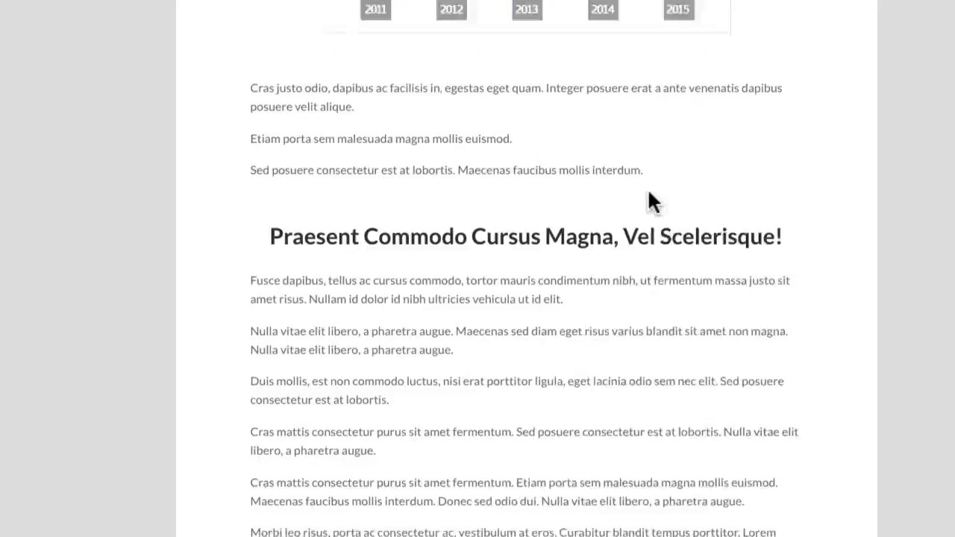
scroll(down, 3)
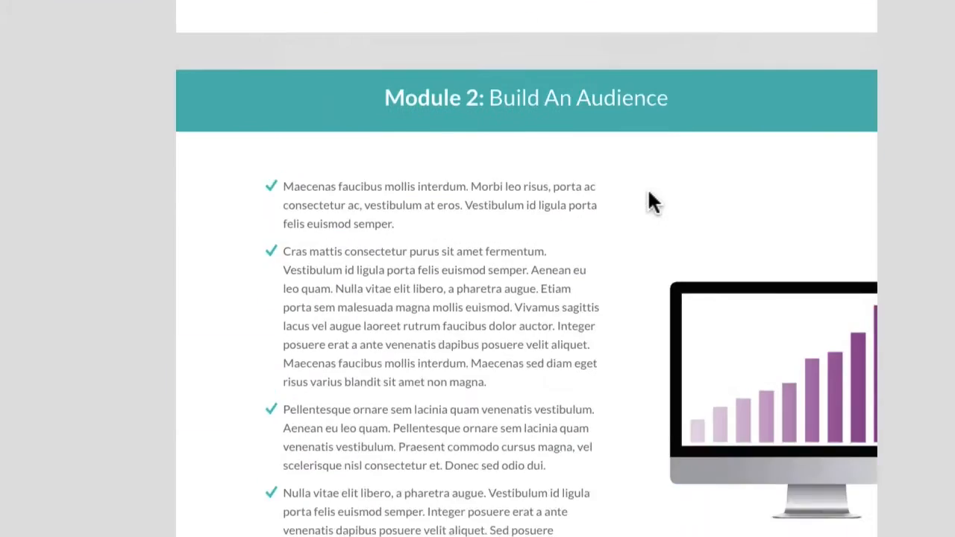
scroll(down, 3)
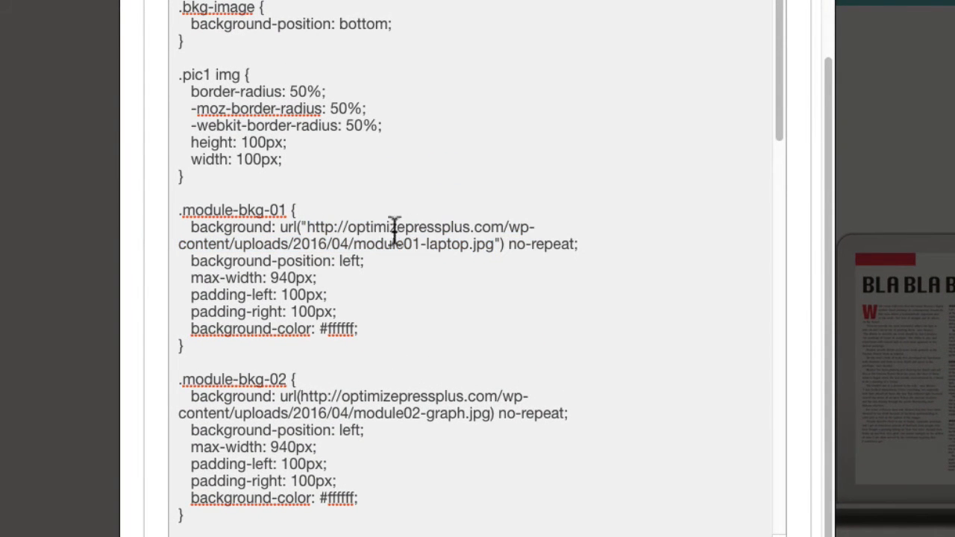
- Select the module02-graph.jpg URL under .module-bkg-02 and scroll down to save the page settings
scroll(down, 3)
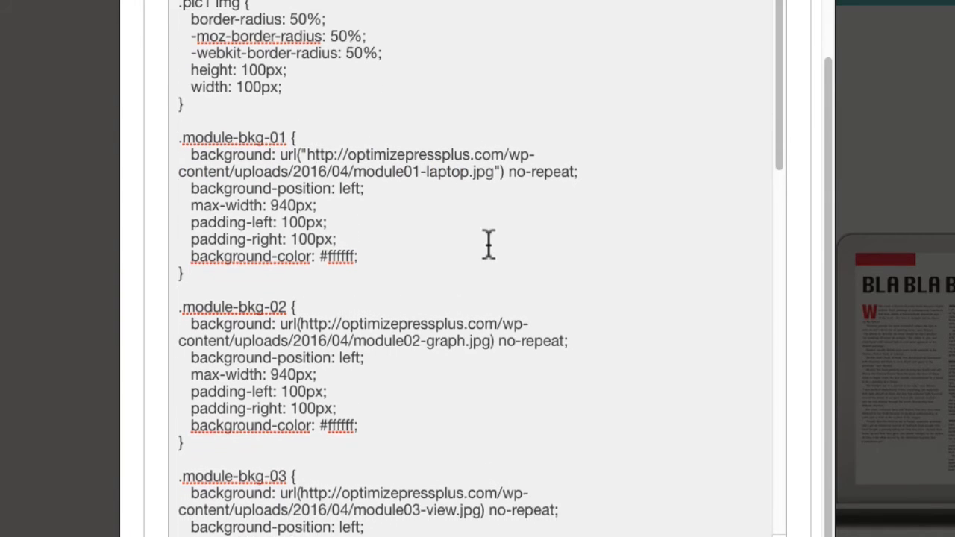
scroll(down, 3)
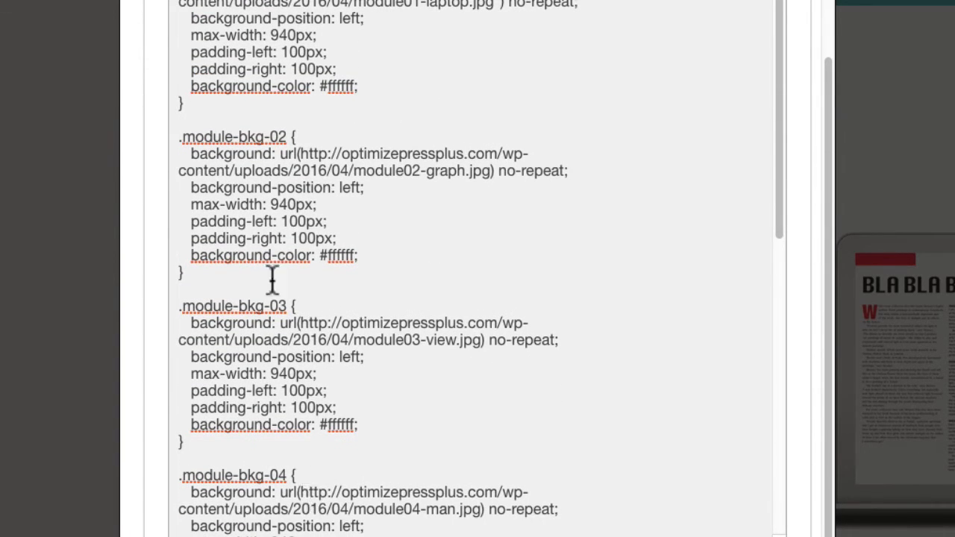
mouse_move(361, 138)
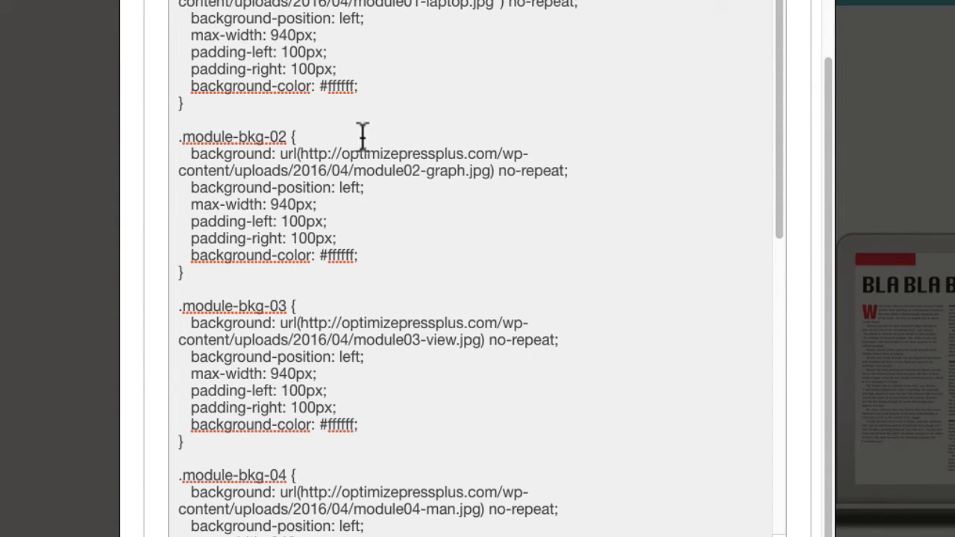
mouse_move(302, 146)
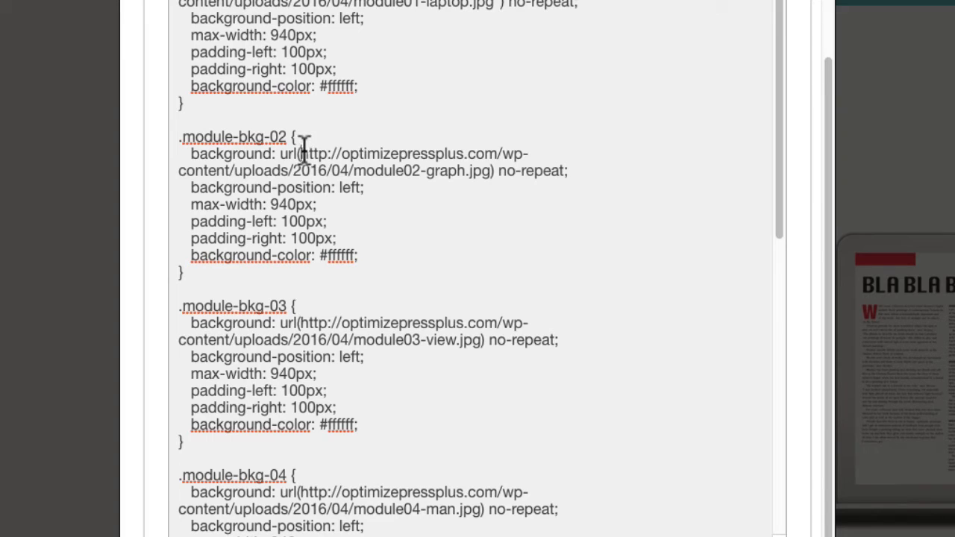
drag(302, 153, 486, 170)
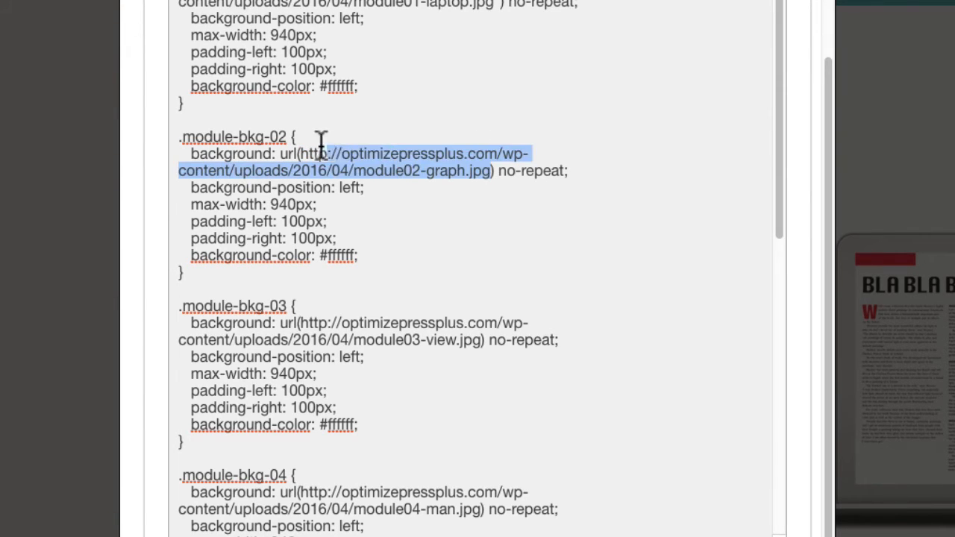
scroll(down, 3)
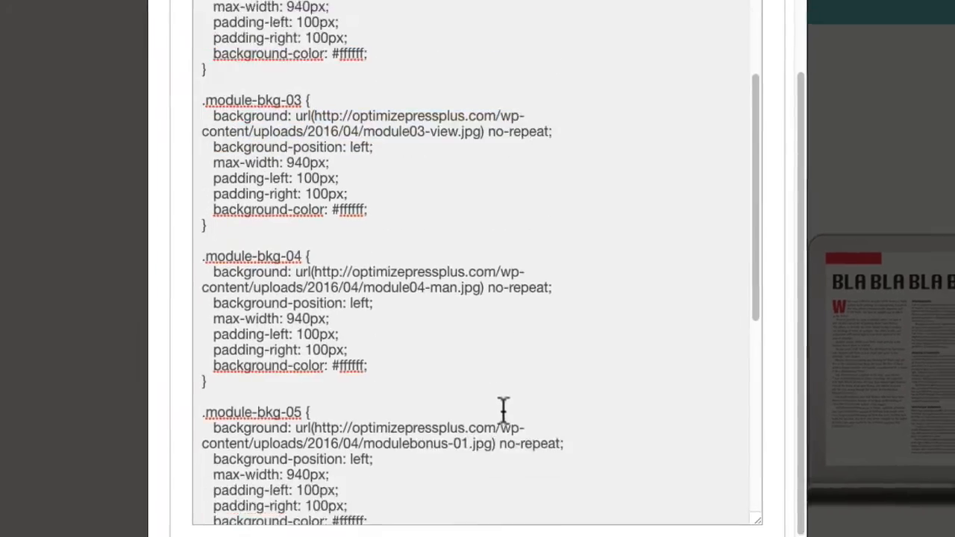
scroll(down, 3)
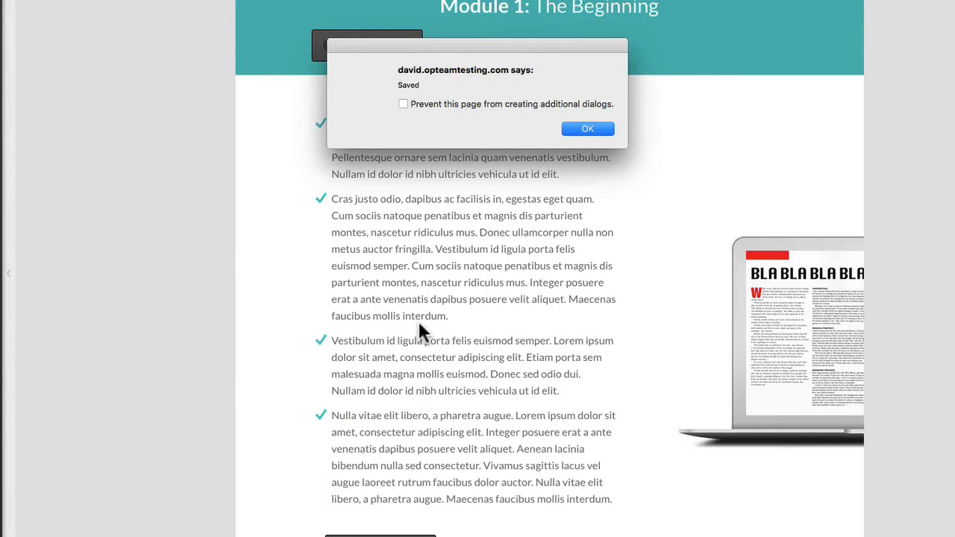
click(588, 129)
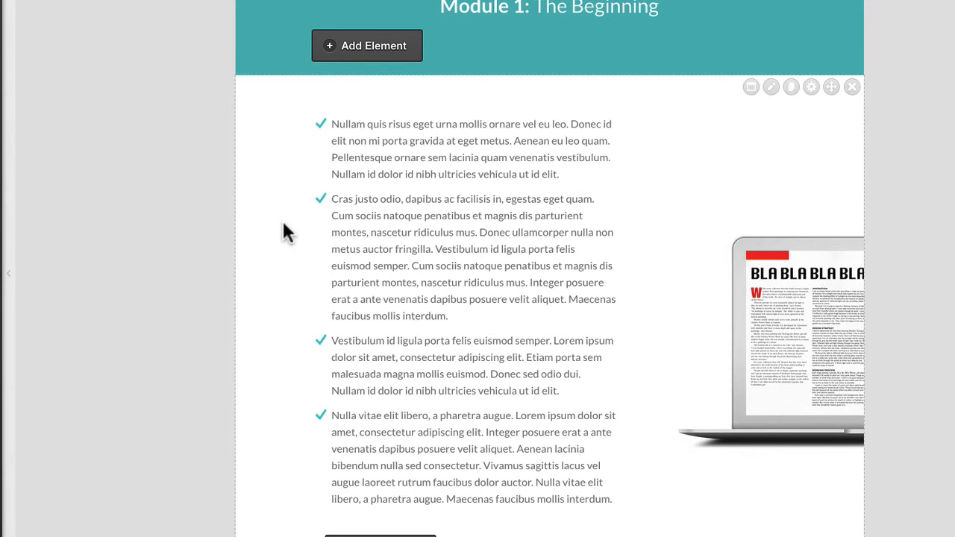
mouse_move(719, 302)
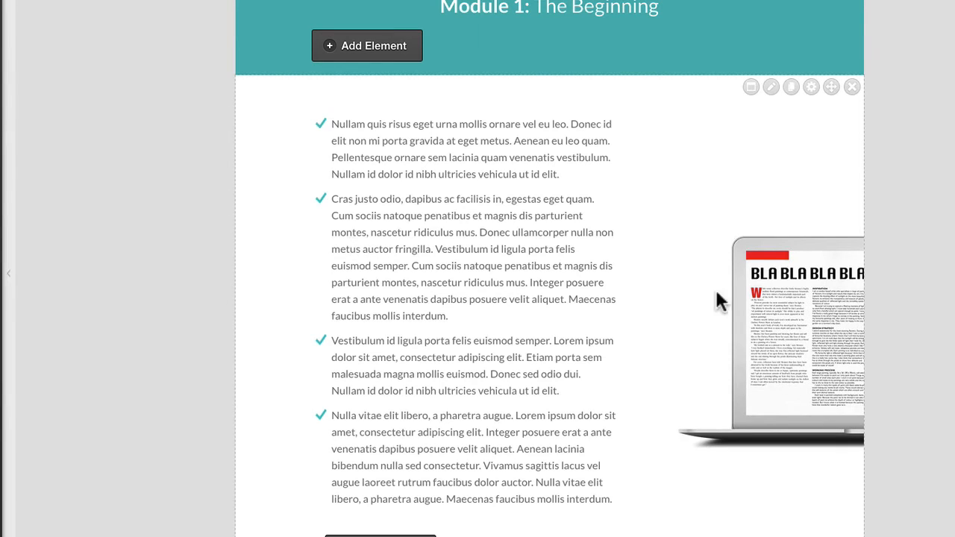
mouse_move(739, 342)
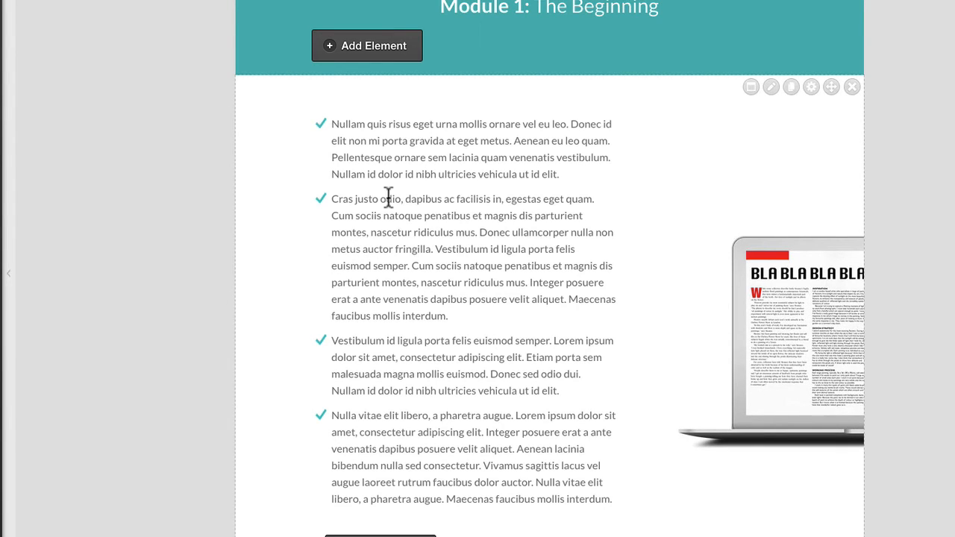
scroll(down, 3)
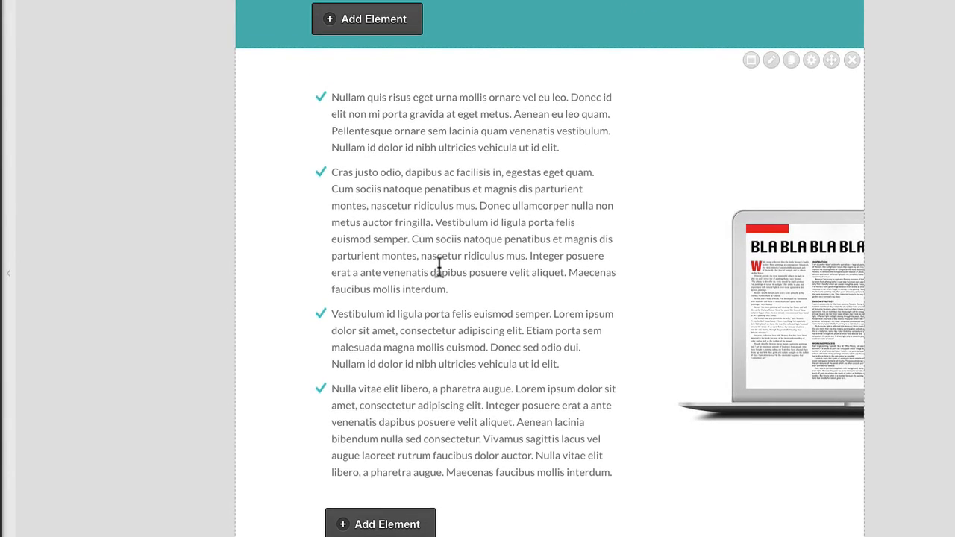
mouse_move(618, 286)
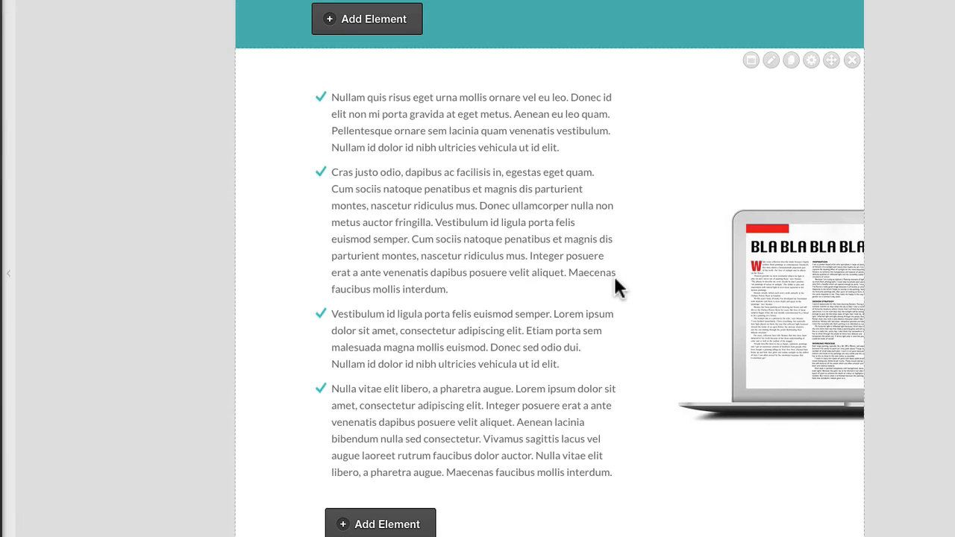
mouse_move(715, 330)
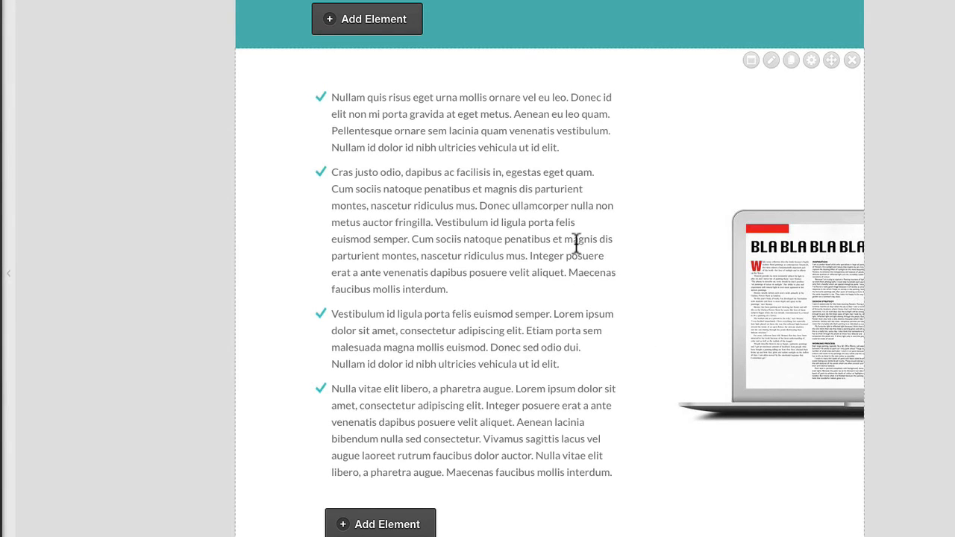
mouse_move(754, 343)
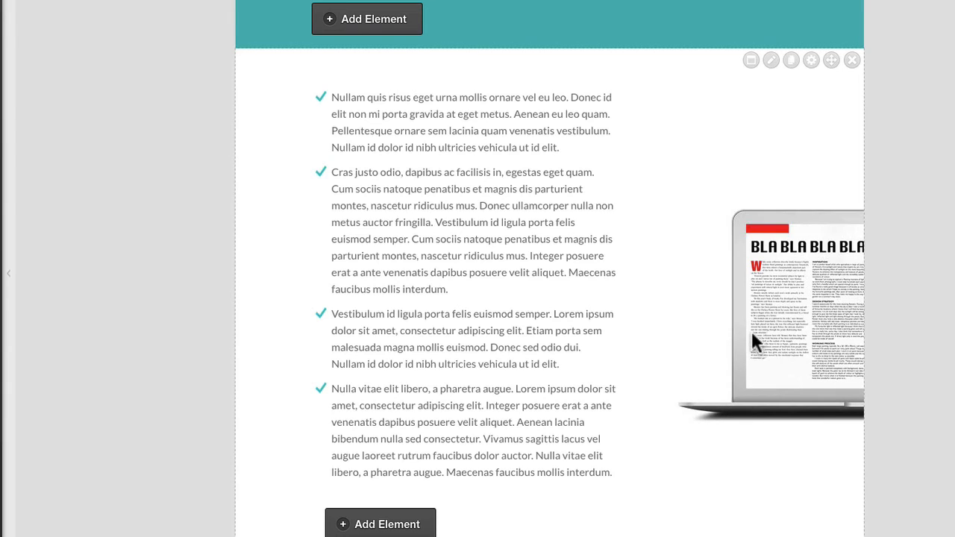
mouse_move(511, 346)
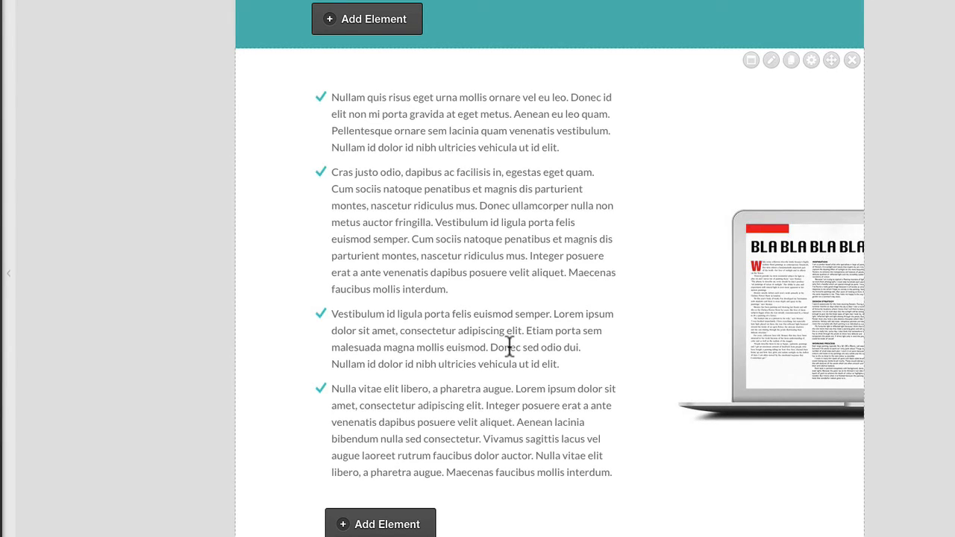
mouse_move(767, 357)
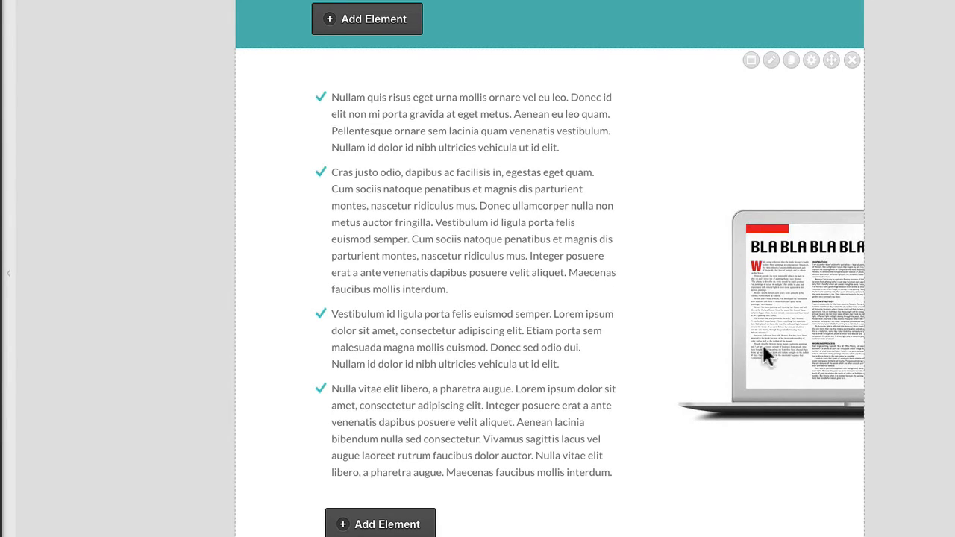
mouse_move(402, 238)
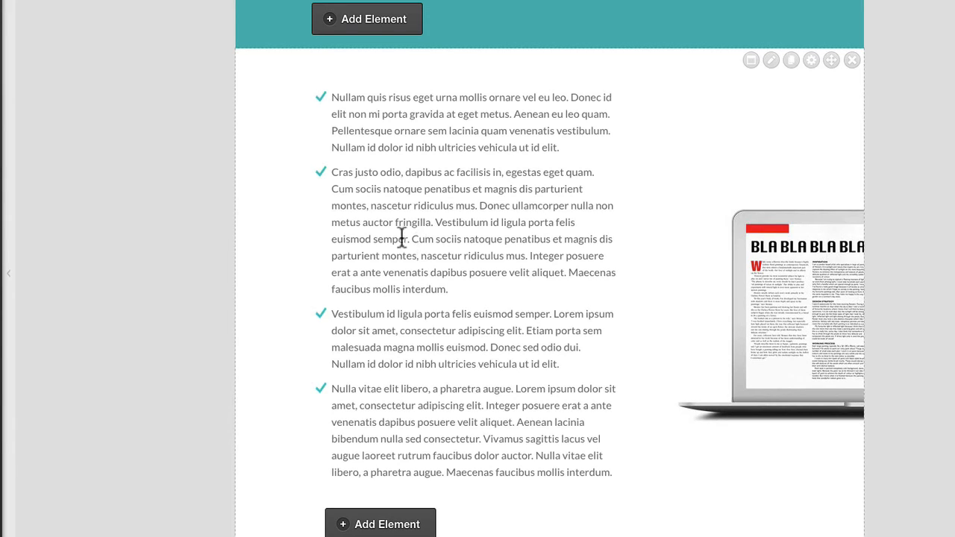
mouse_move(312, 224)
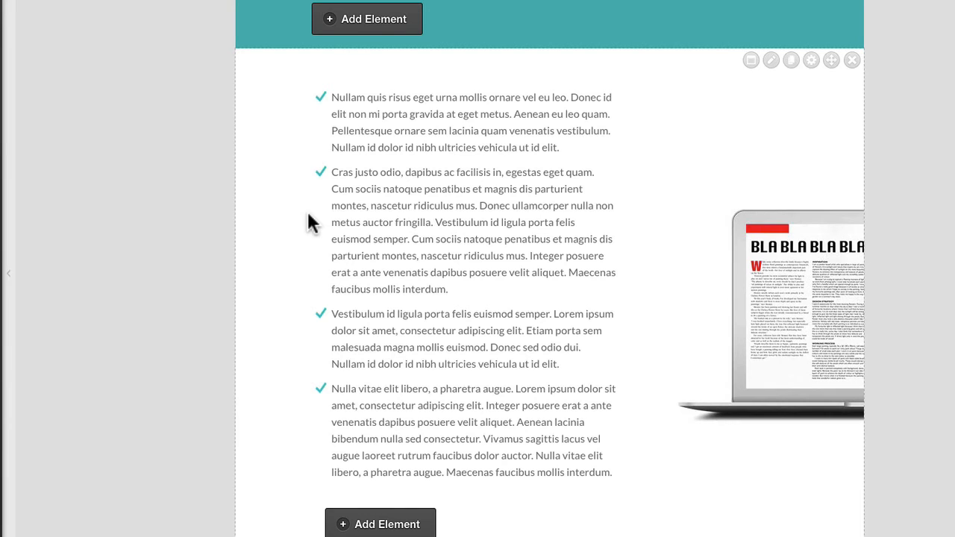
scroll(down, 3)
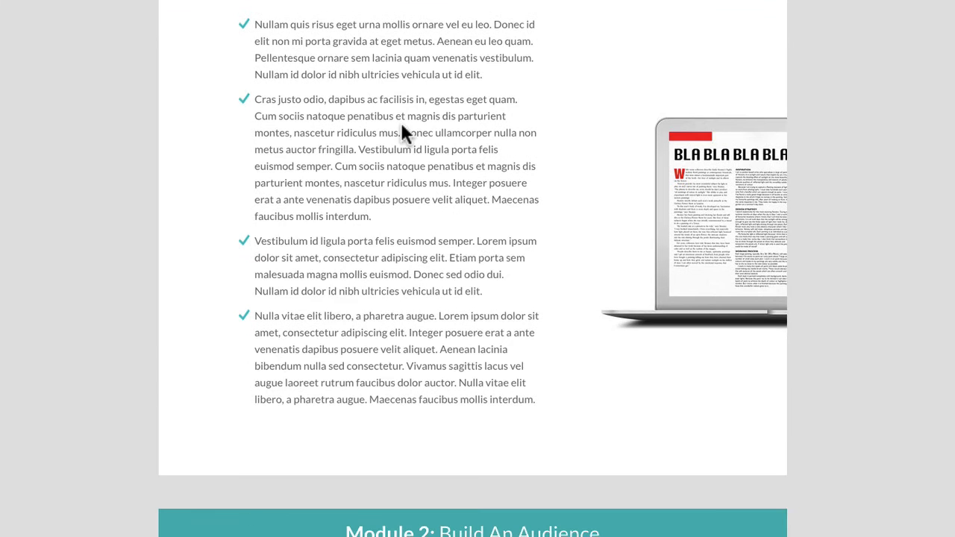
scroll(down, 3)
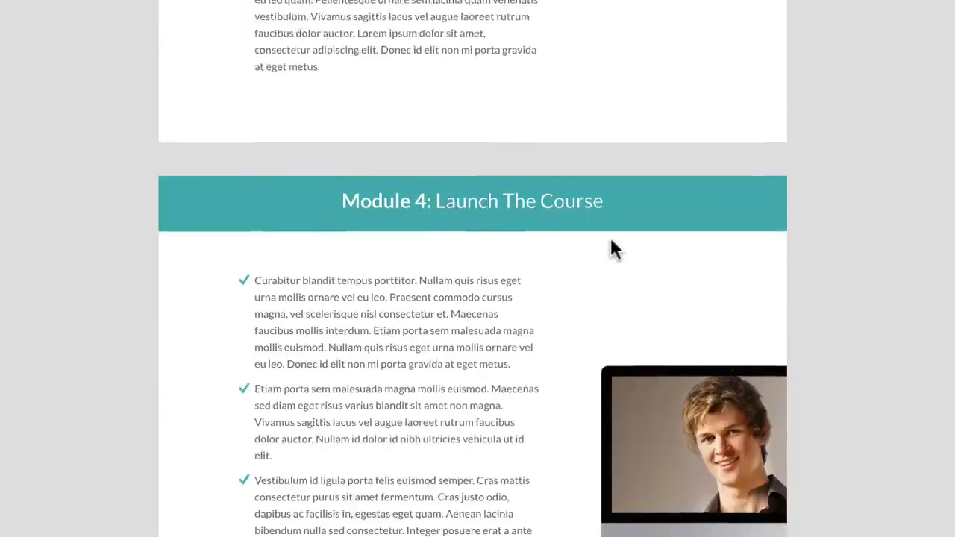
scroll(down, 3)
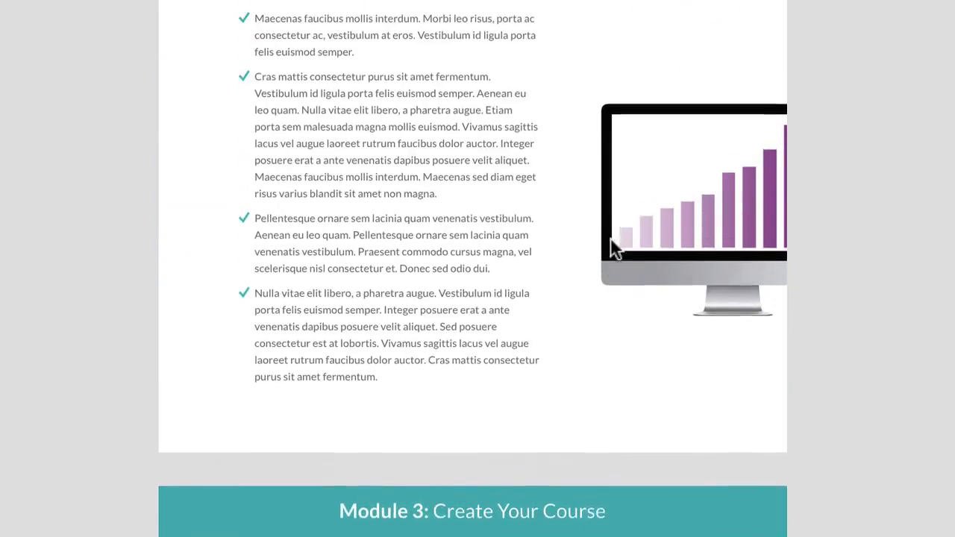
scroll(down, 3)
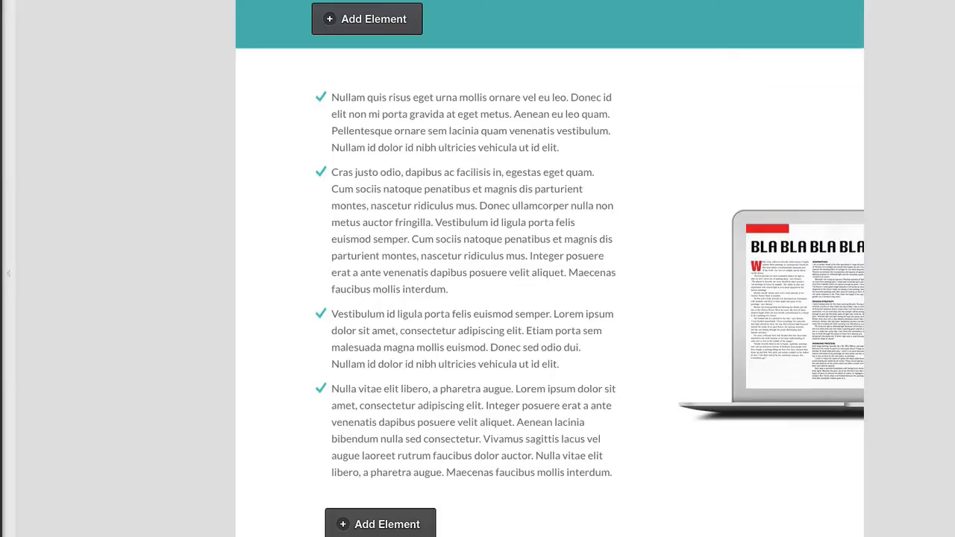
mouse_move(306, 150)
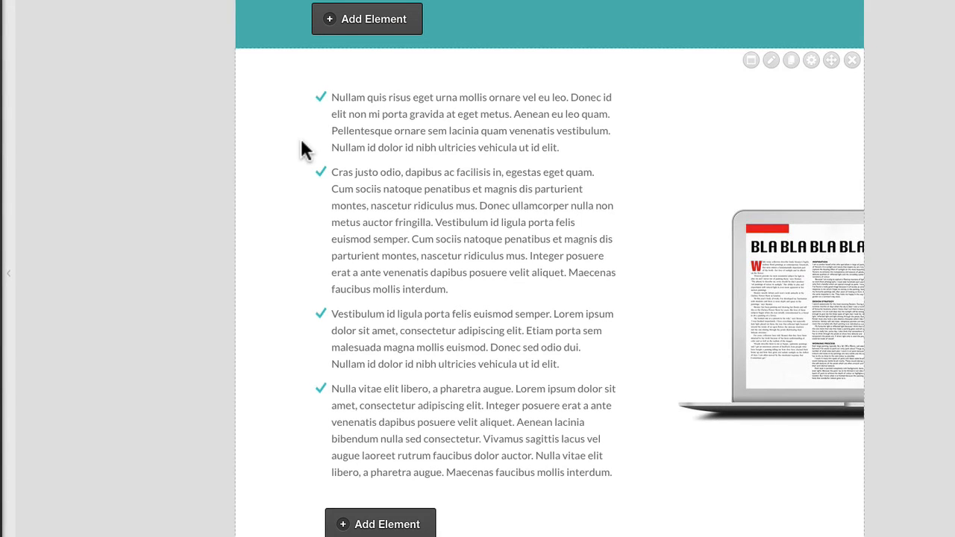
scroll(down, 3)
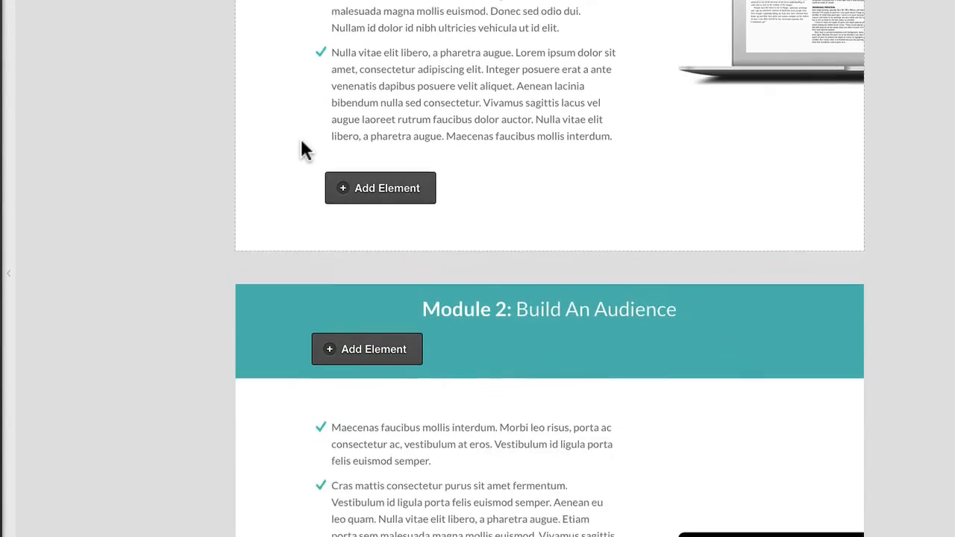
scroll(down, 3)
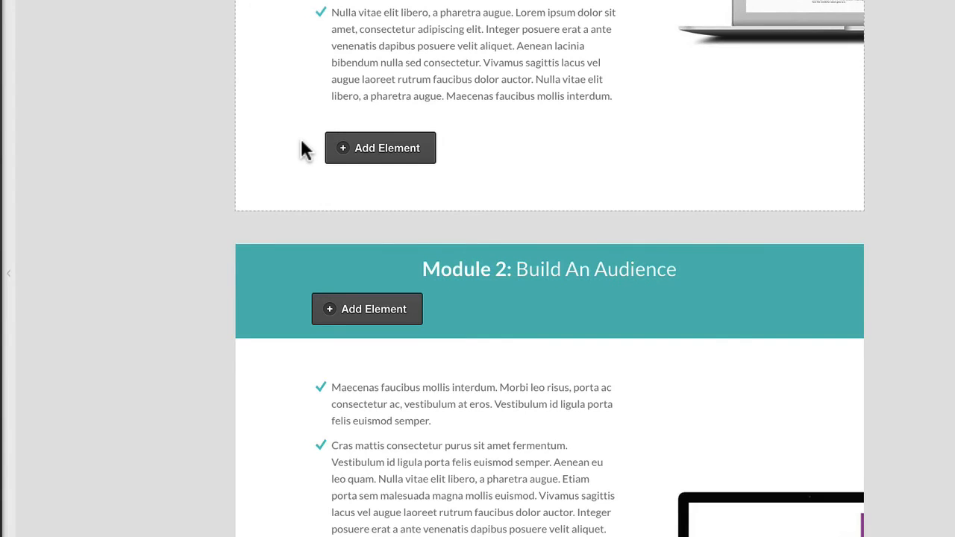
scroll(down, 3)
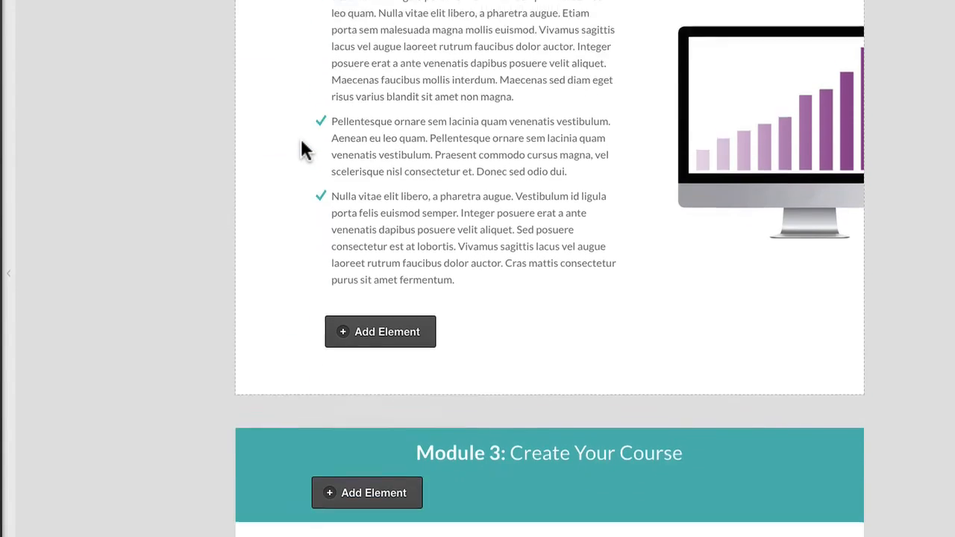
scroll(down, 3)
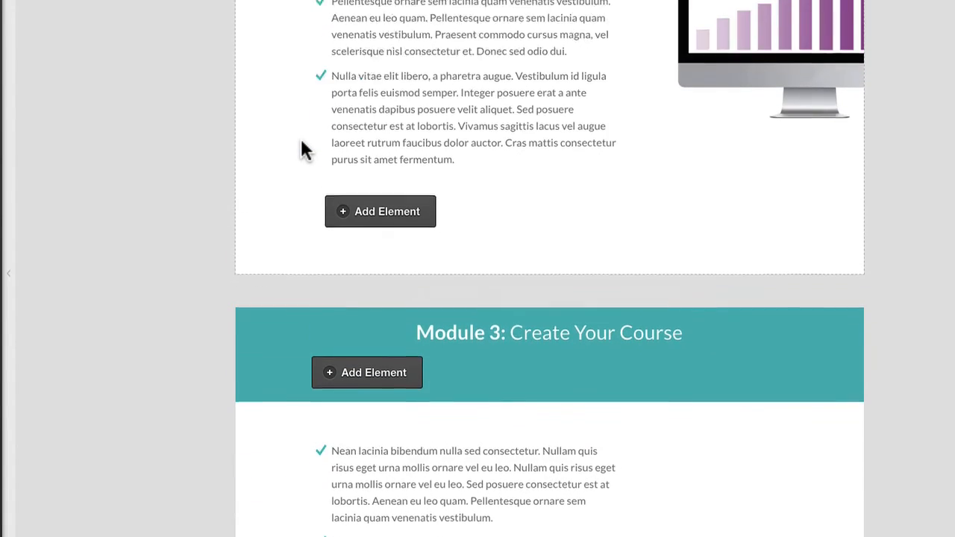
scroll(down, 3)
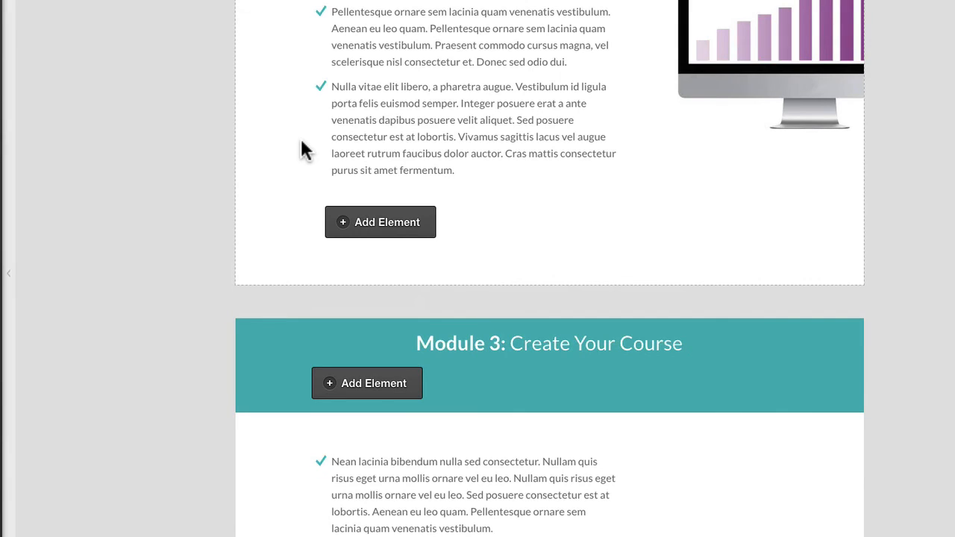
scroll(up, 3)
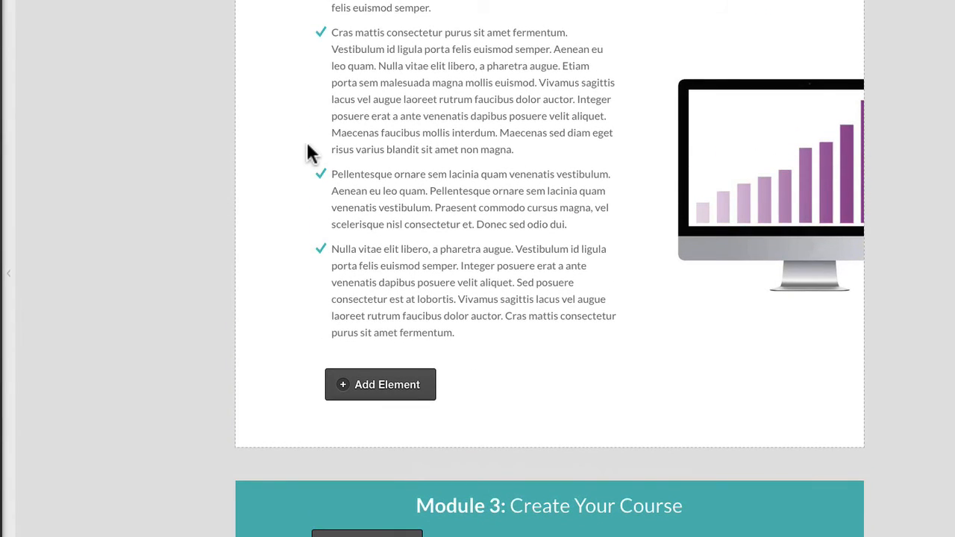
mouse_move(873, 239)
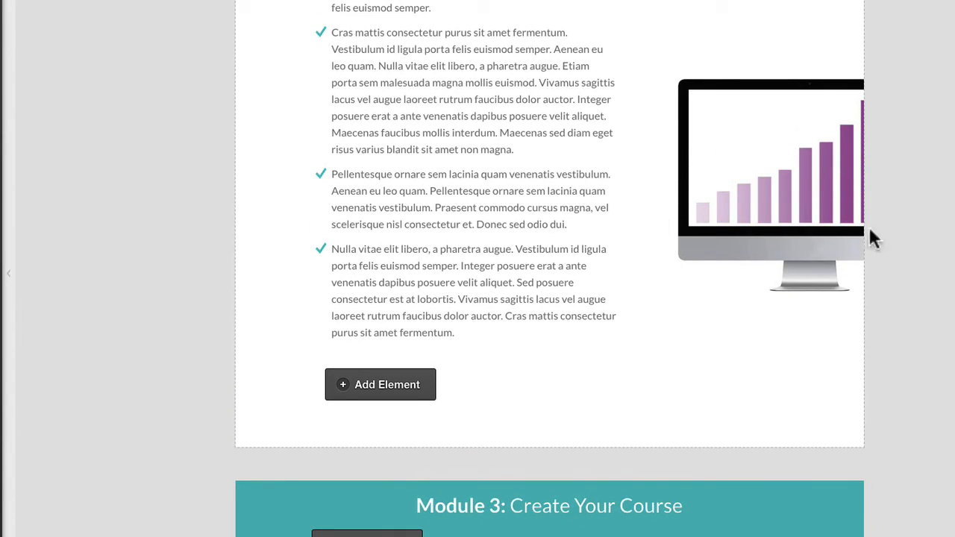
mouse_move(603, 186)
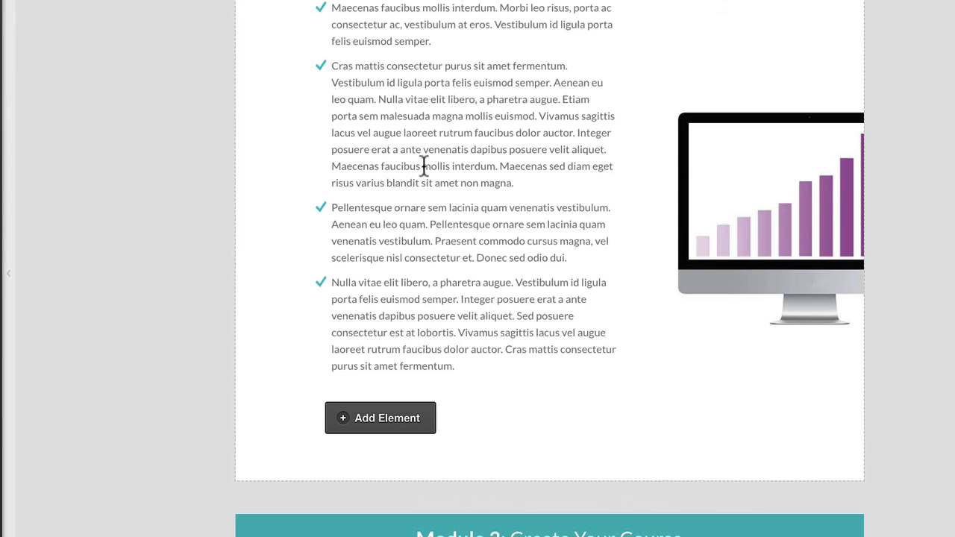
scroll(down, 3)
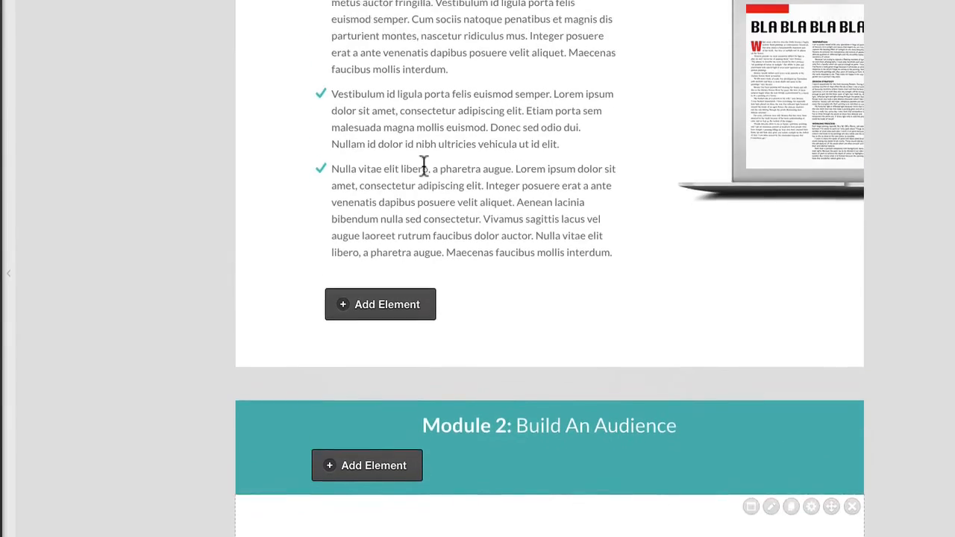
scroll(down, 3)
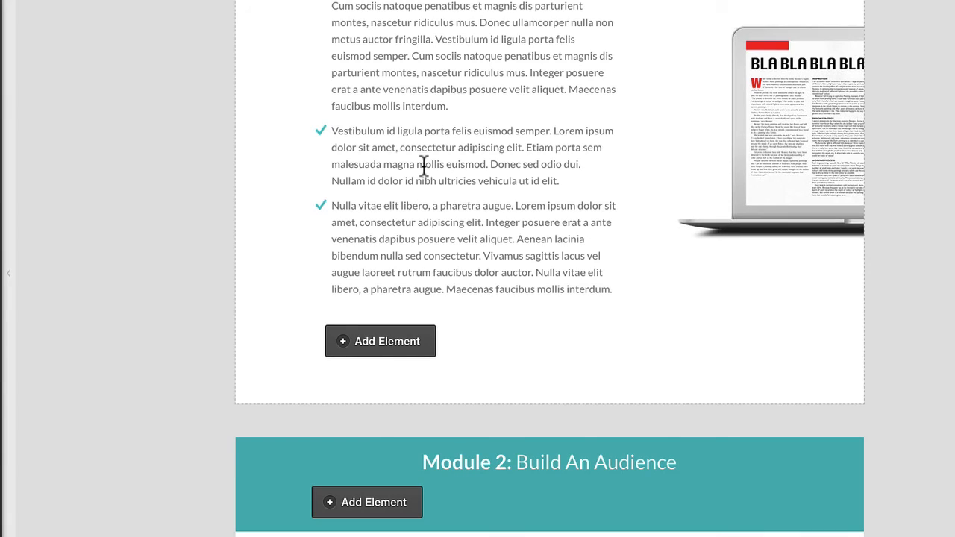
scroll(up, 3)
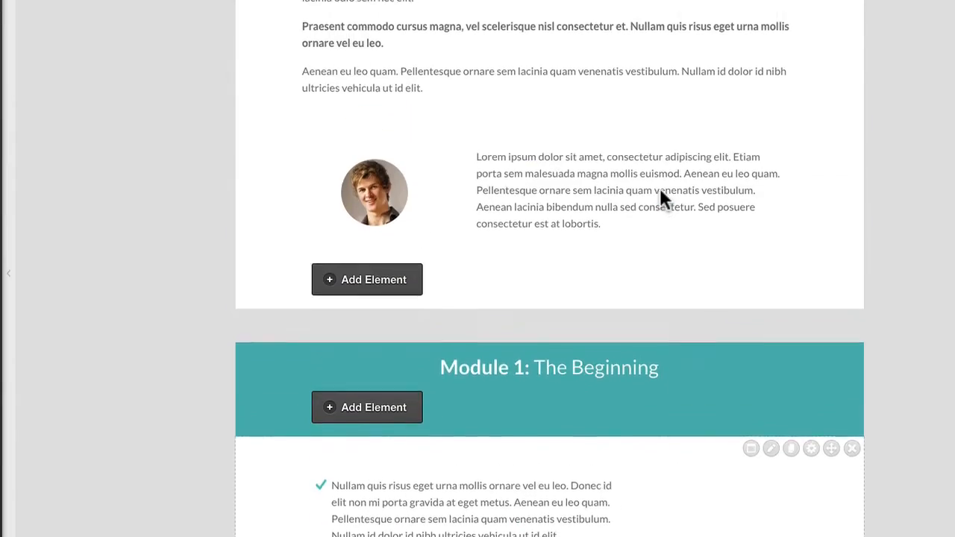
scroll(down, 3)
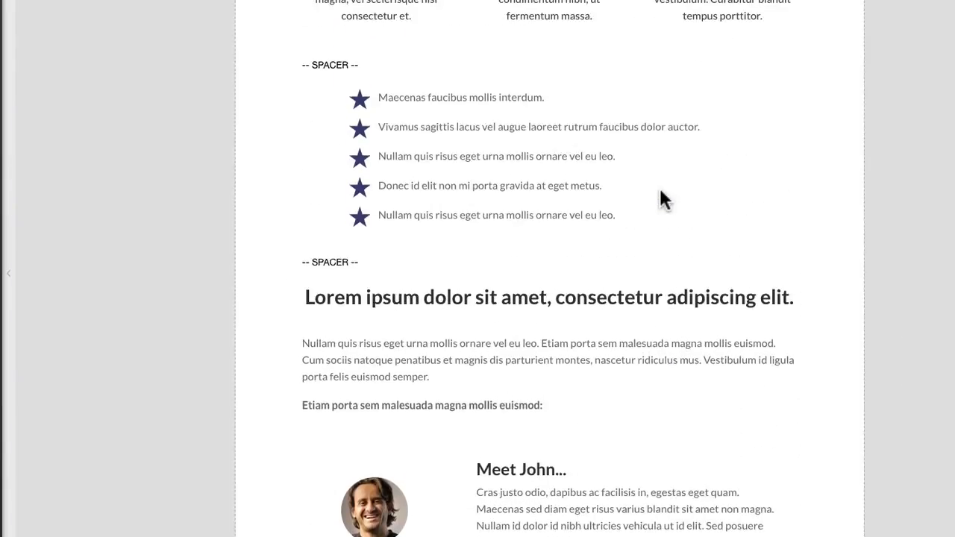
scroll(down, 3)
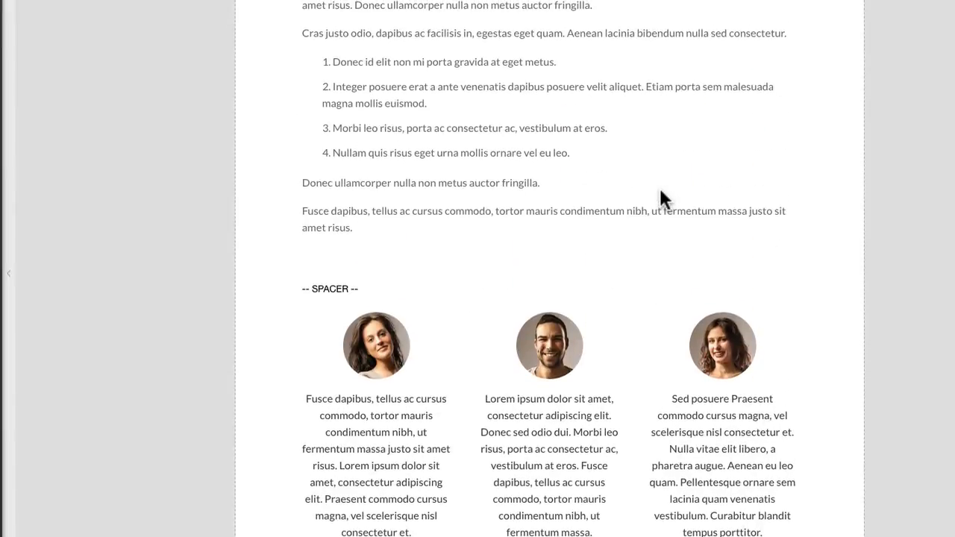